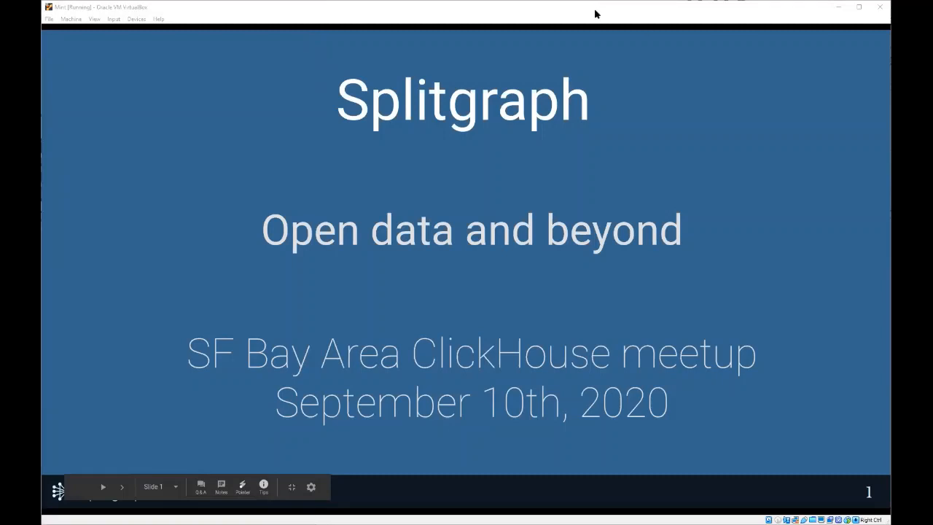
mouse_move(737, 456)
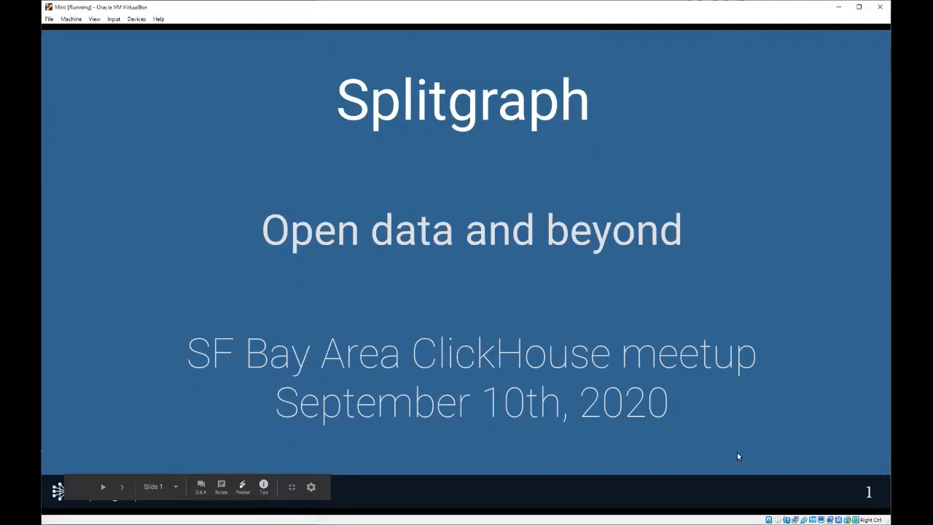
mouse_move(483, 122)
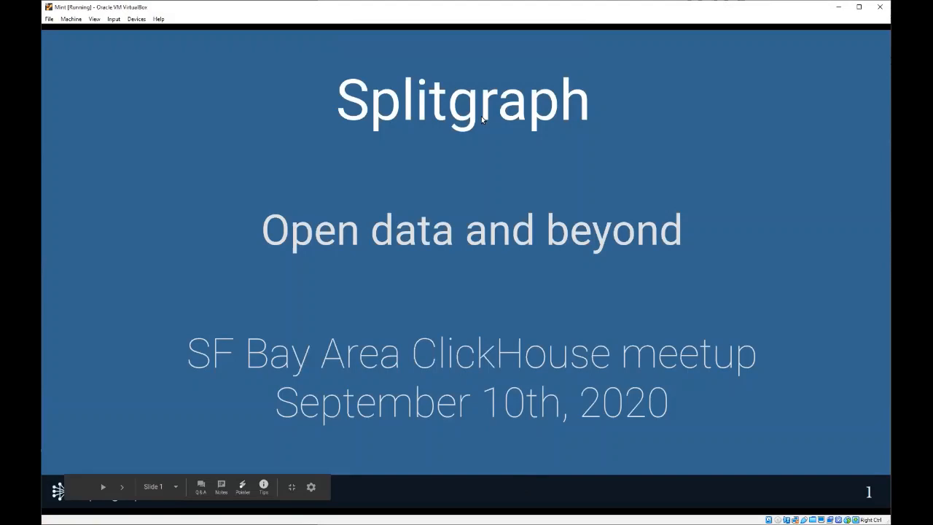
mouse_move(182, 136)
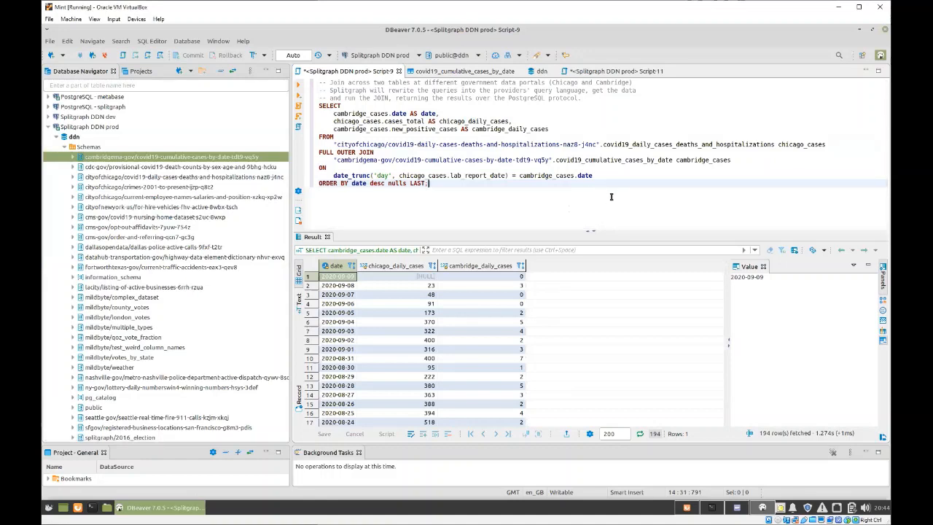
Step: Inspect the Splitgraph DDN connection settings, then view the Chicago dataset's SQL Query tab
left_click(89, 127)
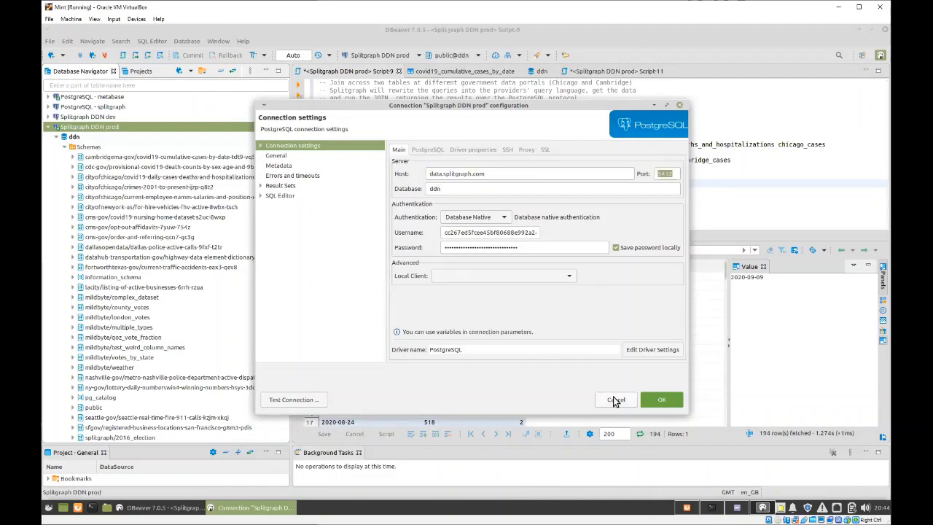
left_click(615, 400)
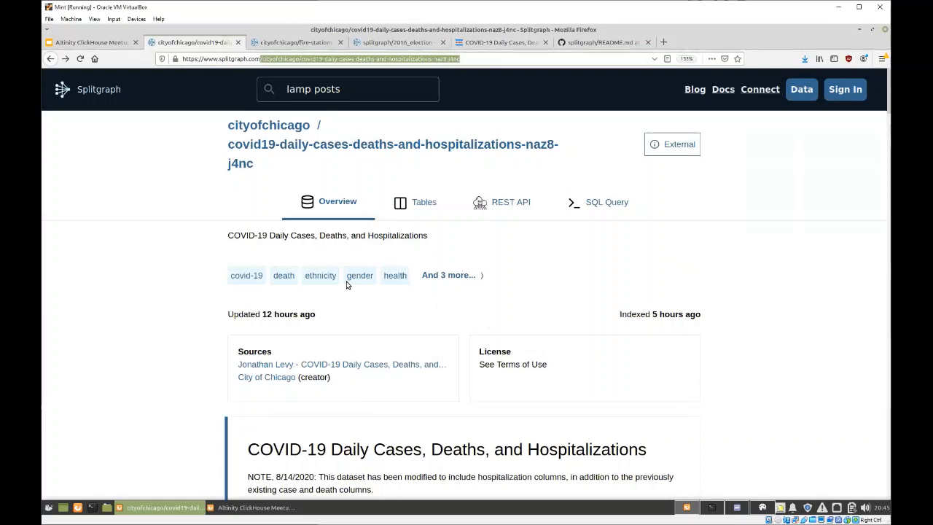
mouse_move(212, 174)
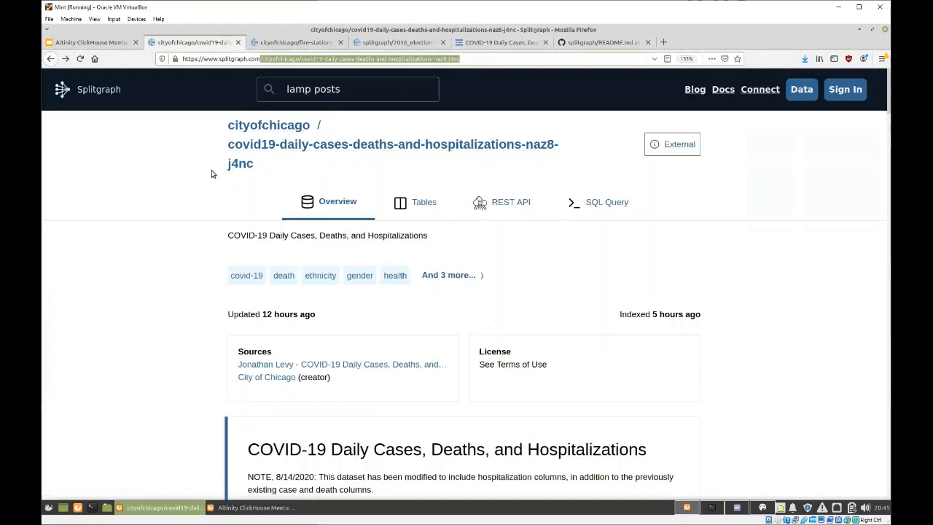
scroll("down", 3)
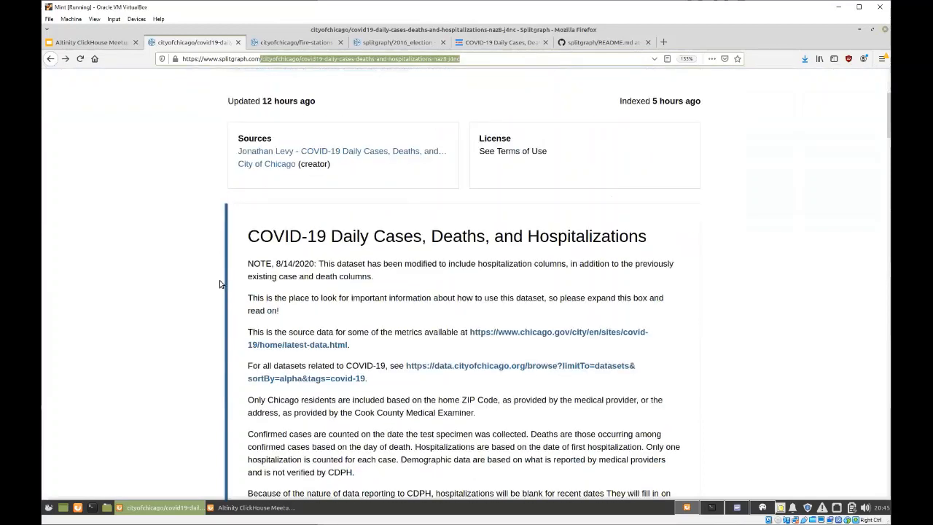
scroll("up", 3)
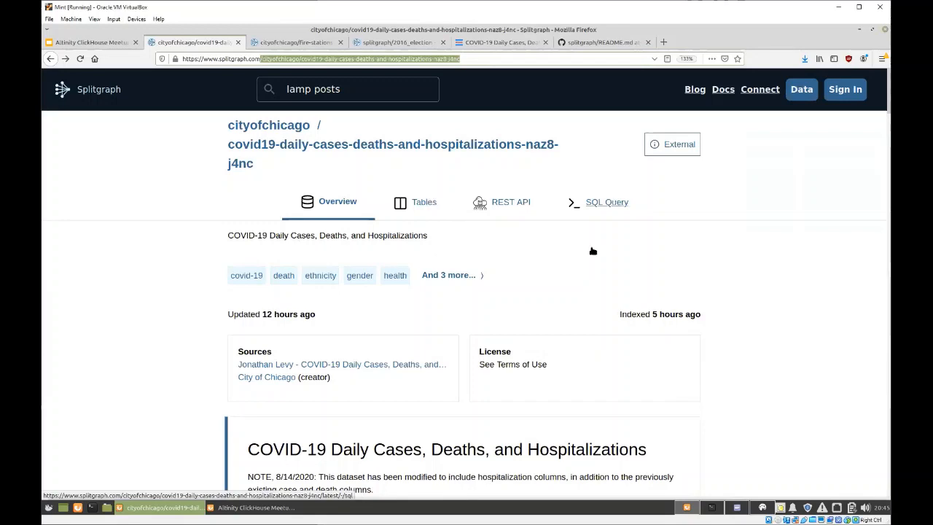
left_click(606, 202)
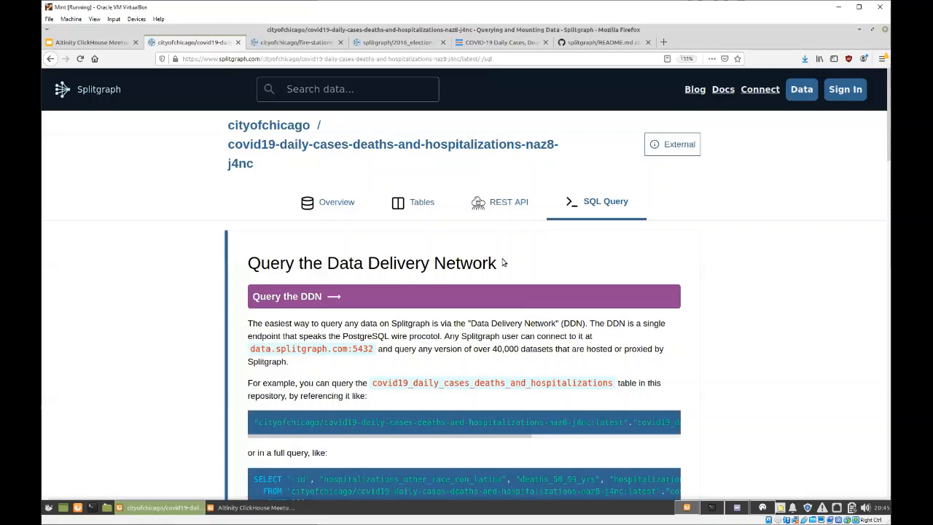
Step: Search the Splitgraph data catalog for 'lamp post' and scroll the results
left_click(362, 88)
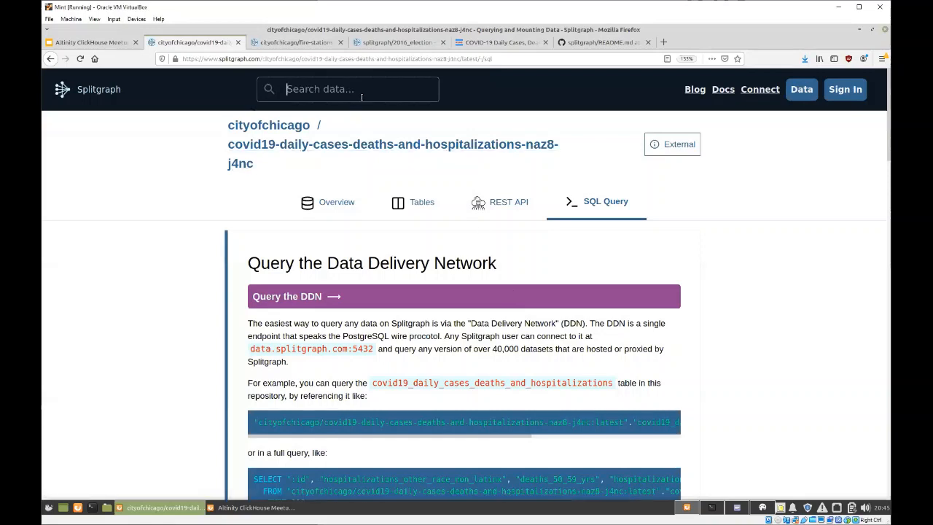
type("lamp")
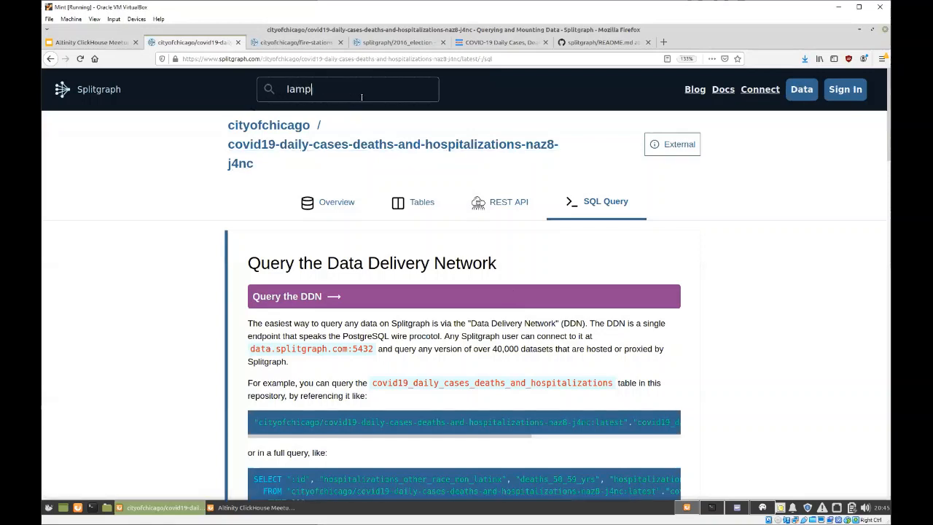
type("post")
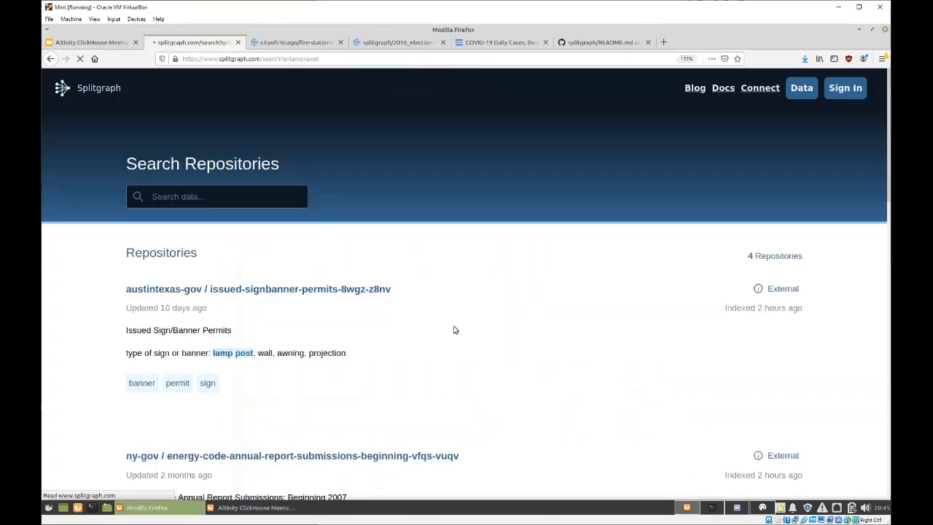
scroll("down", 3)
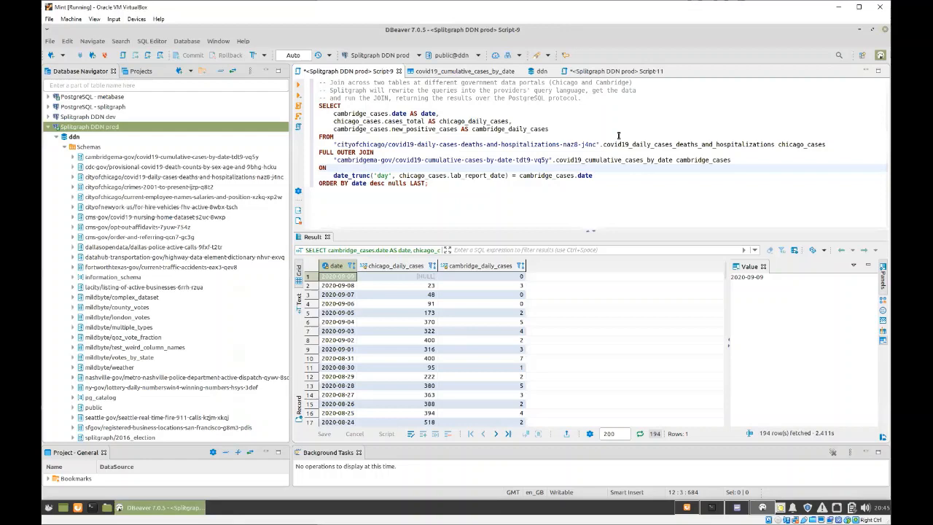
mouse_move(588, 73)
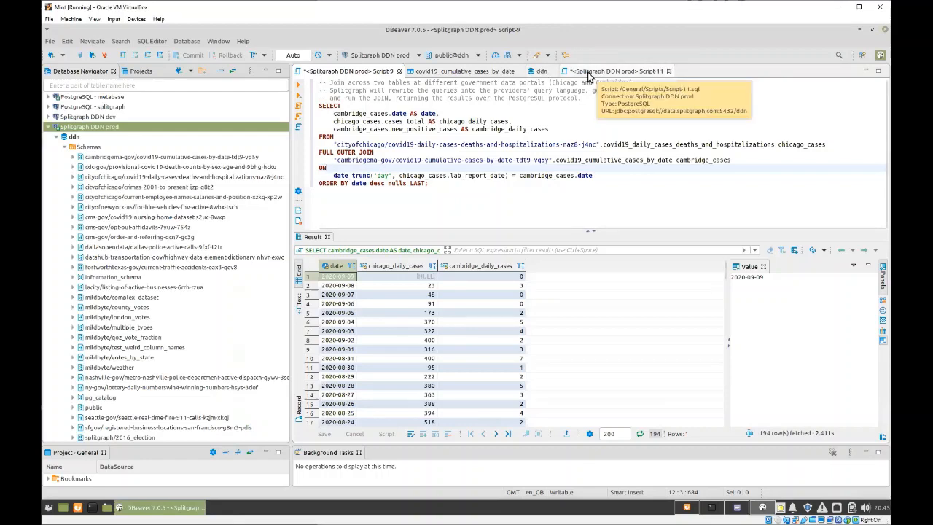
Step: Switch to the Script-11 streetlight fixtures query and highlight 'longitude' in it
left_click(614, 70)
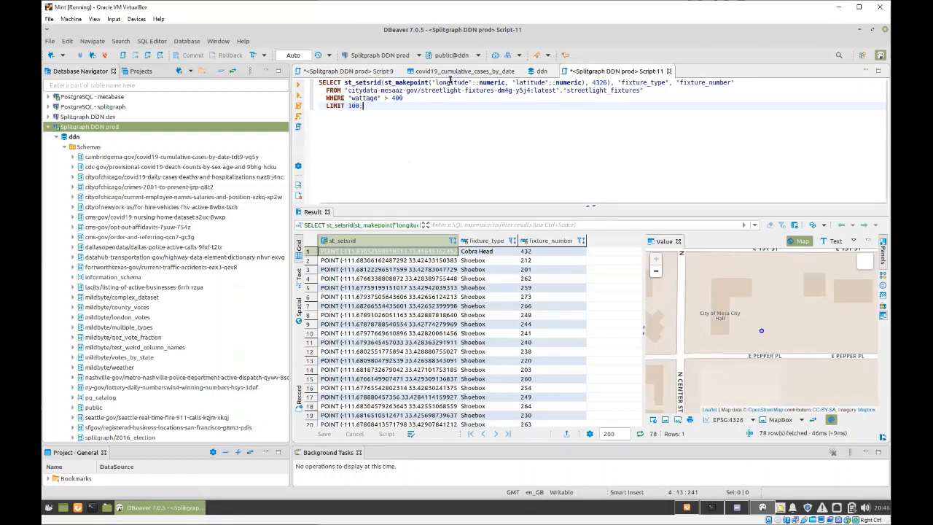
double_click(455, 81)
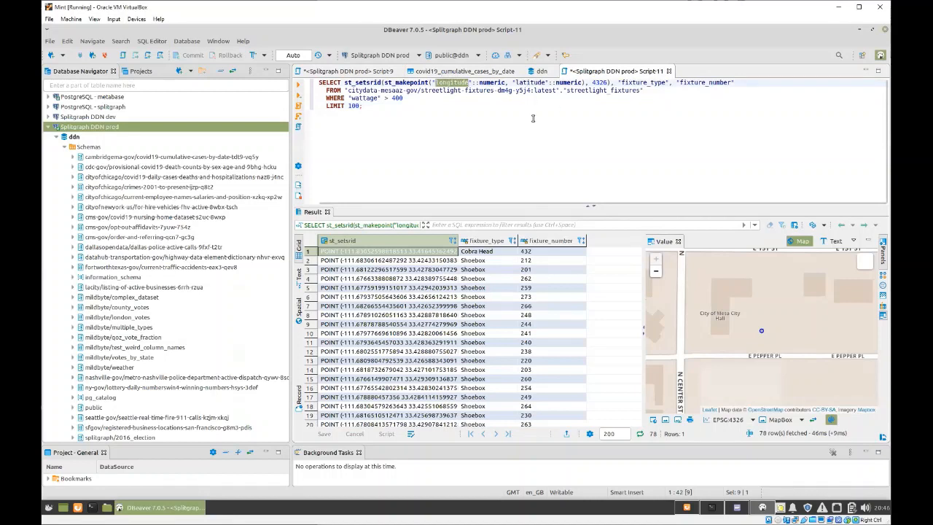
mouse_move(475, 161)
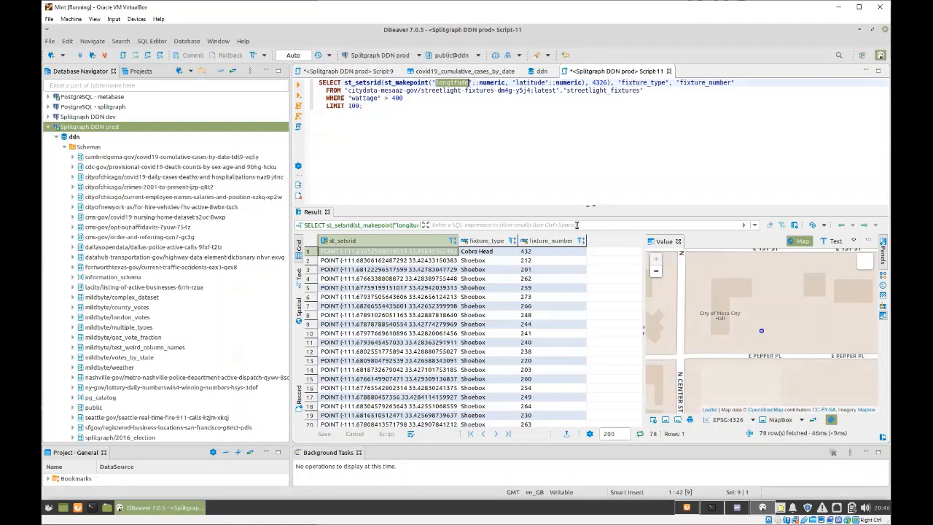
mouse_move(508, 192)
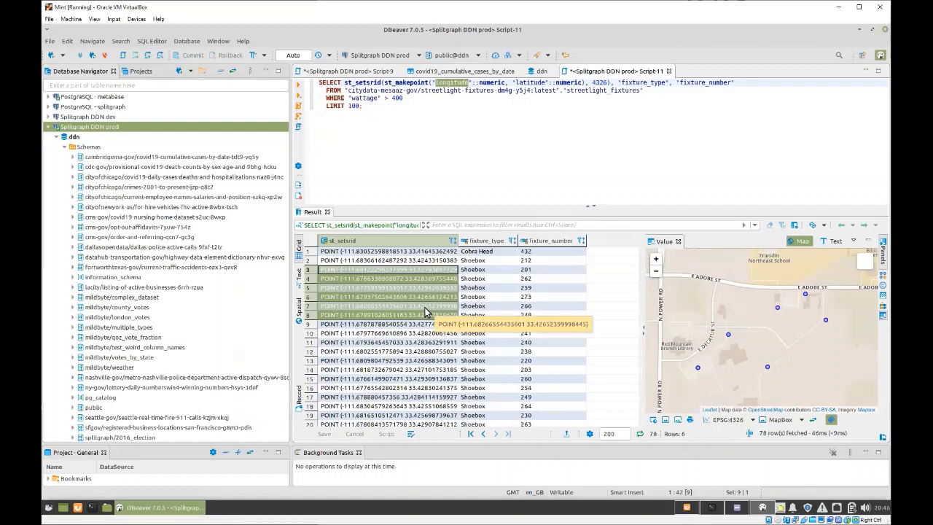
mouse_move(621, 260)
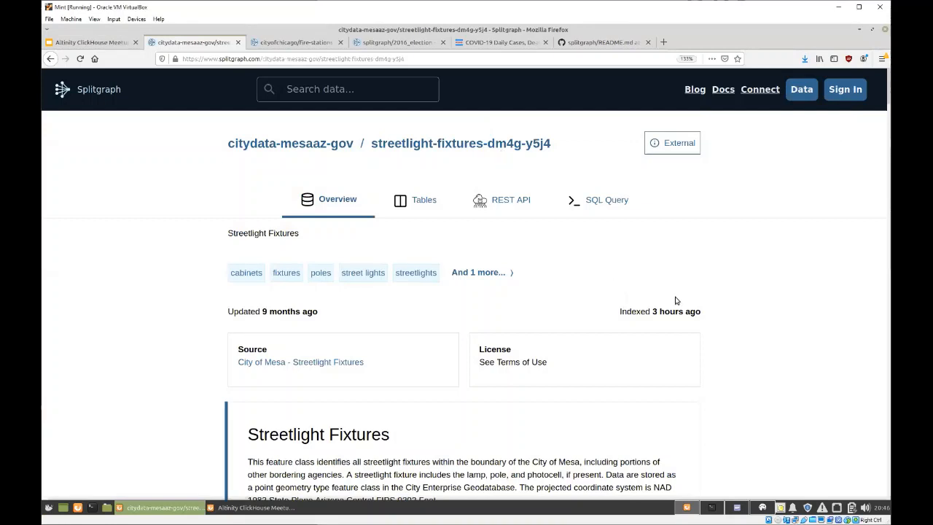
mouse_move(677, 183)
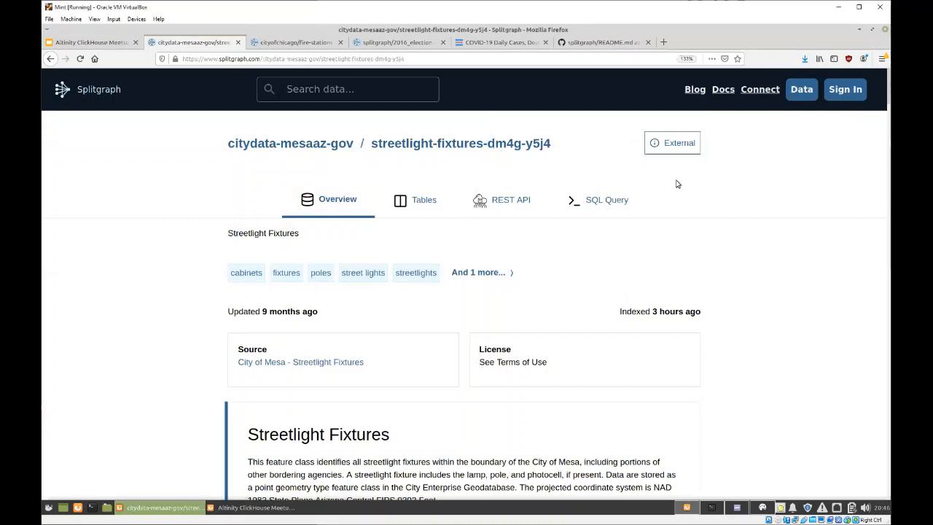
mouse_move(727, 136)
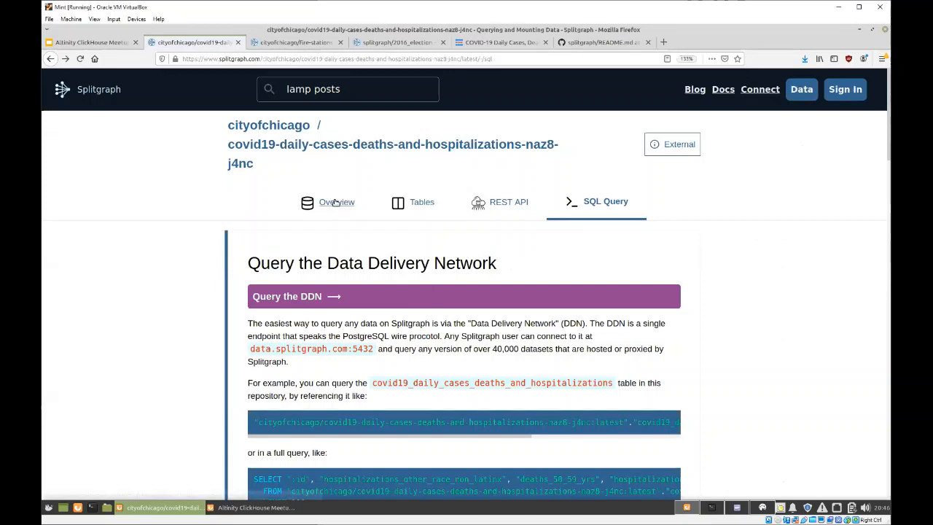
Step: Show the Chicago COVID-19 dataset Overview and follow its first Sources link
left_click(337, 202)
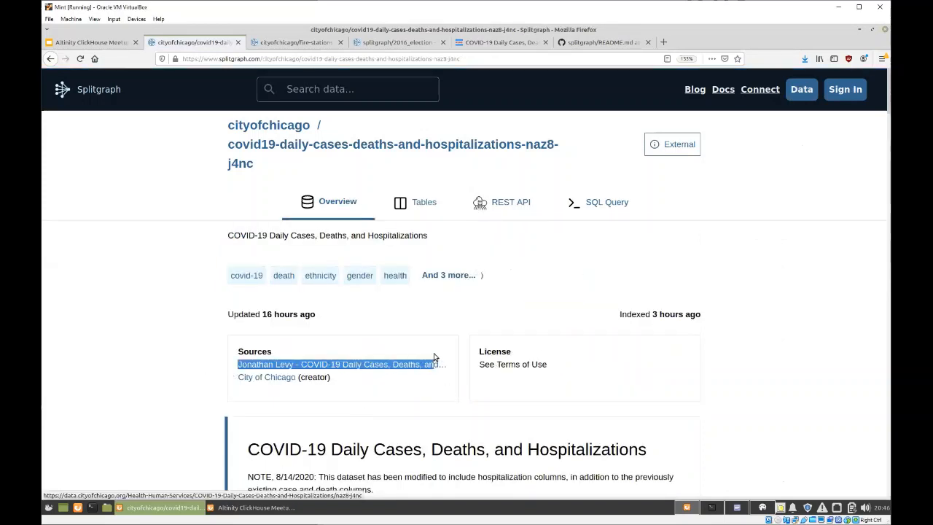
left_click(341, 363)
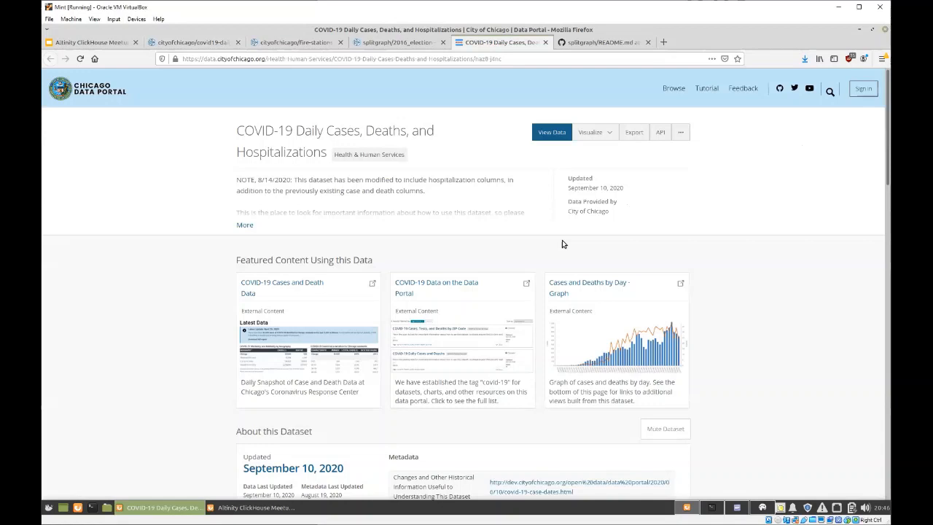
mouse_move(710, 254)
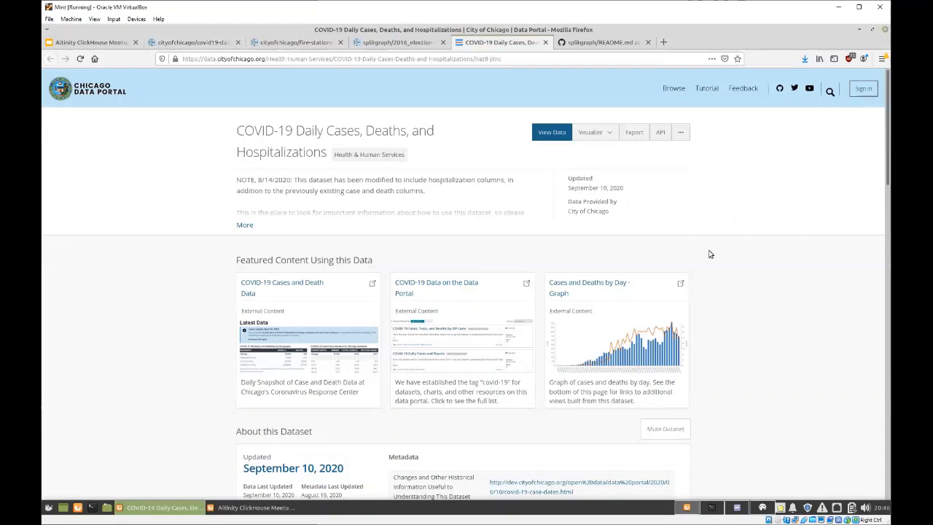
mouse_move(580, 248)
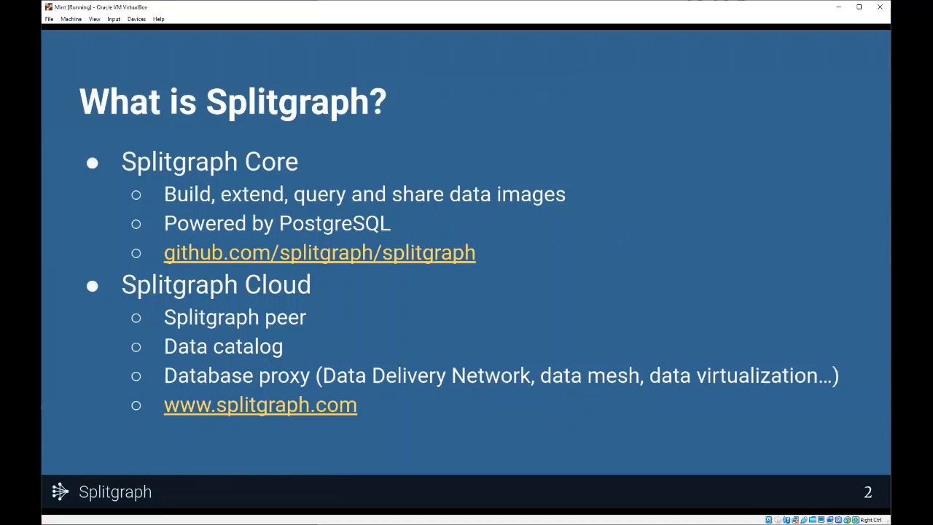
mouse_move(428, 447)
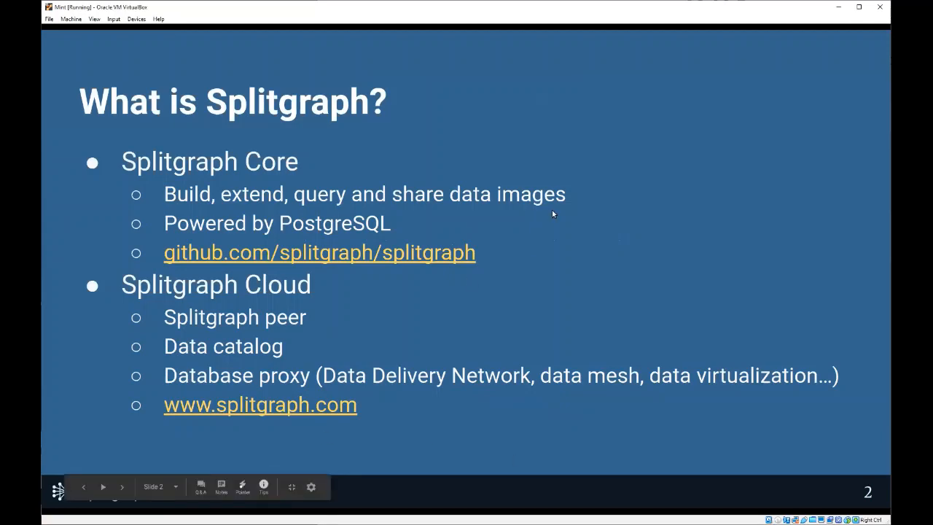
mouse_move(513, 166)
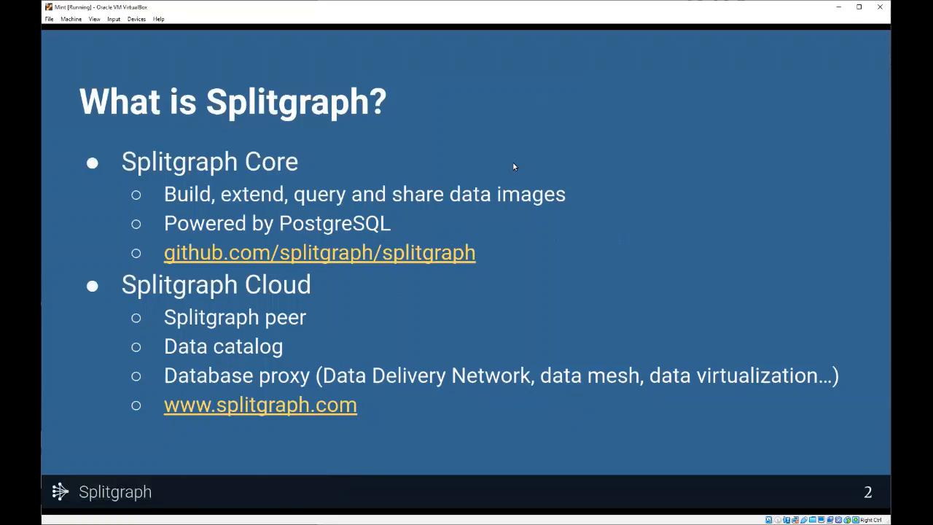
mouse_move(445, 390)
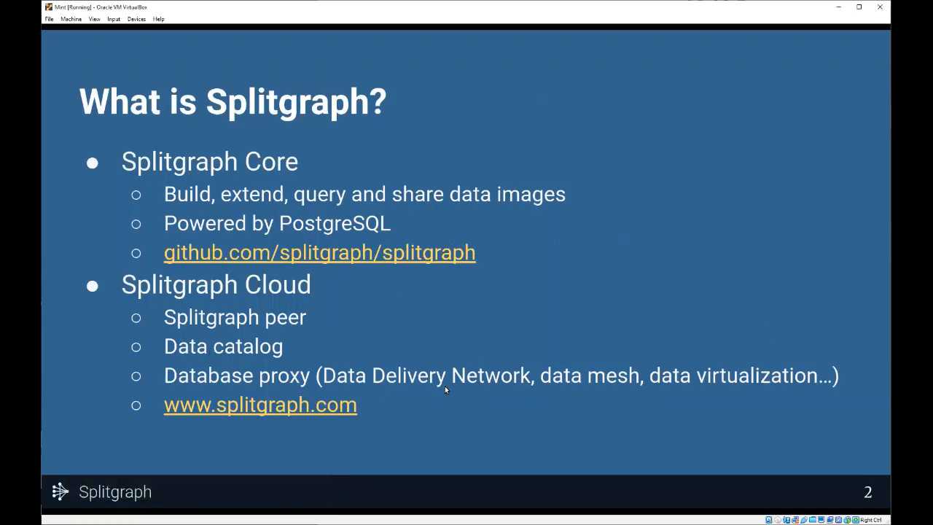
mouse_move(490, 397)
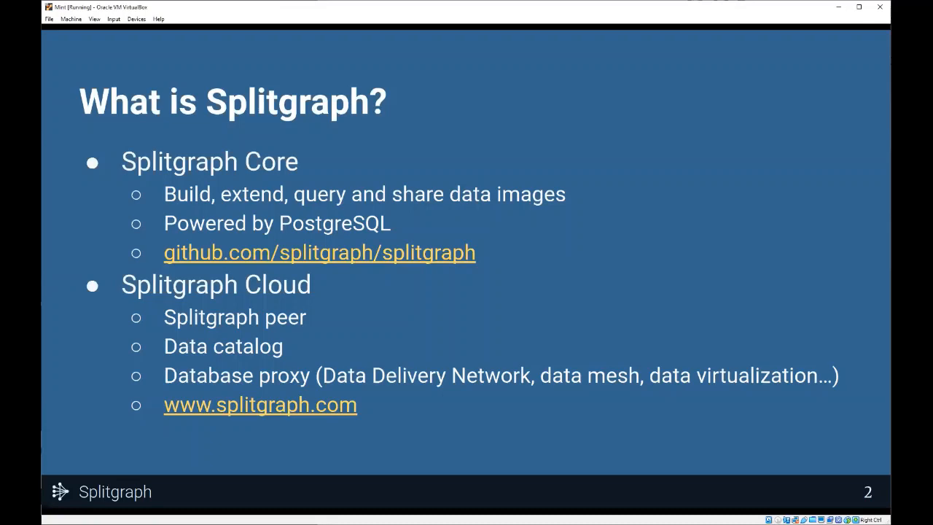
mouse_move(550, 413)
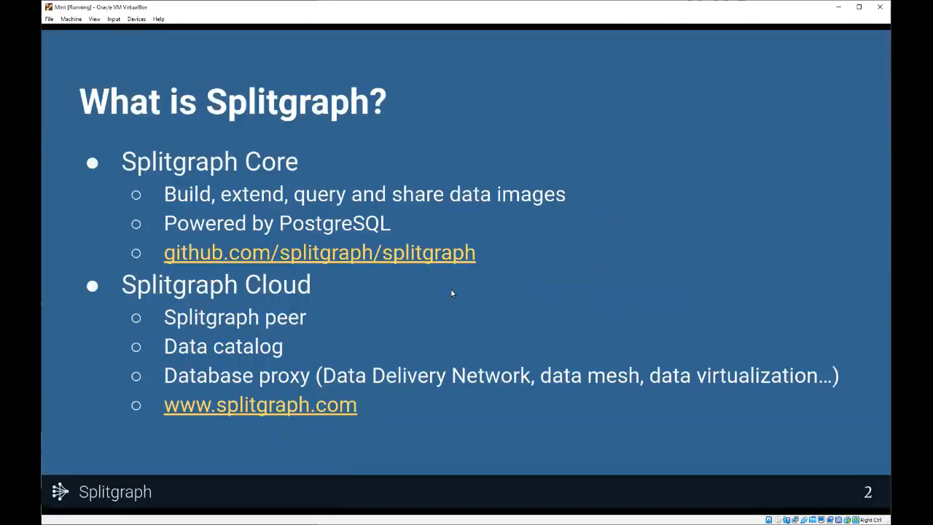
mouse_move(530, 154)
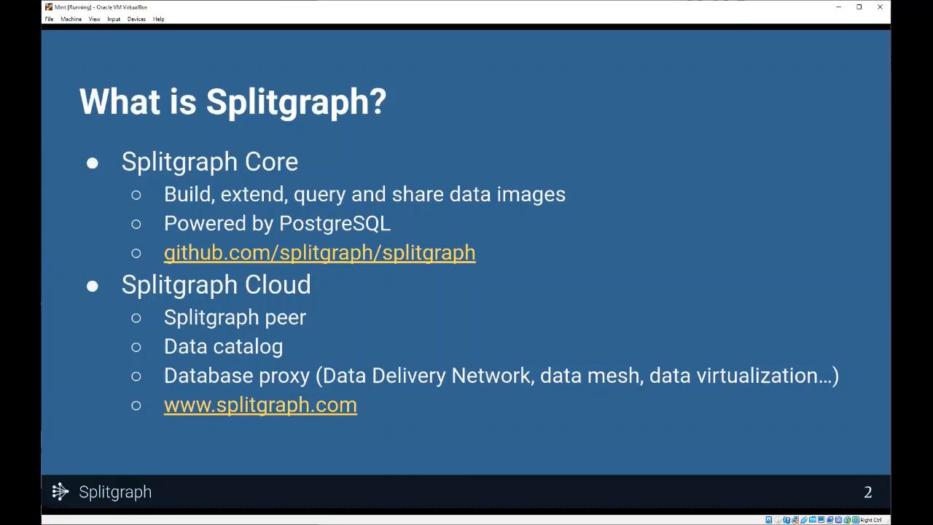
mouse_move(376, 311)
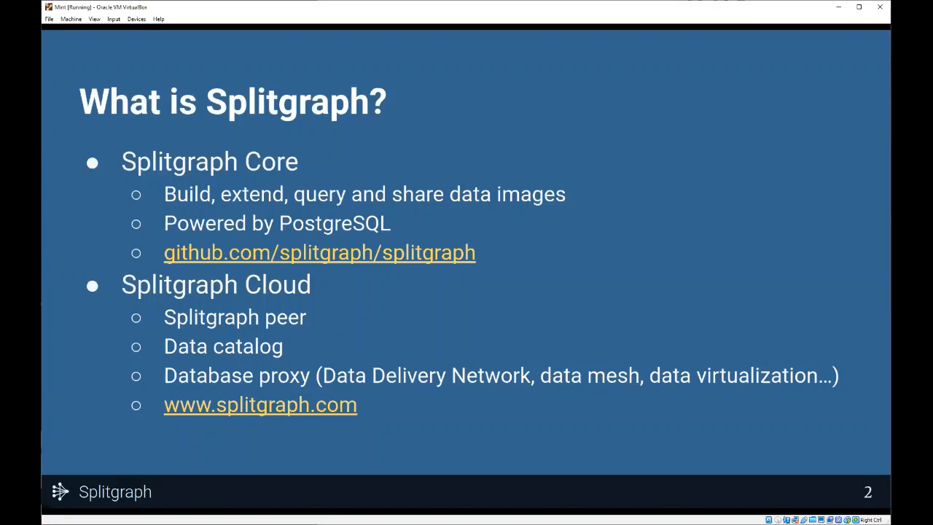
mouse_move(344, 346)
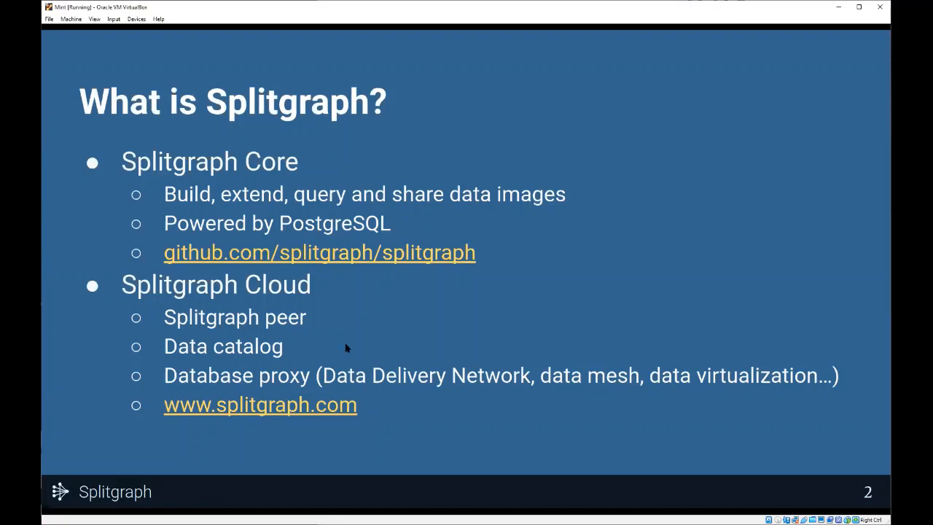
mouse_move(355, 337)
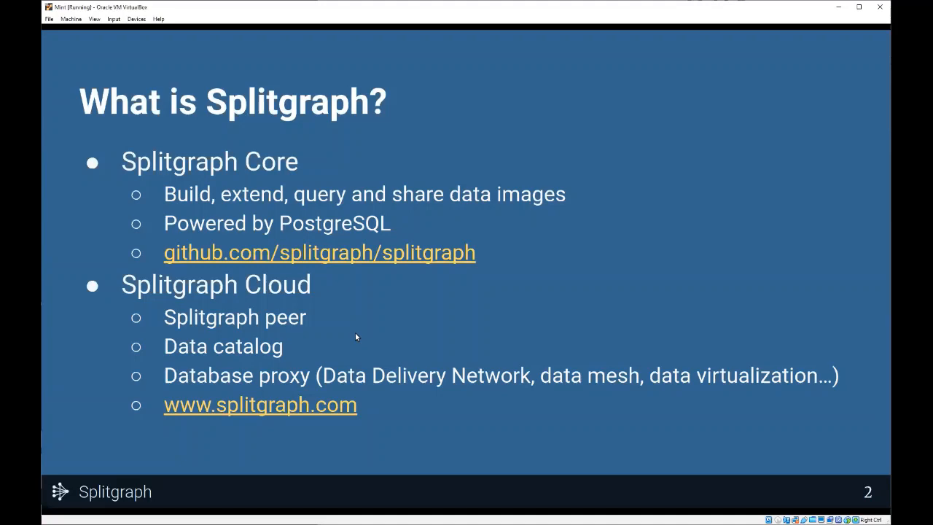
Step: Advance the deck to the architecture diagram slide
key("Right")
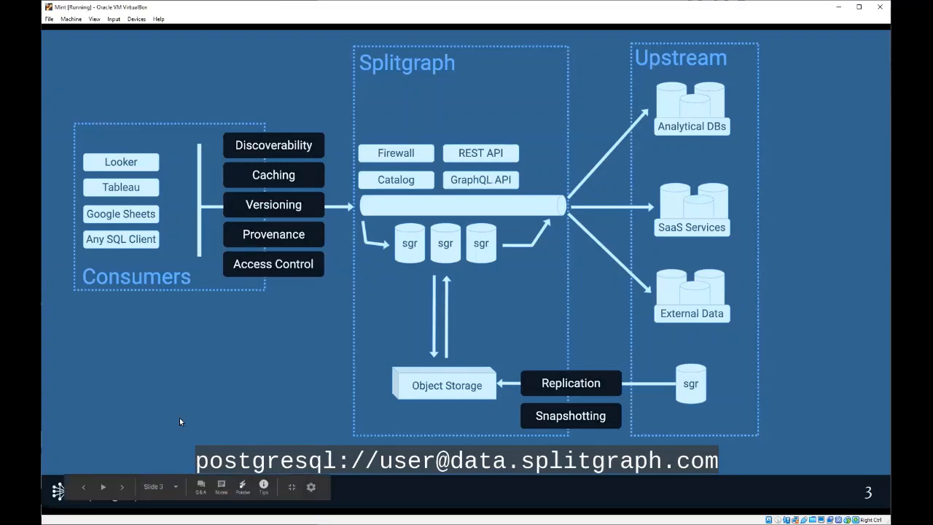
mouse_move(140, 183)
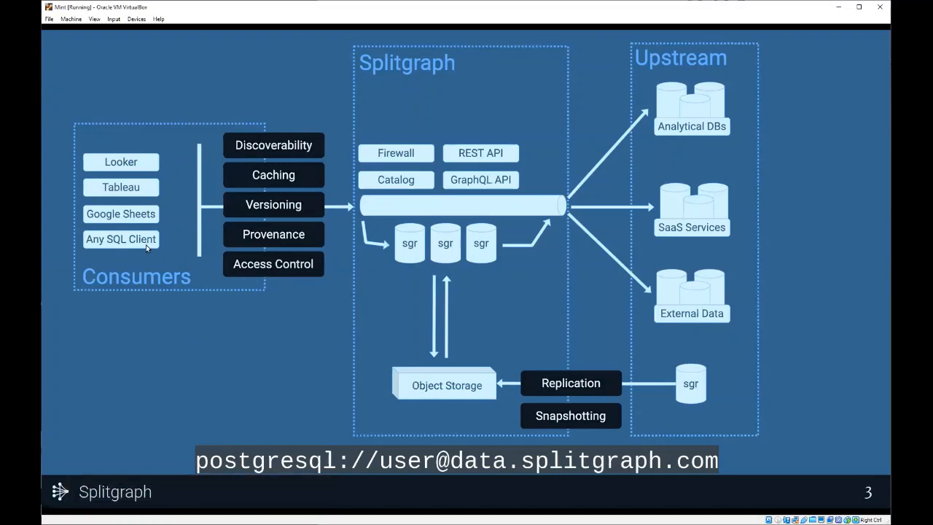
mouse_move(572, 210)
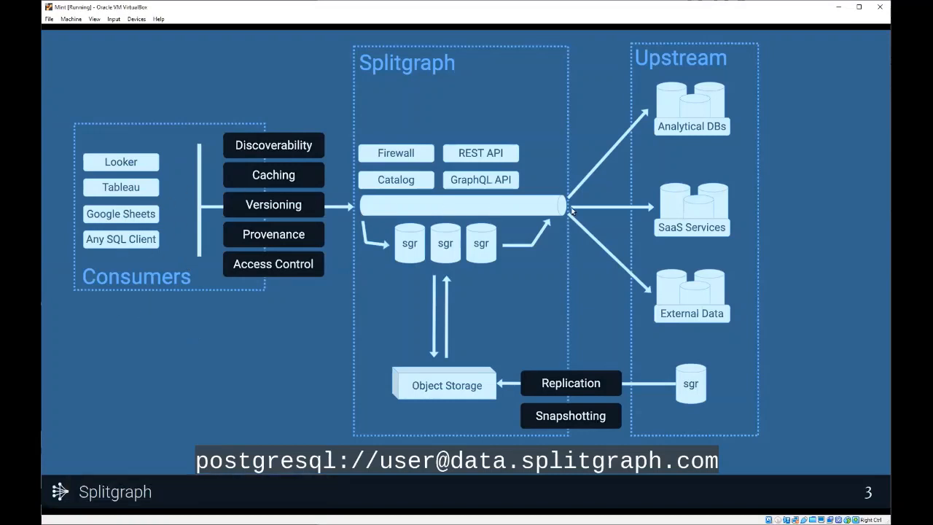
mouse_move(722, 282)
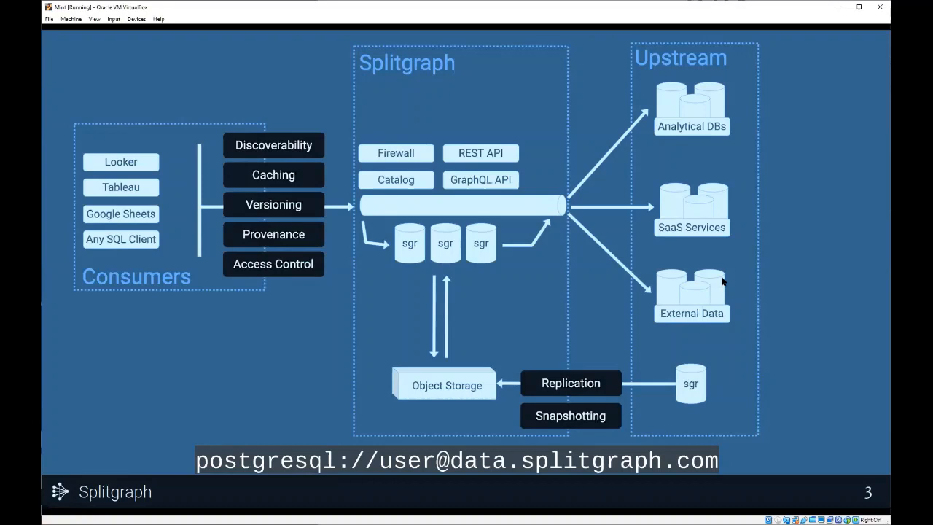
mouse_move(701, 277)
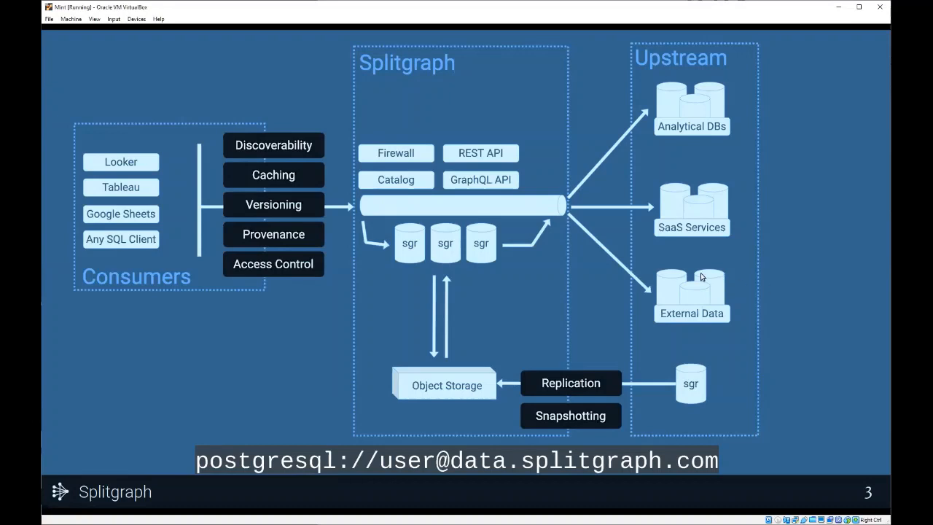
mouse_move(352, 224)
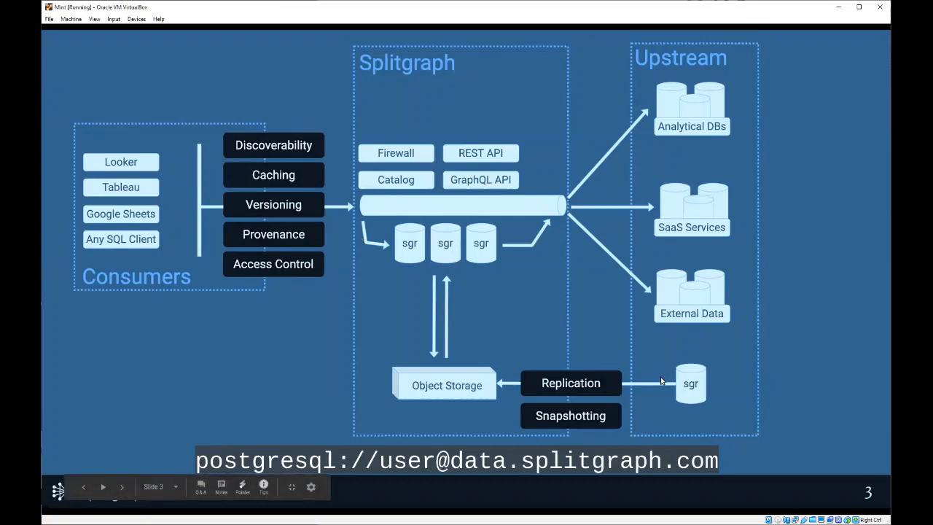
mouse_move(344, 219)
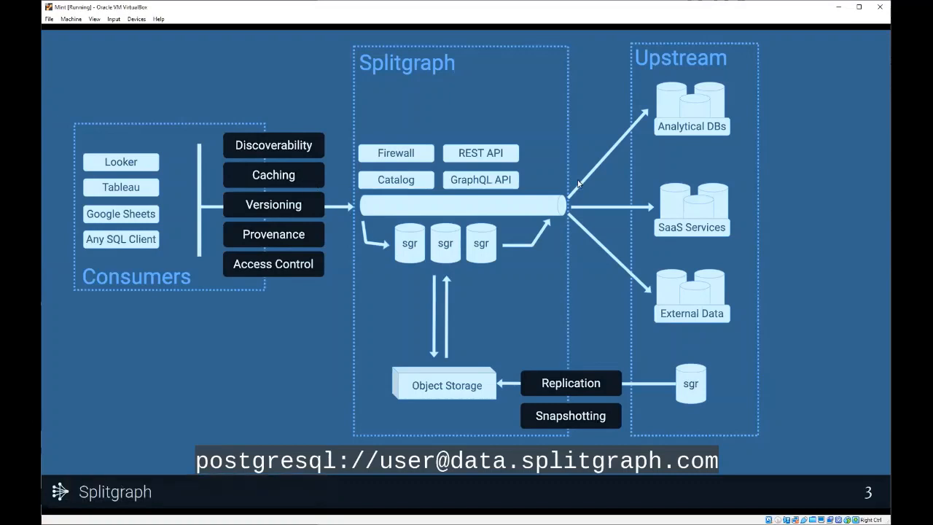
mouse_move(745, 284)
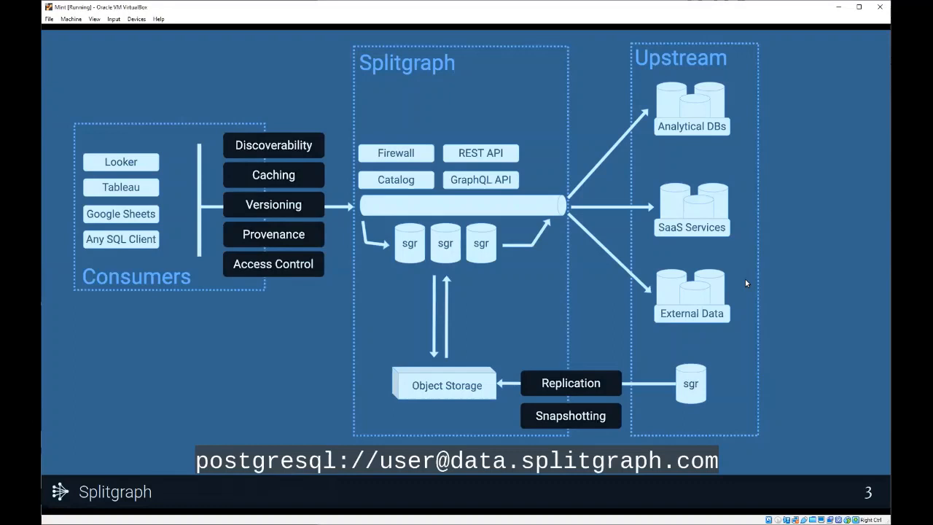
mouse_move(695, 235)
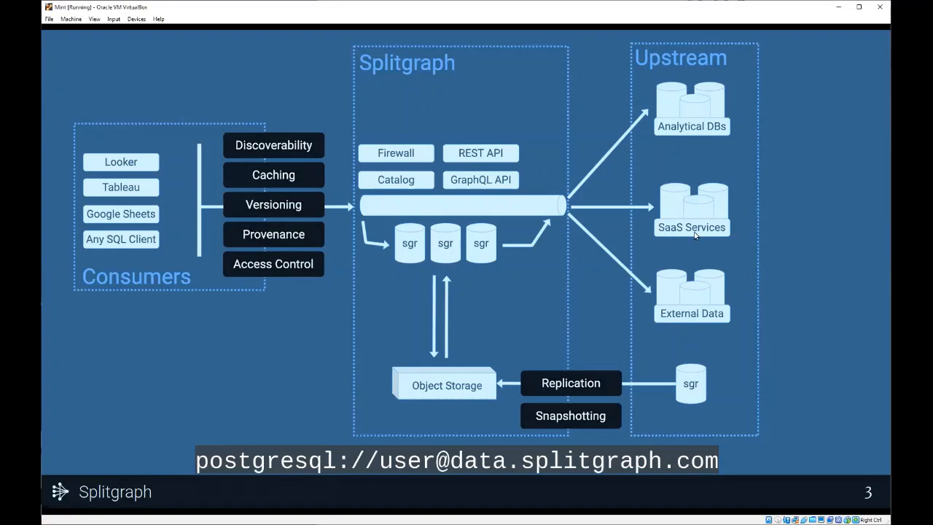
mouse_move(451, 250)
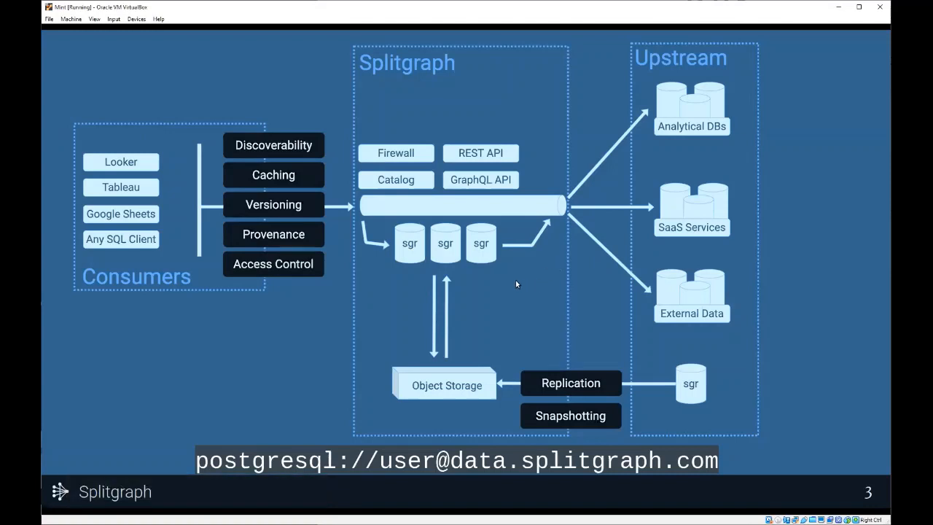
mouse_move(392, 245)
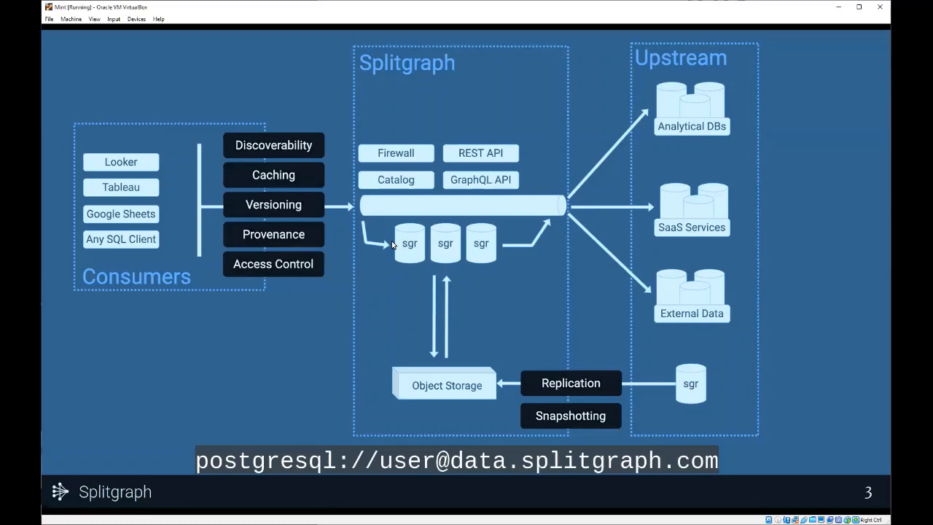
mouse_move(634, 318)
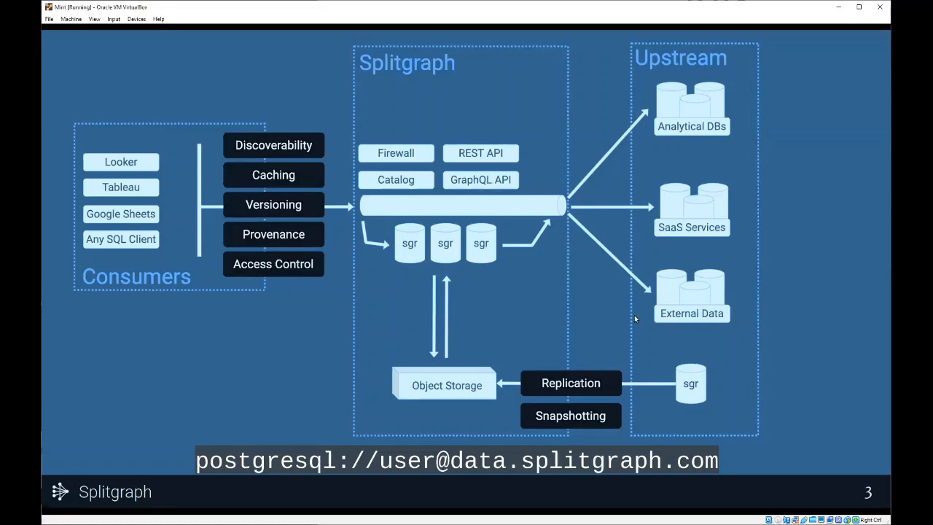
mouse_move(580, 282)
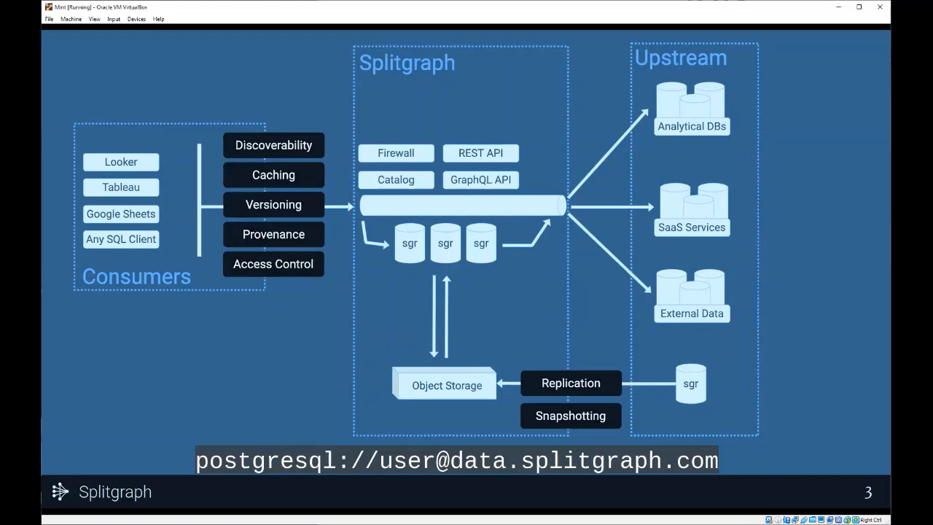
mouse_move(548, 264)
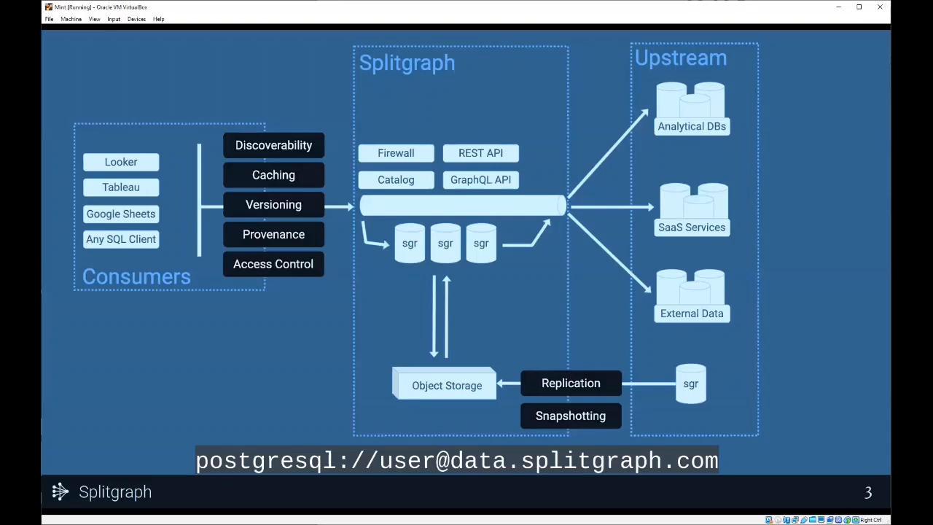
mouse_move(457, 281)
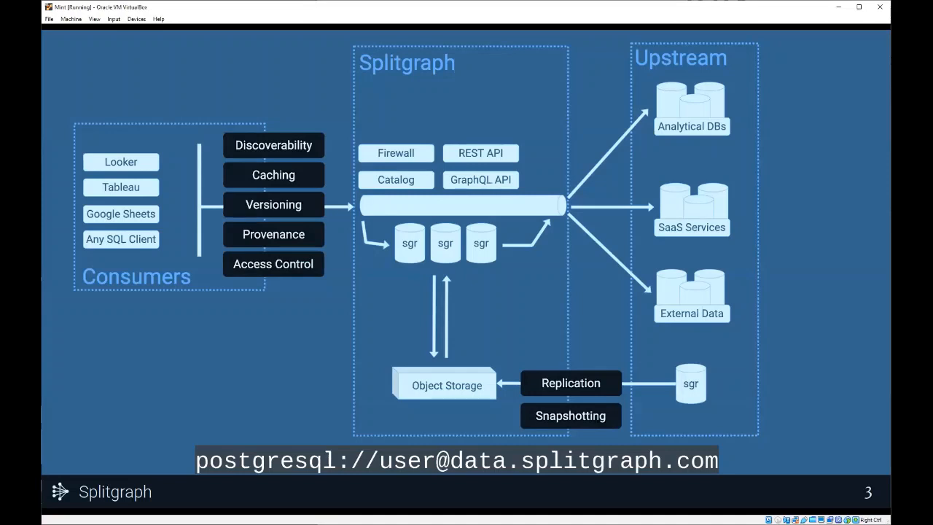
mouse_move(352, 378)
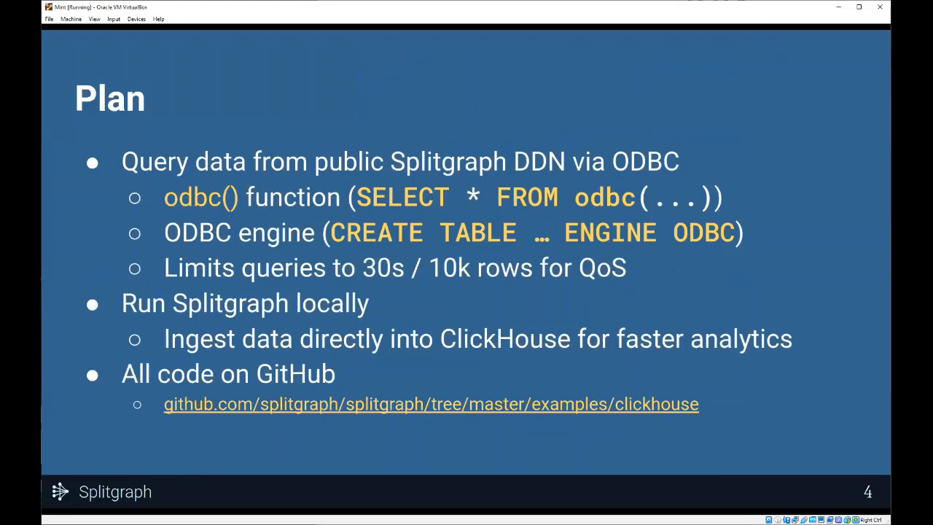
mouse_move(605, 174)
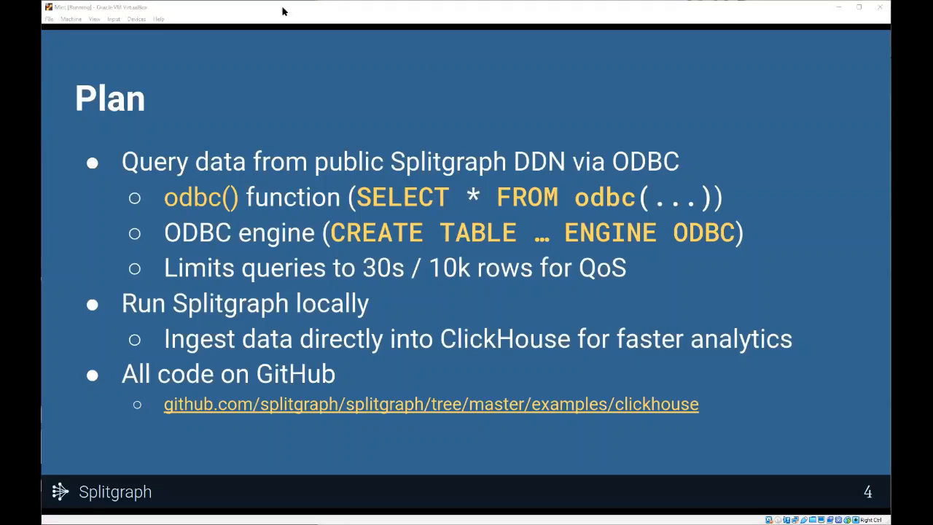
mouse_move(337, 198)
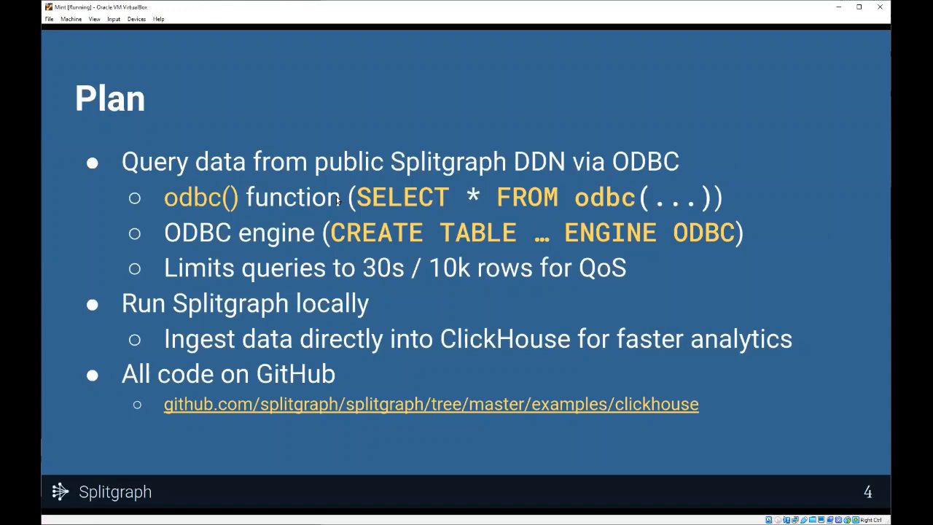
mouse_move(338, 380)
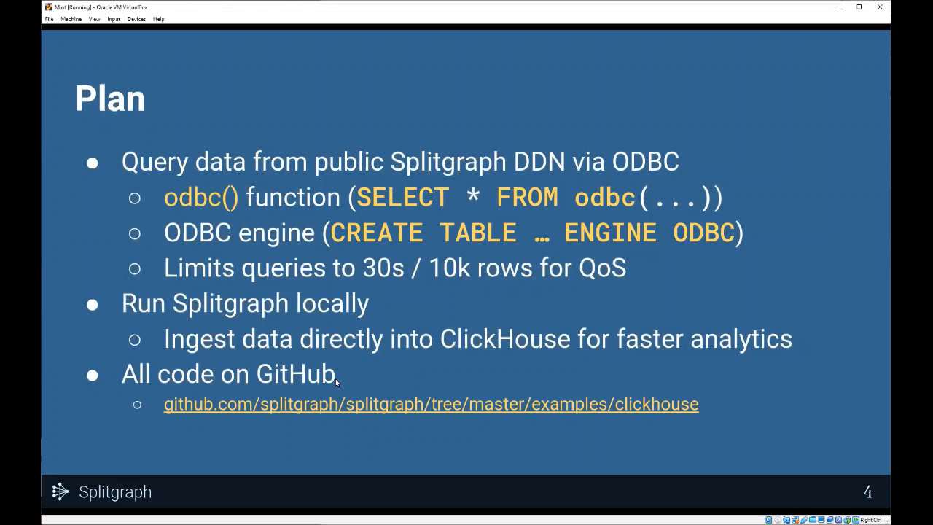
mouse_move(665, 274)
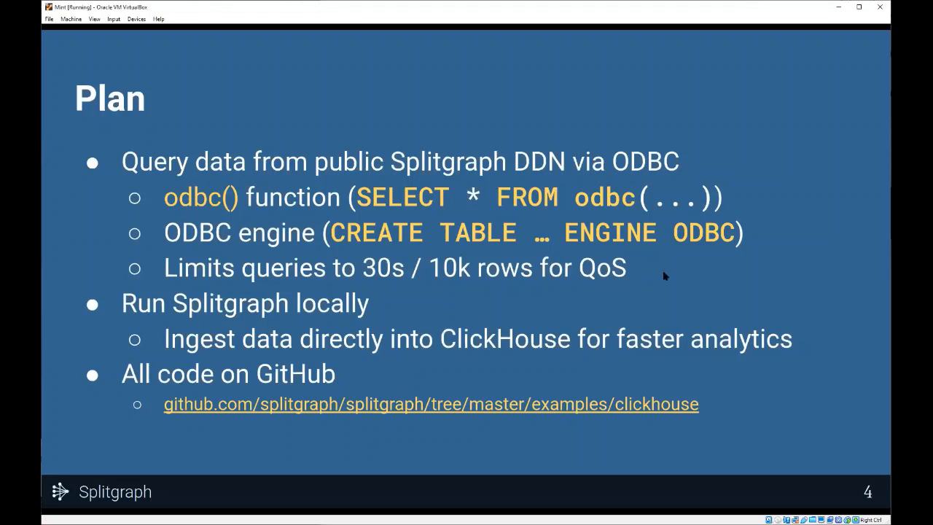
mouse_move(596, 9)
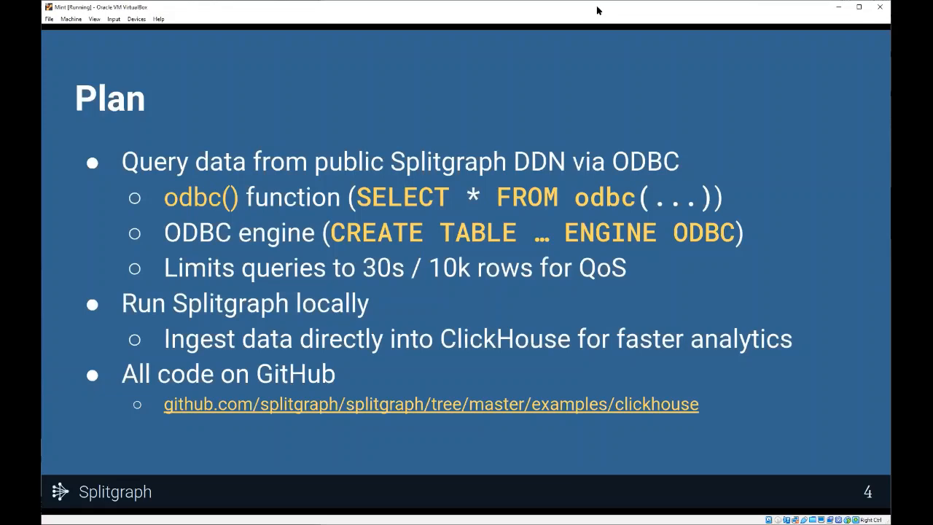
mouse_move(480, 349)
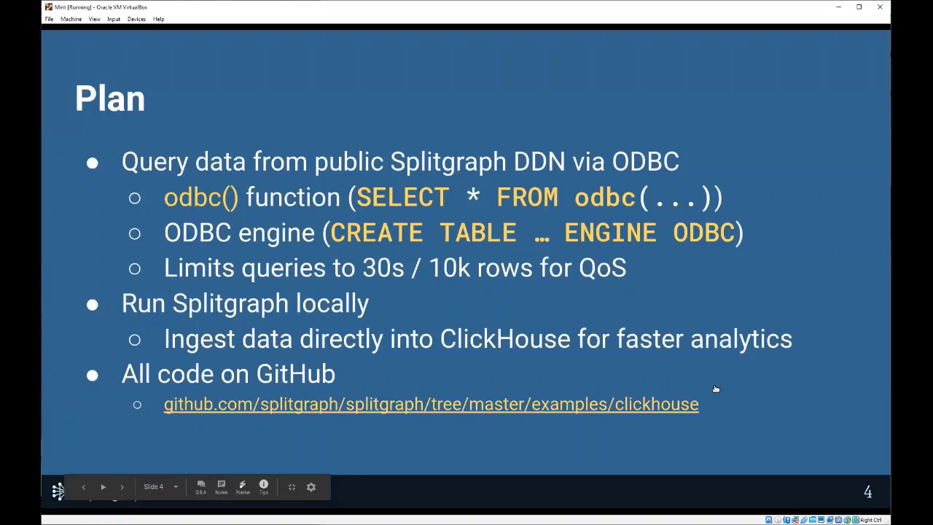
mouse_move(719, 356)
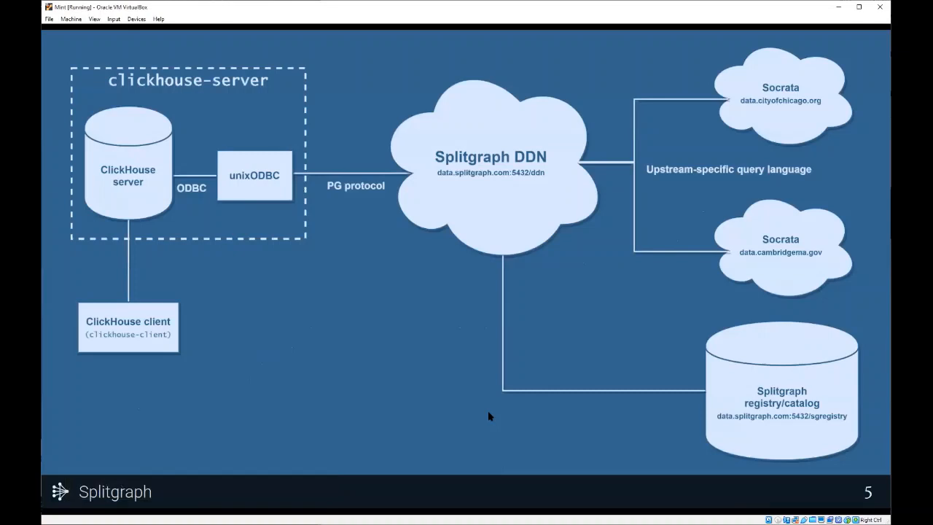
mouse_move(258, 335)
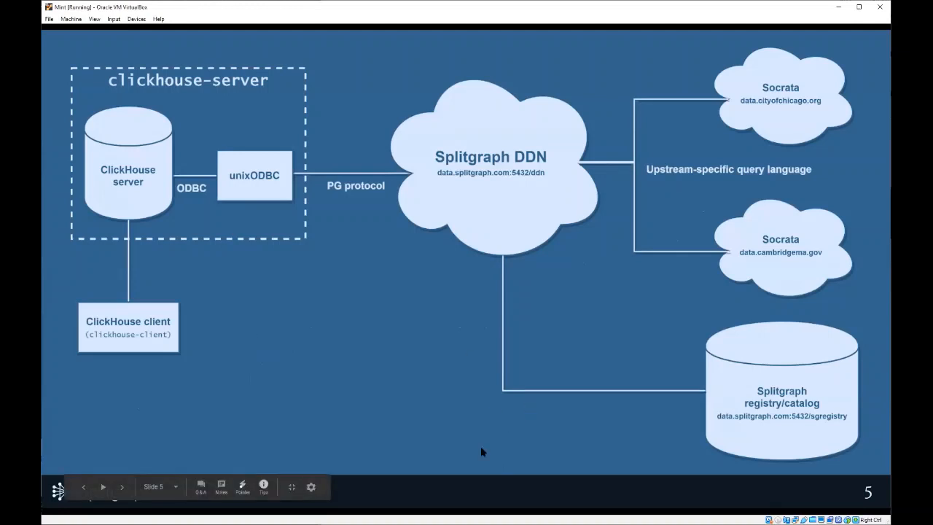
mouse_move(442, 432)
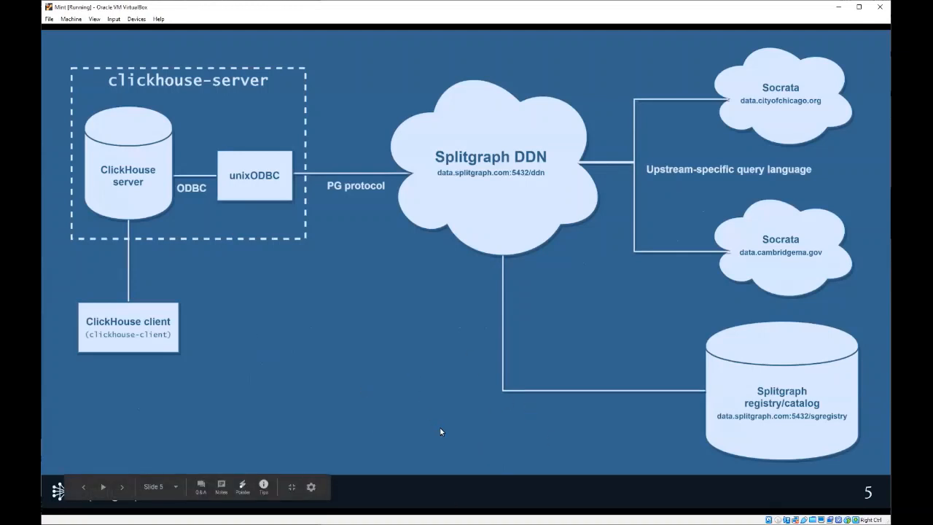
mouse_move(424, 402)
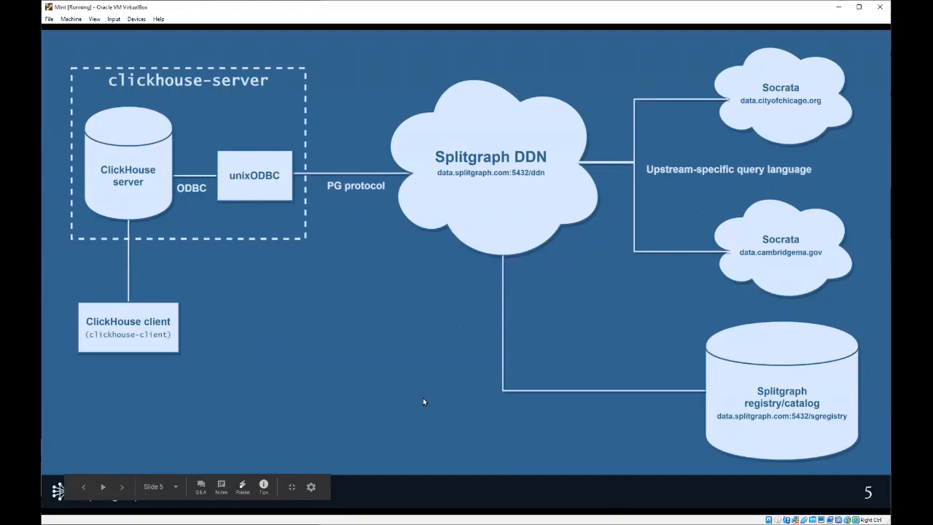
mouse_move(492, 455)
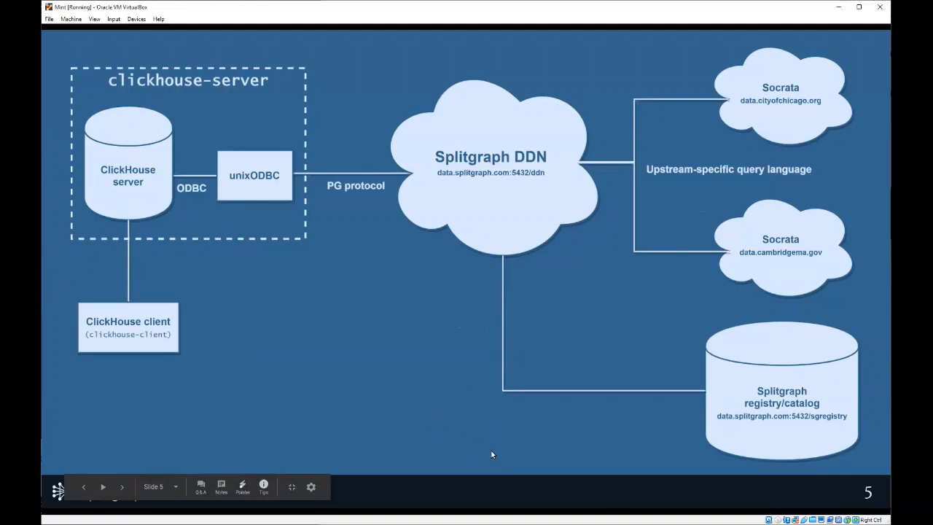
mouse_move(504, 179)
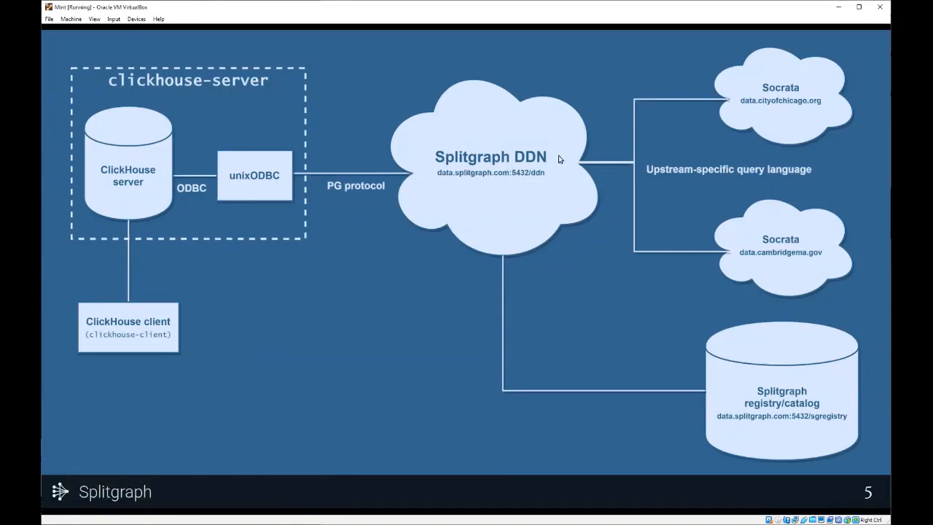
mouse_move(504, 180)
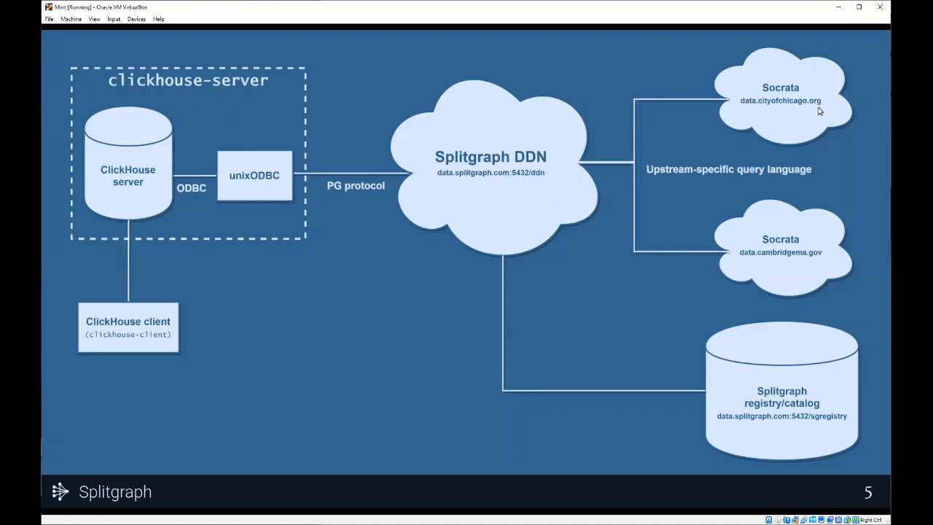
mouse_move(431, 149)
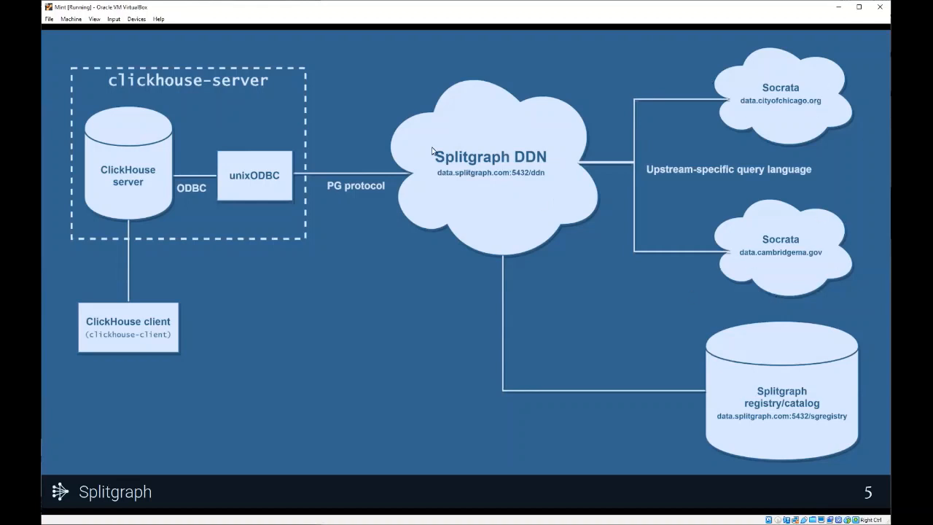
mouse_move(490, 372)
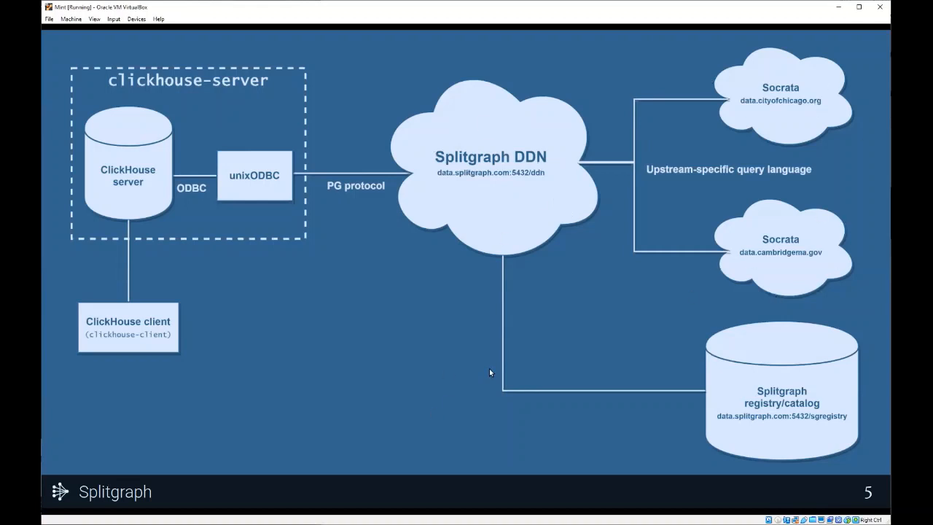
mouse_move(478, 378)
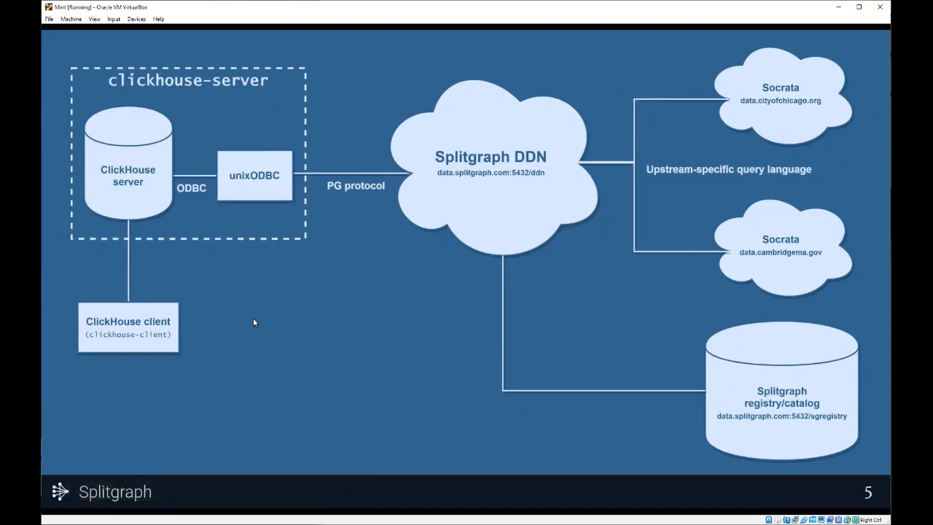
mouse_move(282, 327)
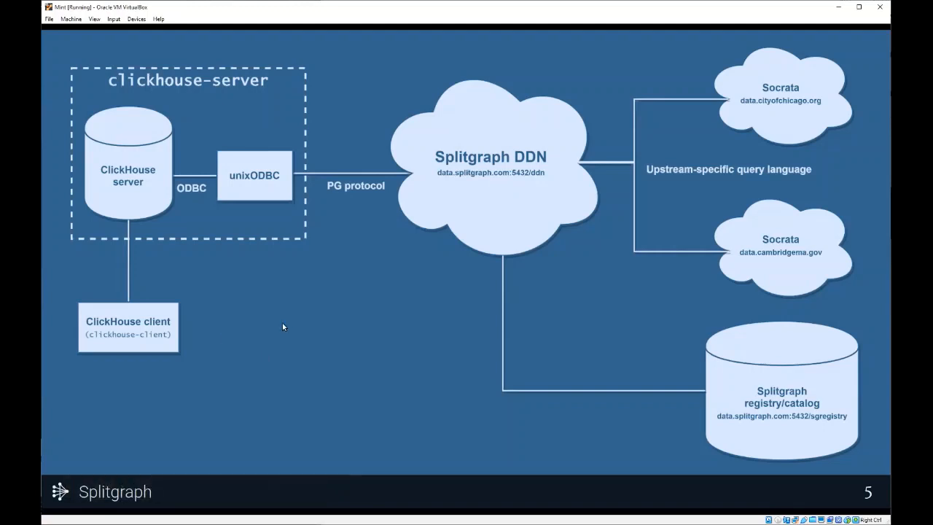
mouse_move(314, 304)
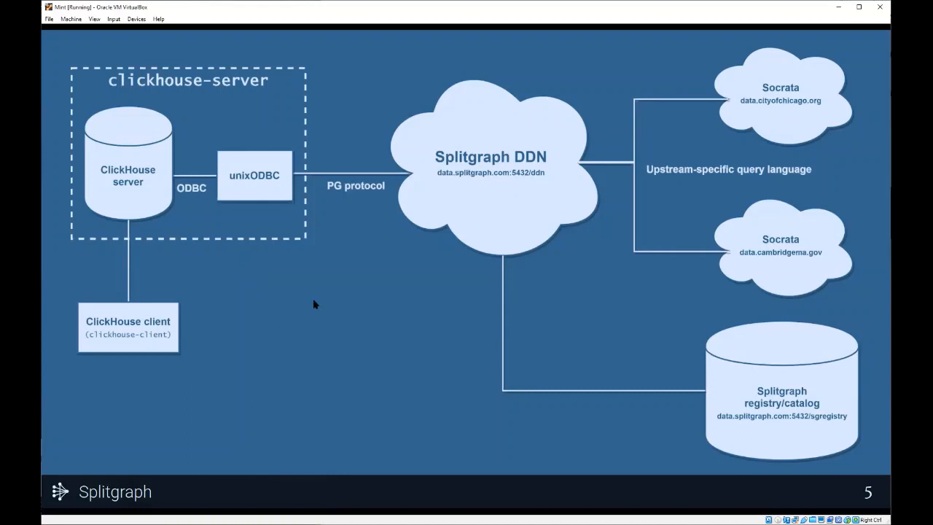
mouse_move(202, 359)
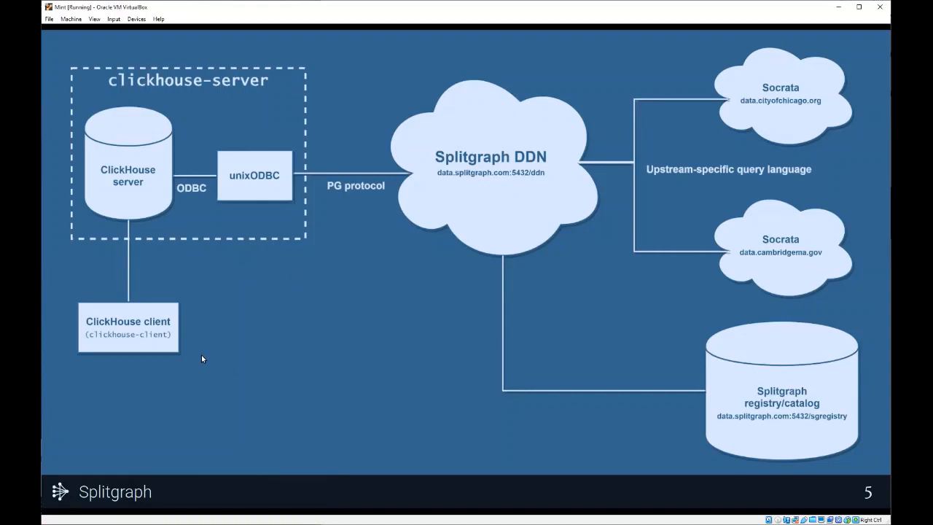
mouse_move(159, 121)
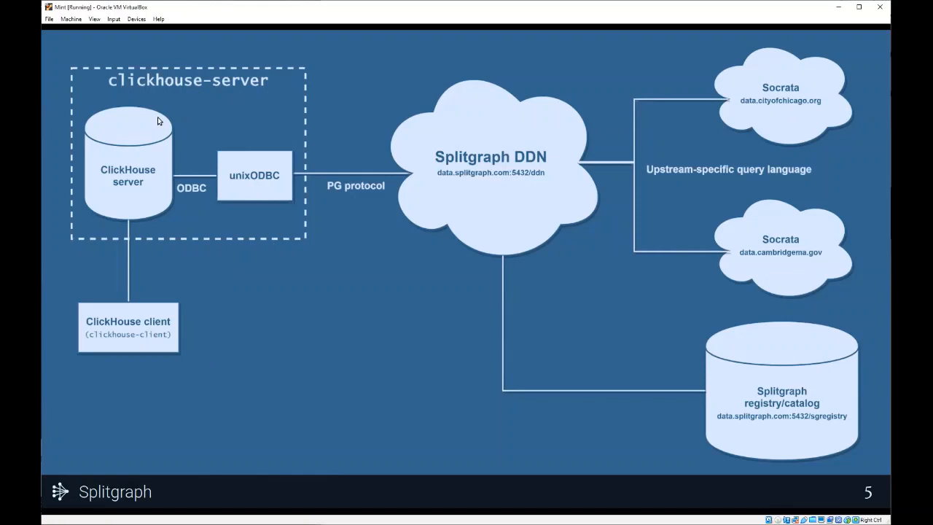
mouse_move(150, 205)
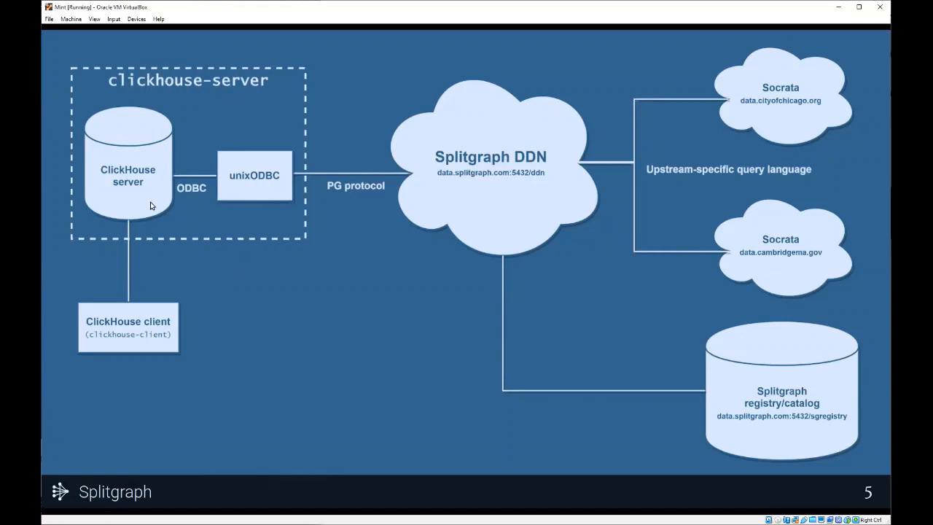
mouse_move(298, 116)
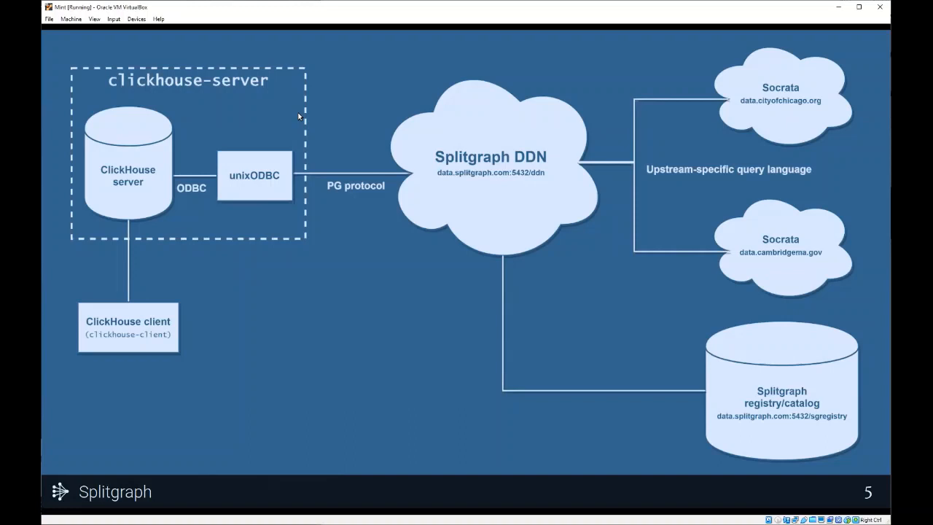
mouse_move(310, 143)
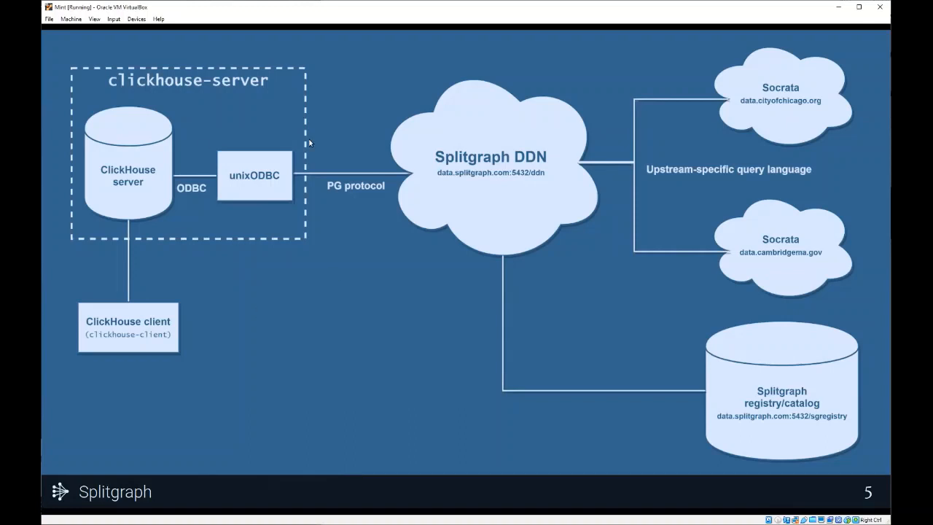
mouse_move(283, 263)
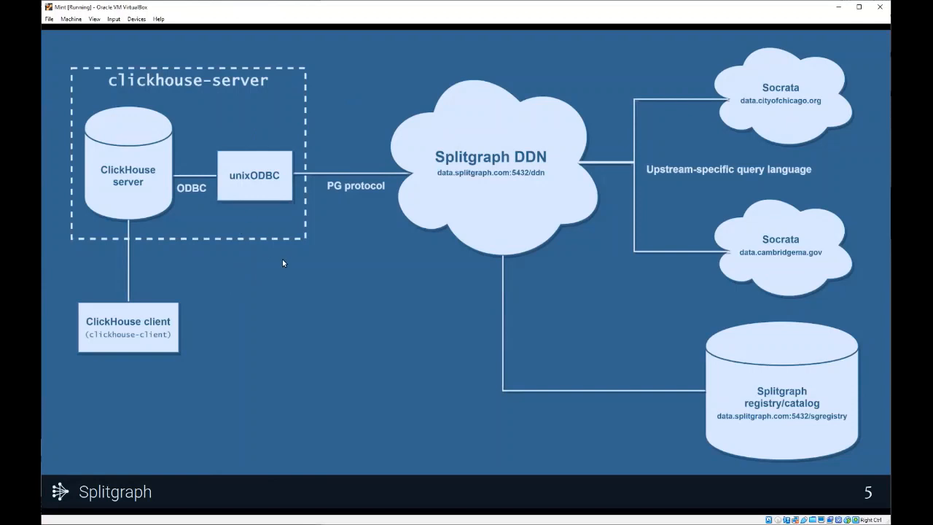
mouse_move(335, 313)
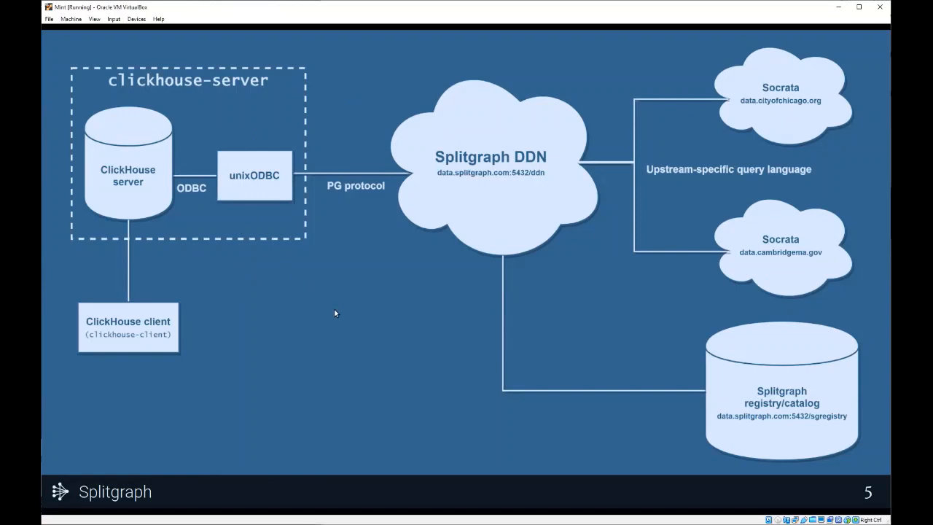
mouse_move(212, 450)
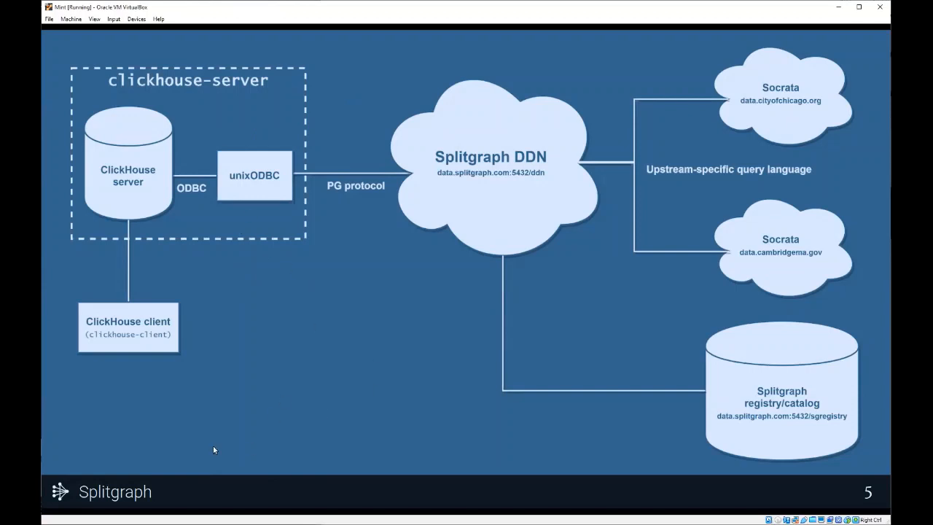
mouse_move(128, 314)
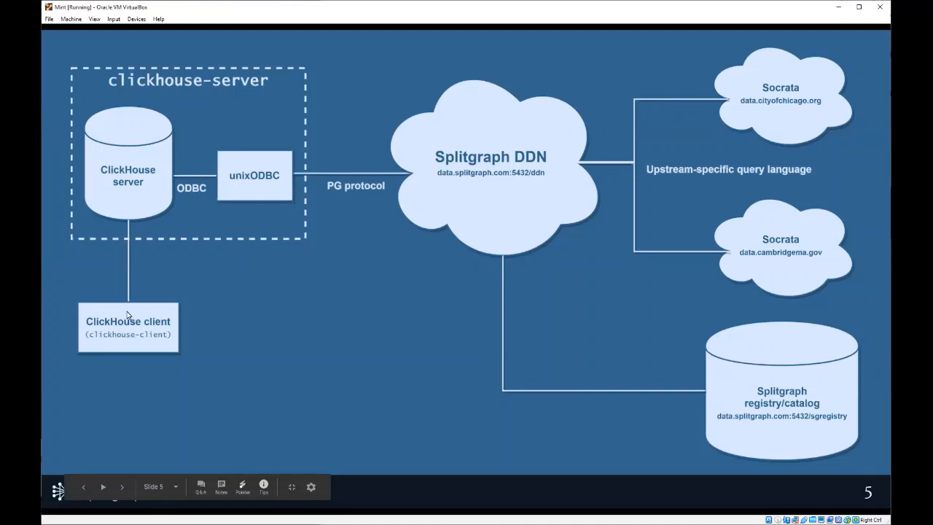
mouse_move(99, 275)
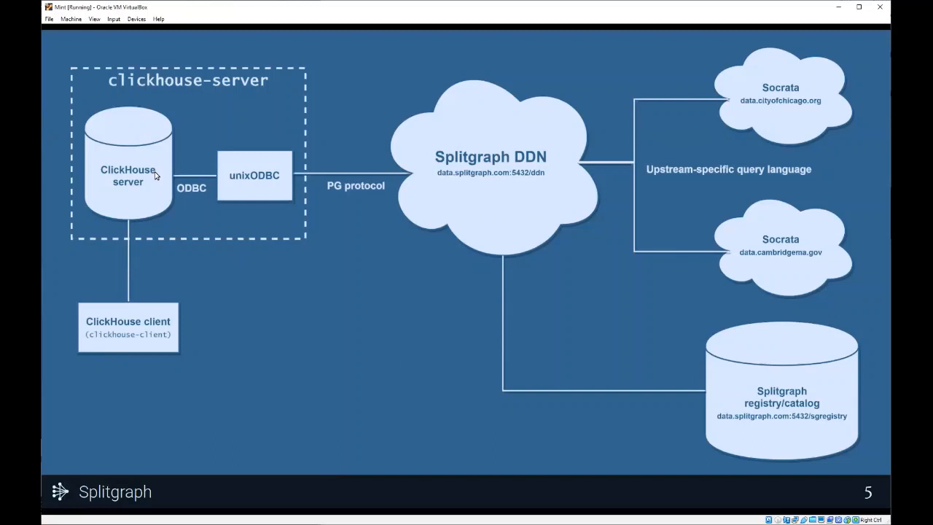
mouse_move(281, 183)
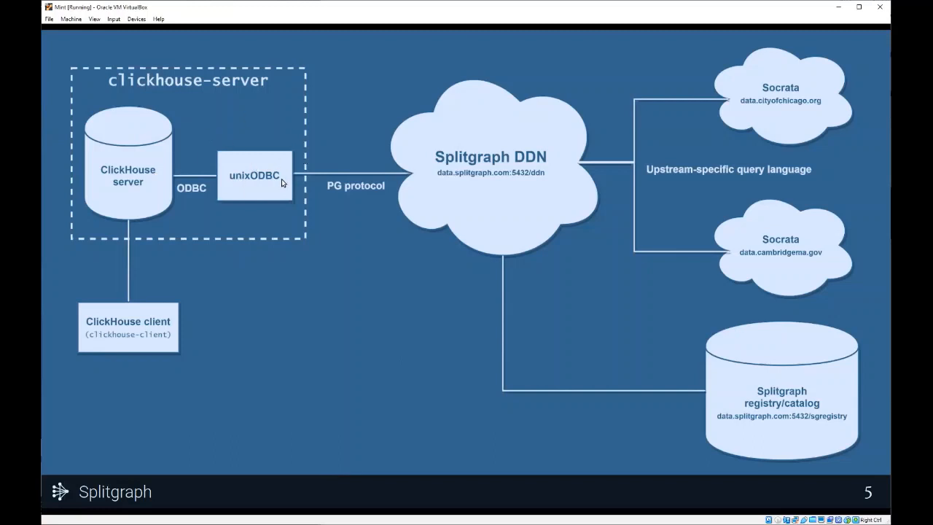
mouse_move(272, 147)
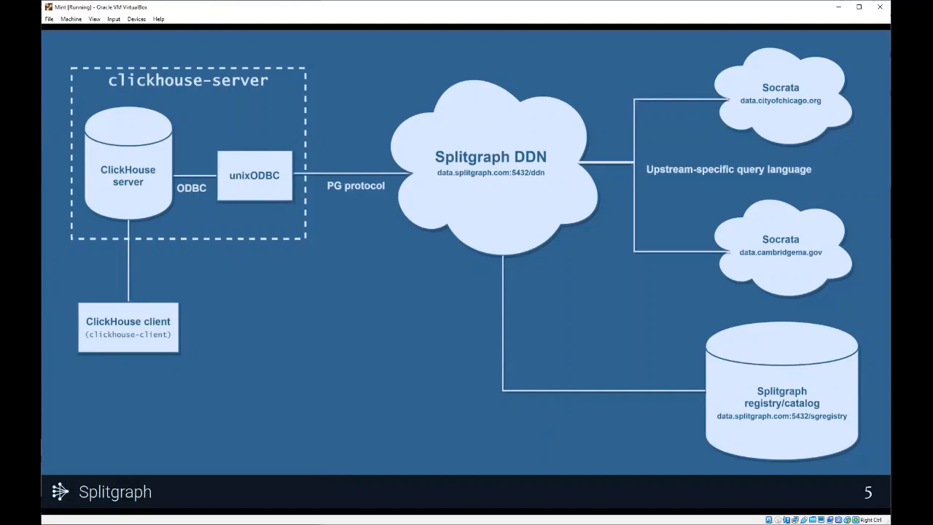
mouse_move(248, 121)
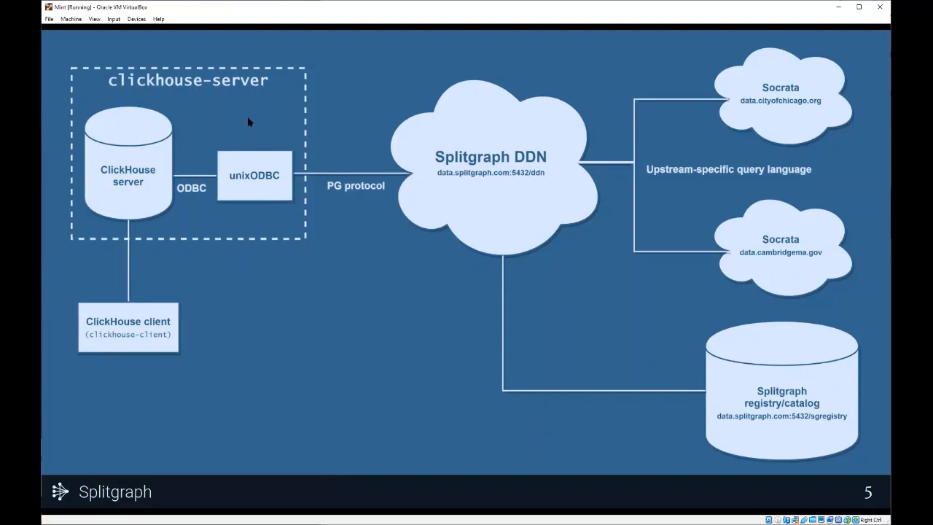
mouse_move(461, 223)
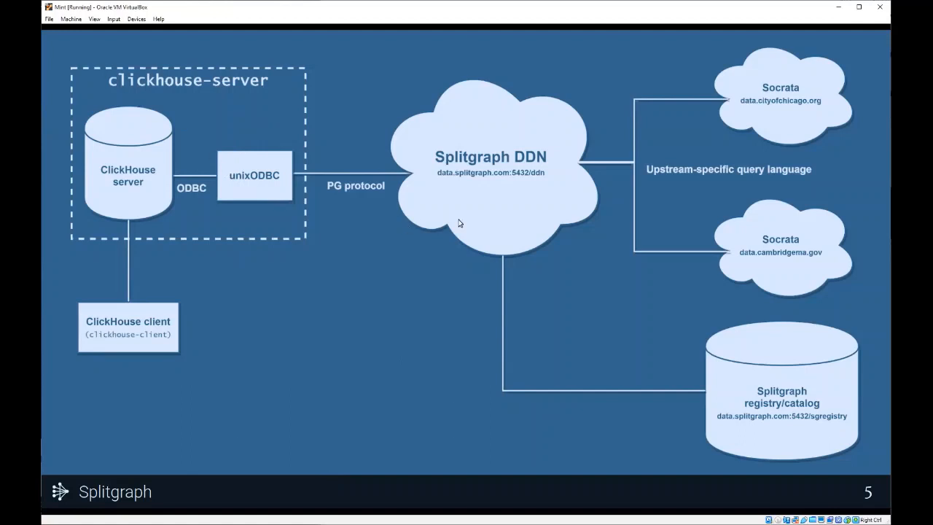
mouse_move(544, 198)
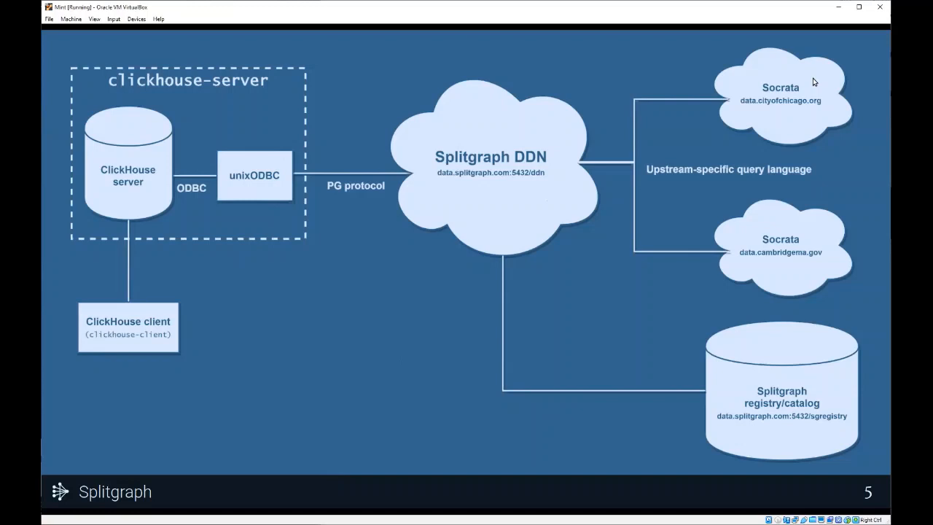
mouse_move(701, 83)
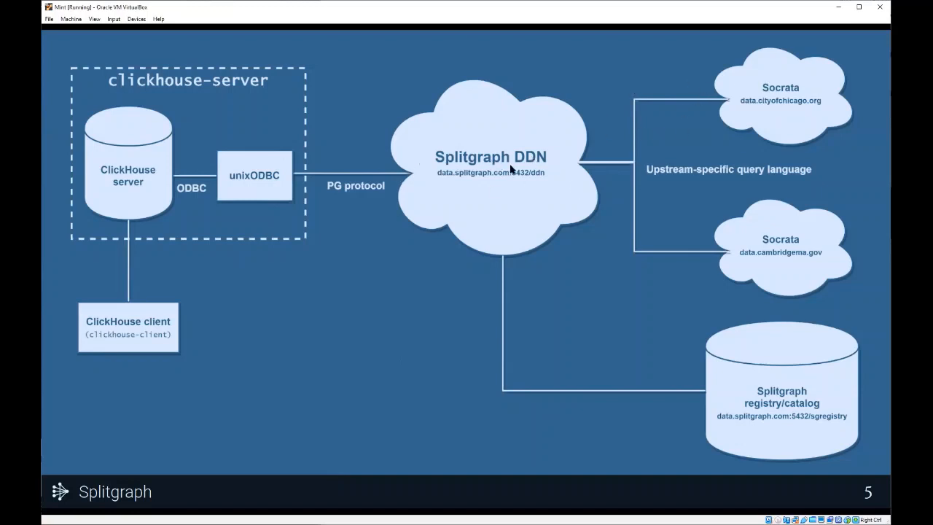
mouse_move(481, 202)
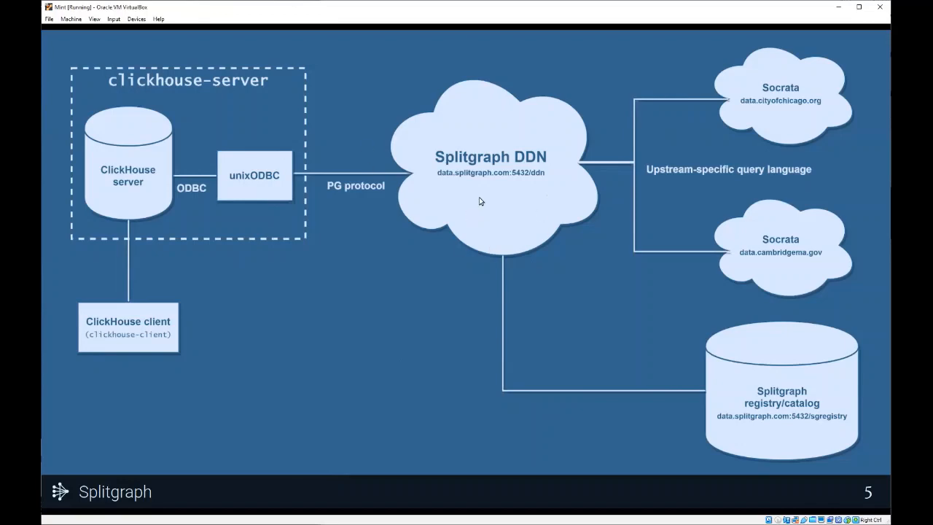
mouse_move(350, 150)
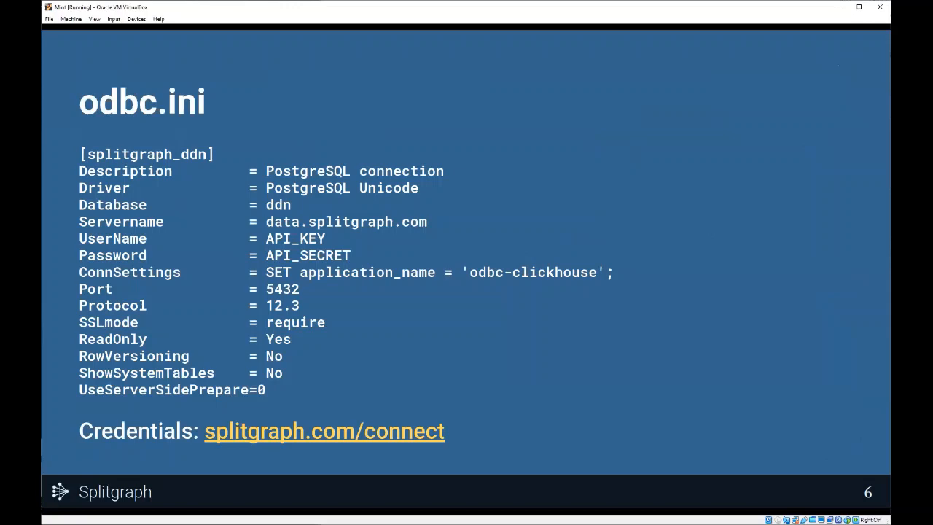
mouse_move(380, 277)
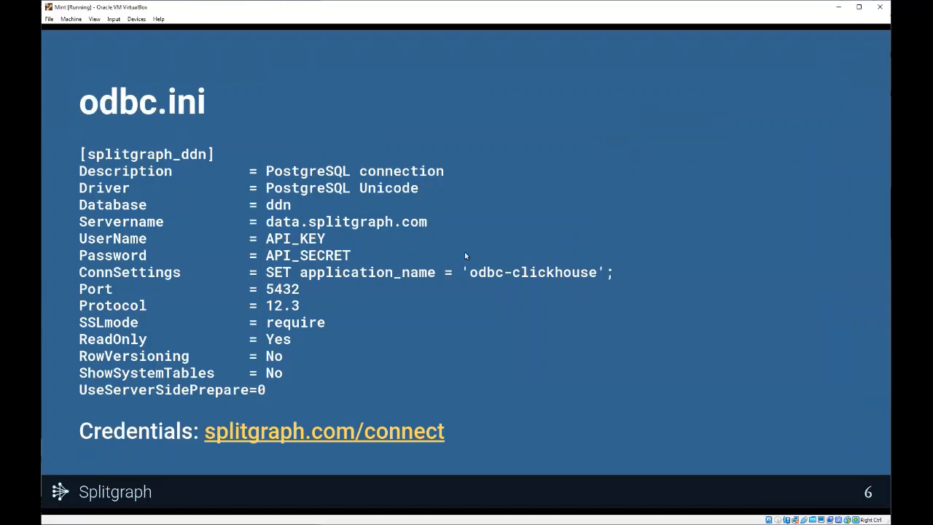
mouse_move(708, 211)
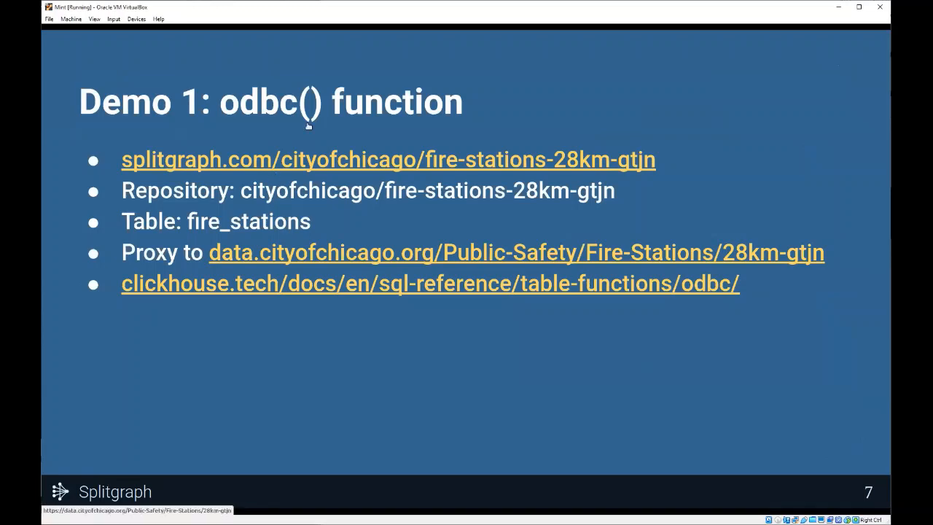
mouse_move(322, 121)
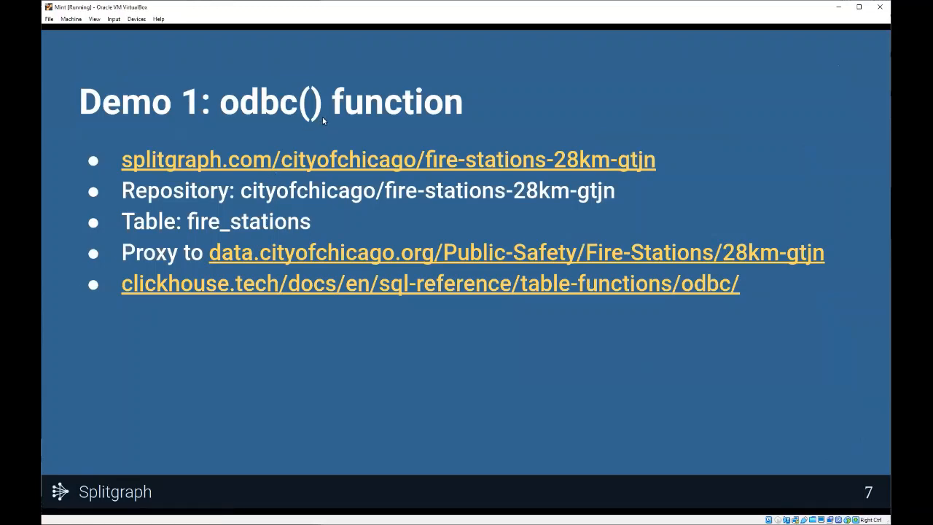
mouse_move(369, 107)
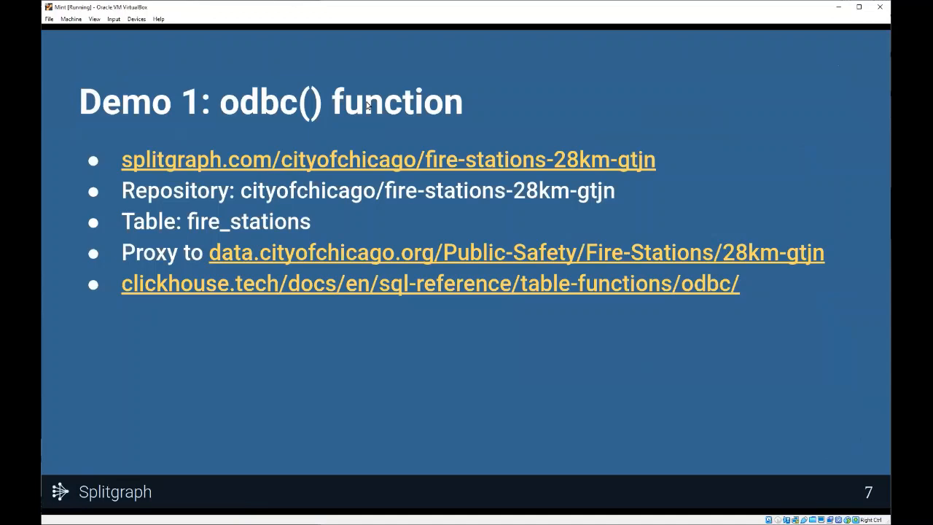
mouse_move(475, 224)
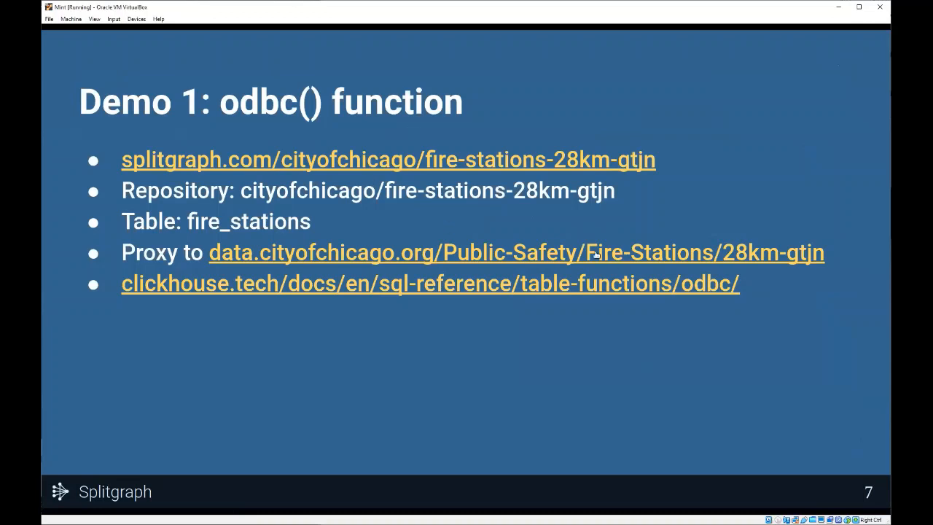
mouse_move(447, 230)
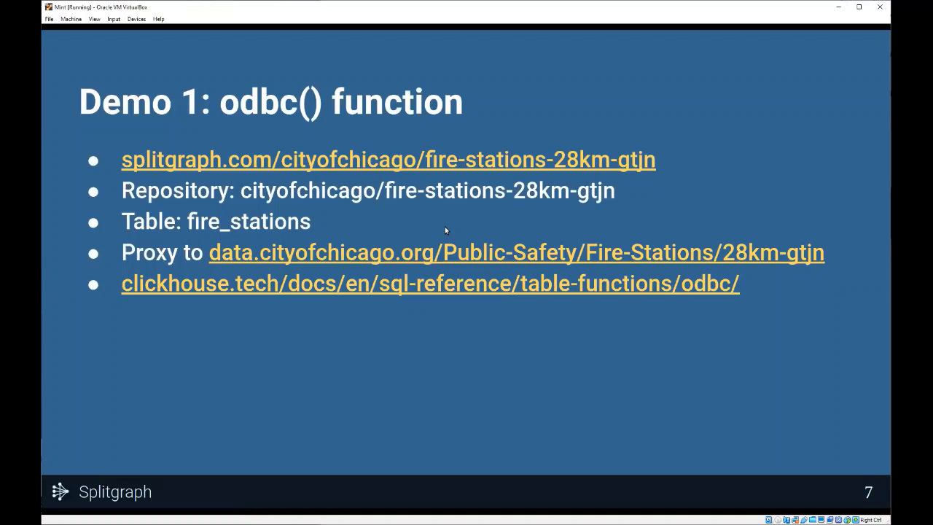
mouse_move(440, 232)
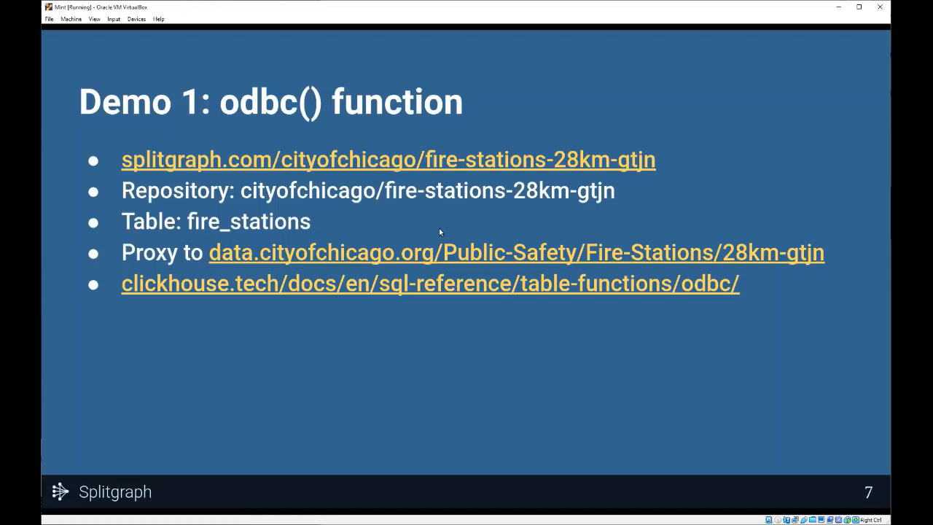
mouse_move(401, 216)
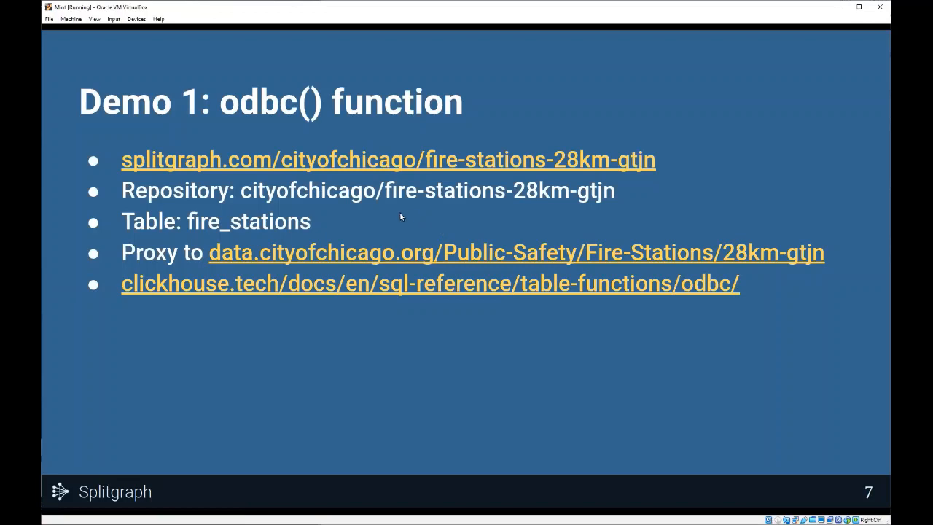
mouse_move(339, 201)
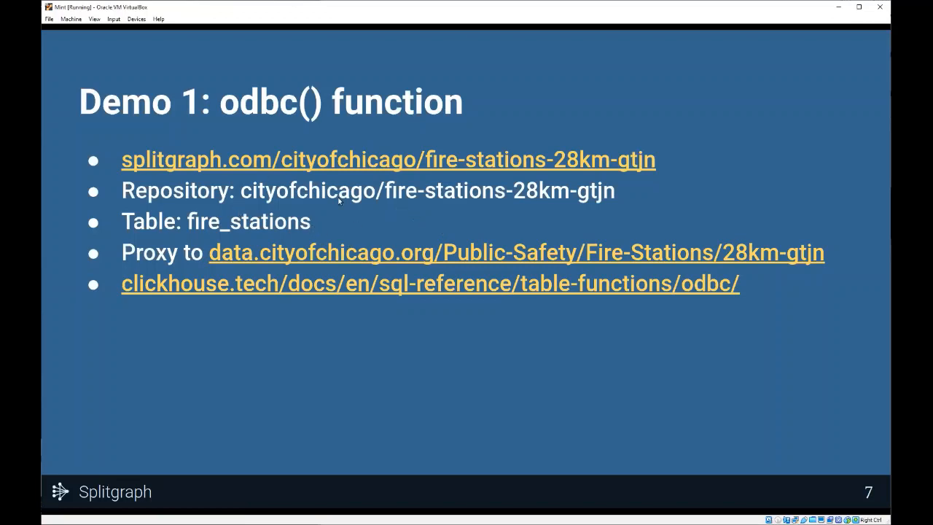
mouse_move(441, 191)
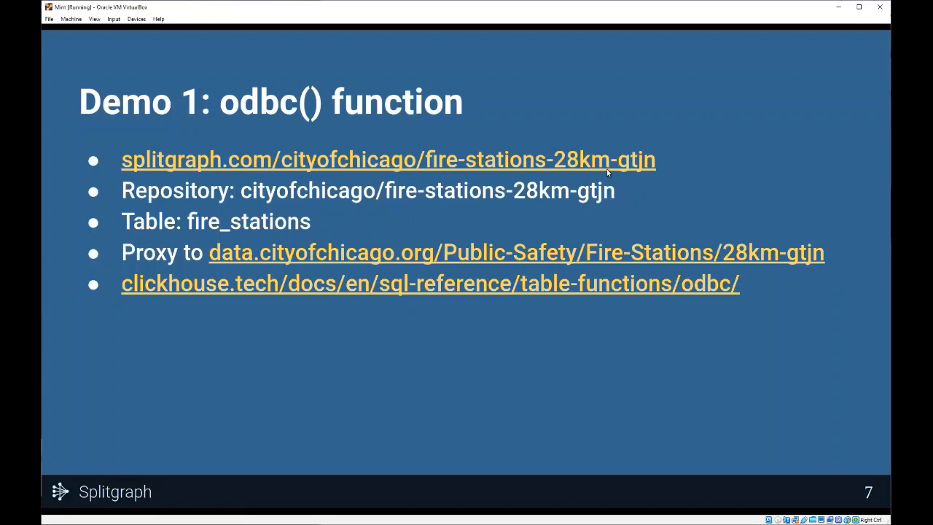
mouse_move(705, 157)
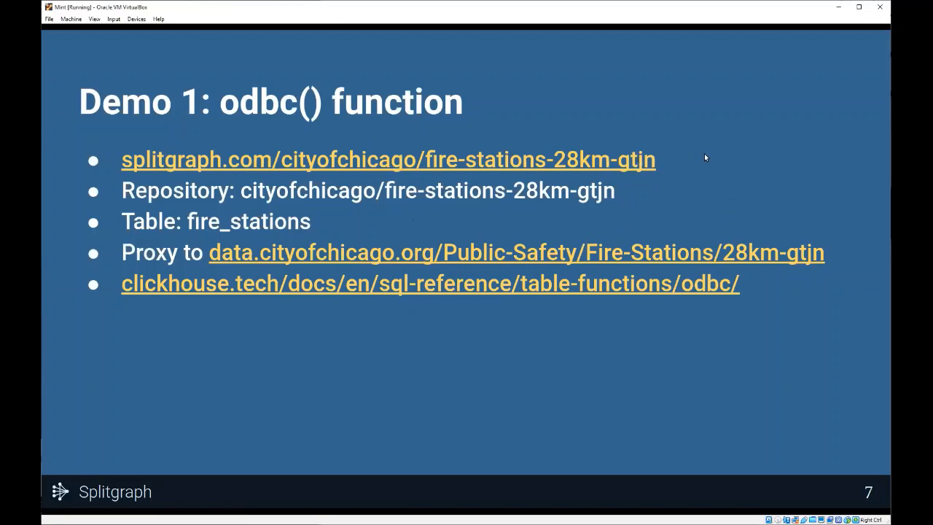
mouse_move(657, 194)
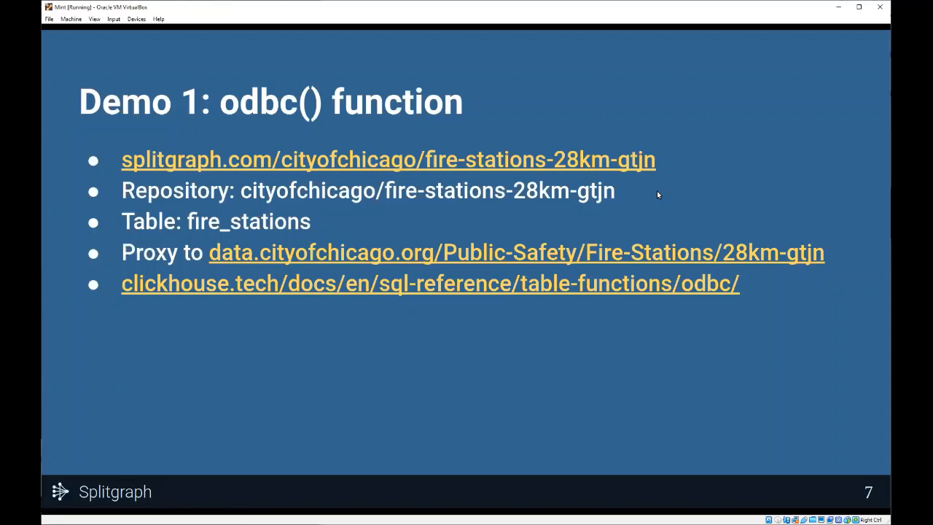
mouse_move(688, 225)
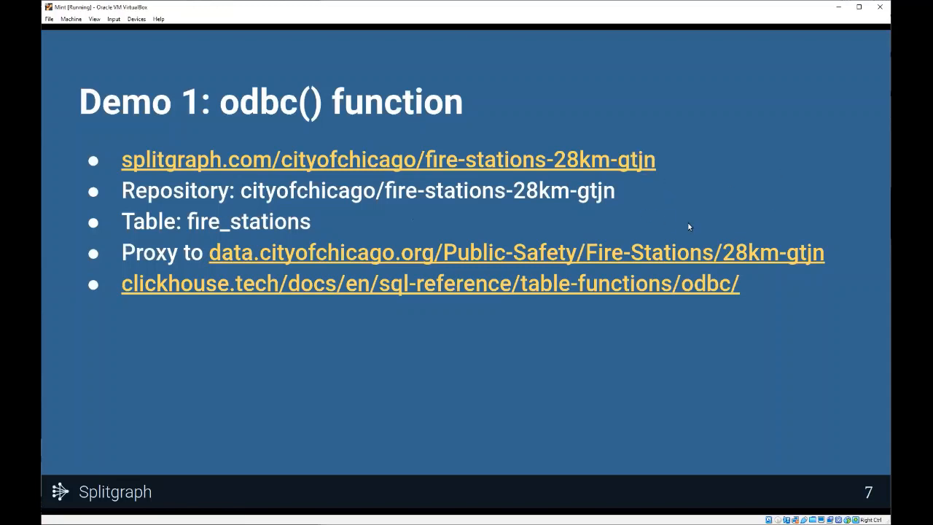
mouse_move(663, 221)
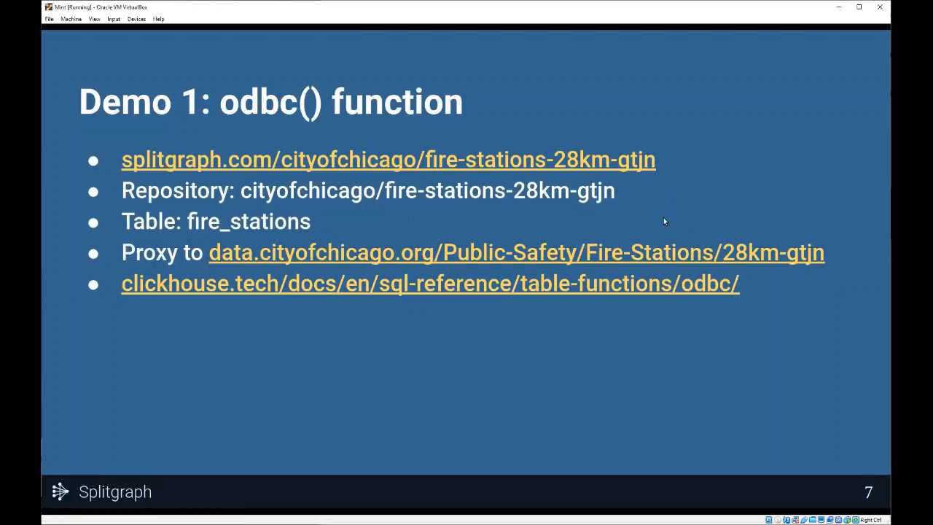
mouse_move(647, 192)
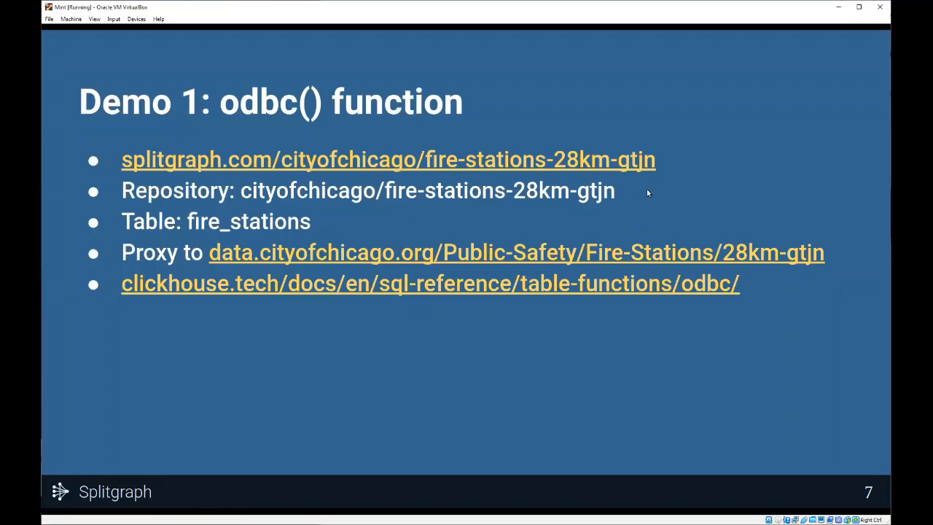
mouse_move(587, 216)
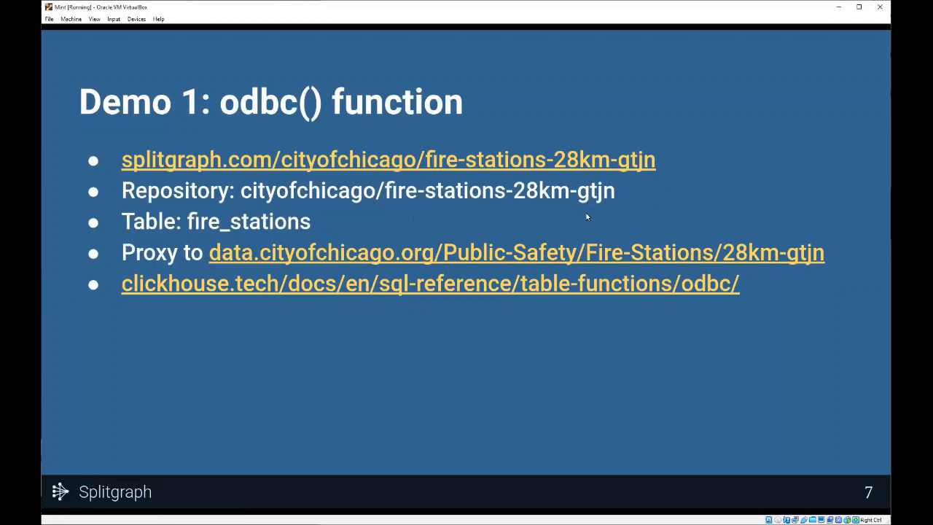
mouse_move(258, 220)
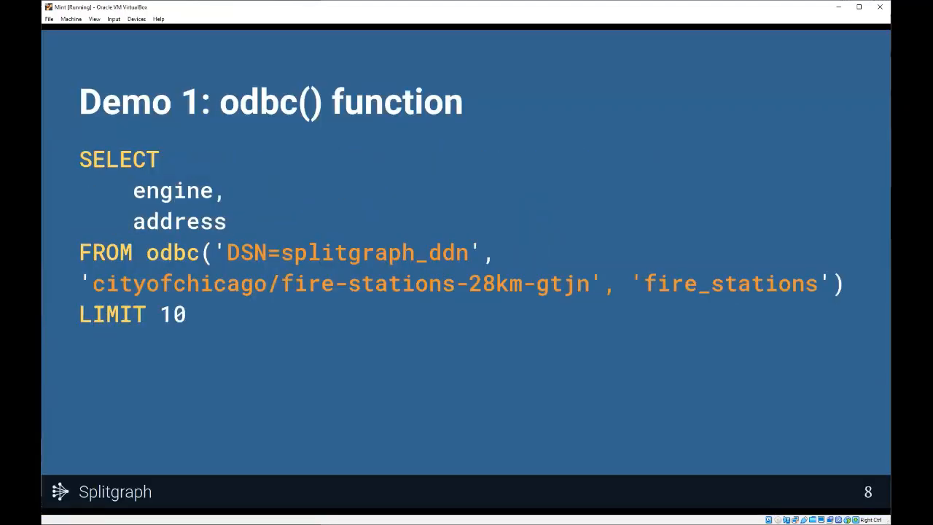
mouse_move(357, 329)
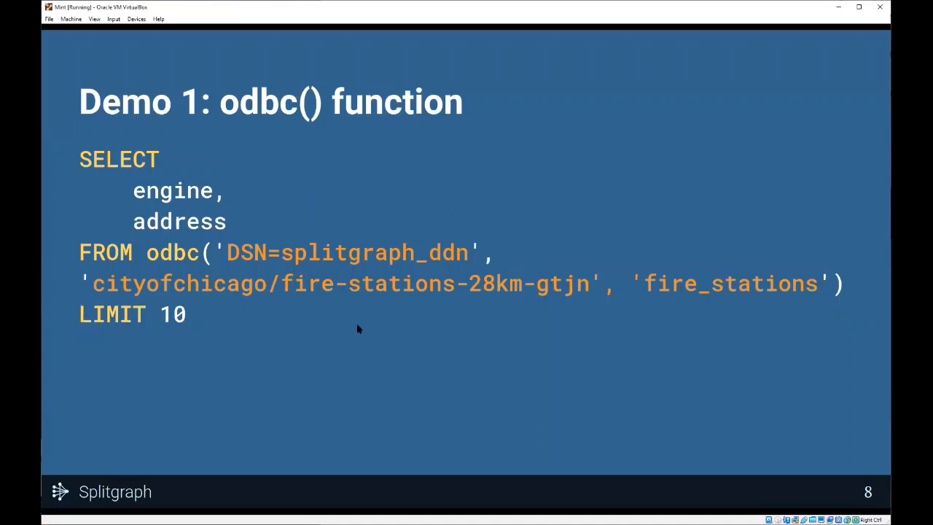
mouse_move(190, 267)
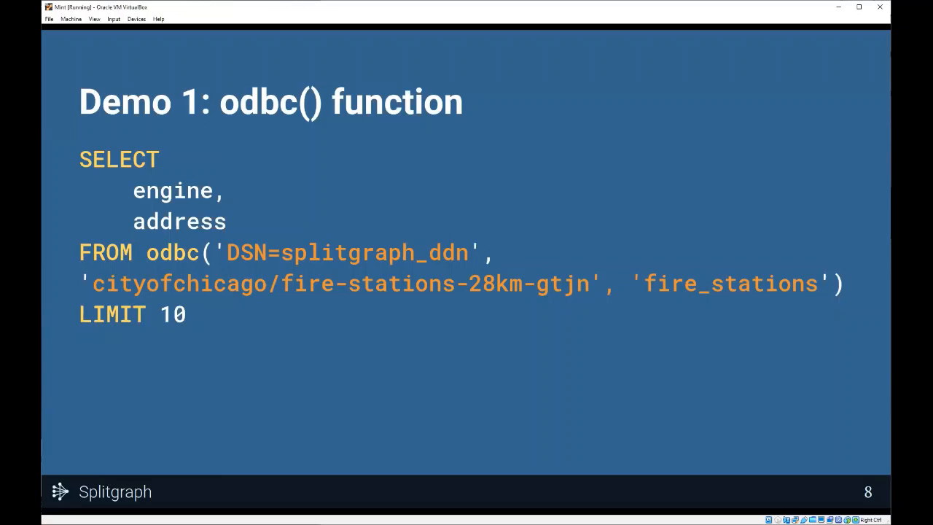
mouse_move(341, 250)
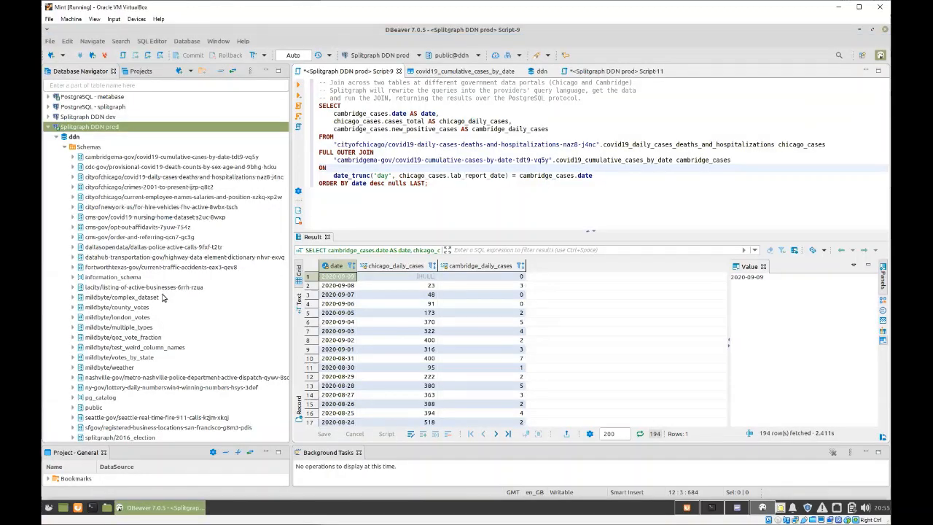
Step: Select the Cambridge COVID cumulative cases schema and neighbouring entries, then scroll the navigator
left_click(170, 157)
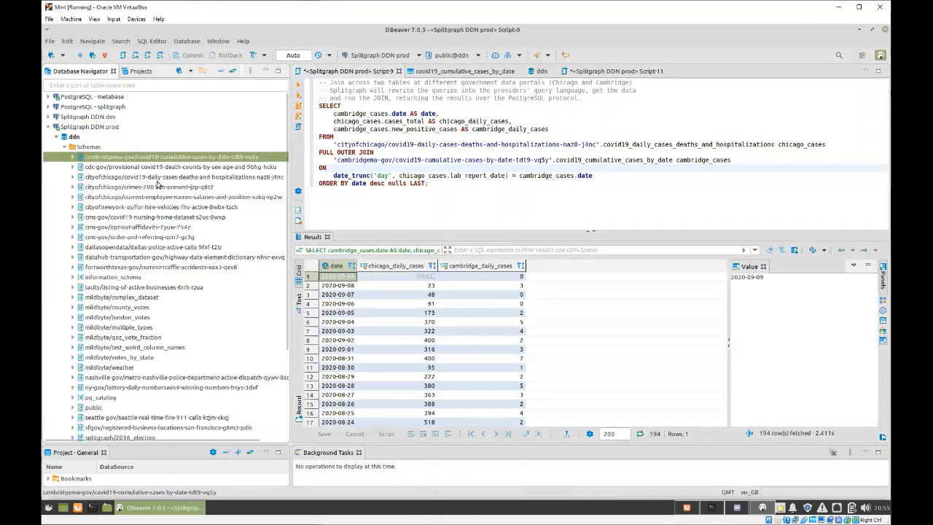
left_click(168, 166)
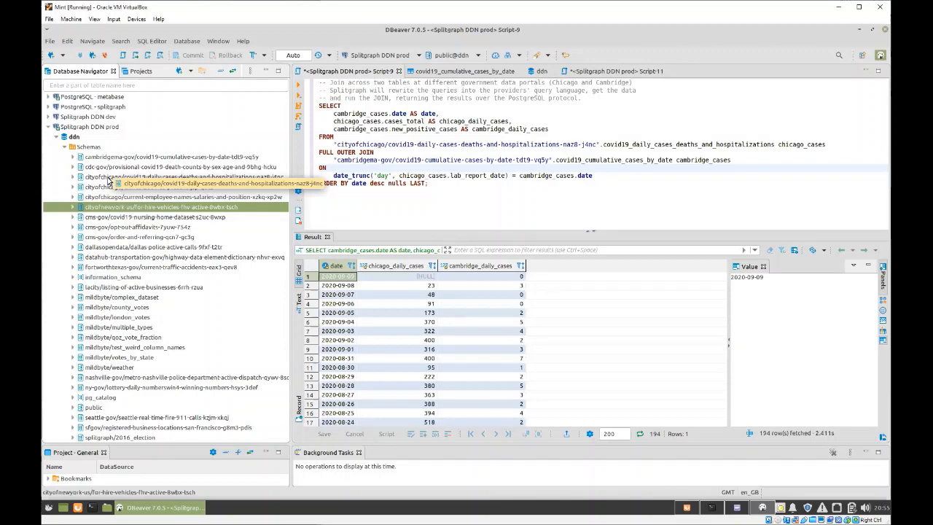
scroll("down", 3)
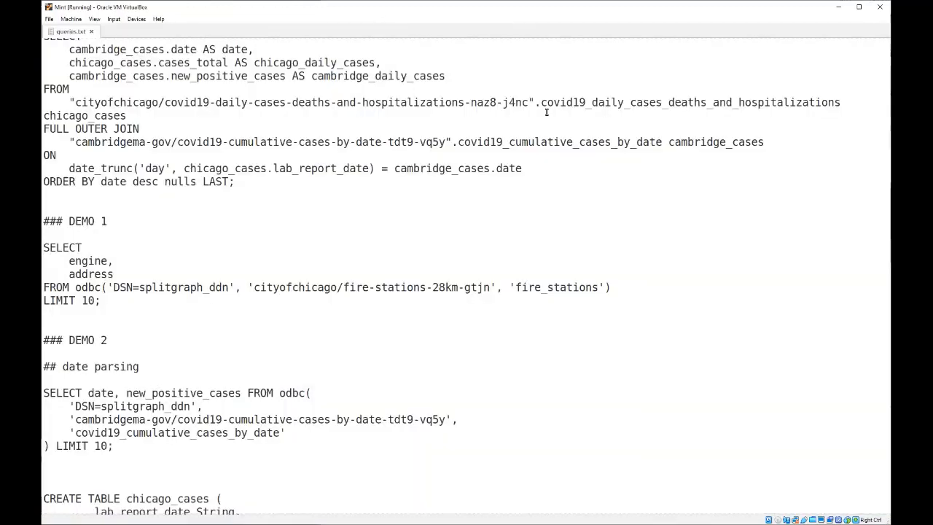
Step: Select the Demo 1 odbc() fire stations query and submit it to ClickHouse
left_click_drag(42, 246, 99, 300)
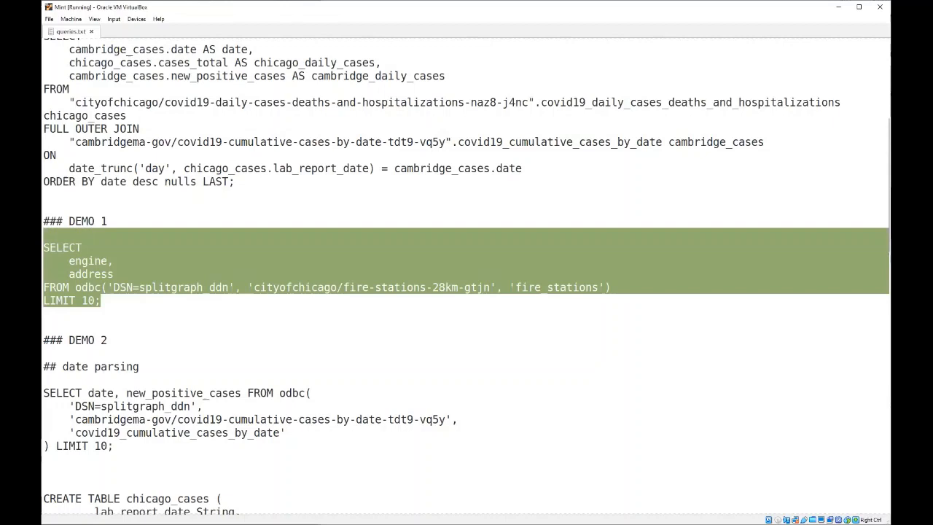
mouse_move(204, 210)
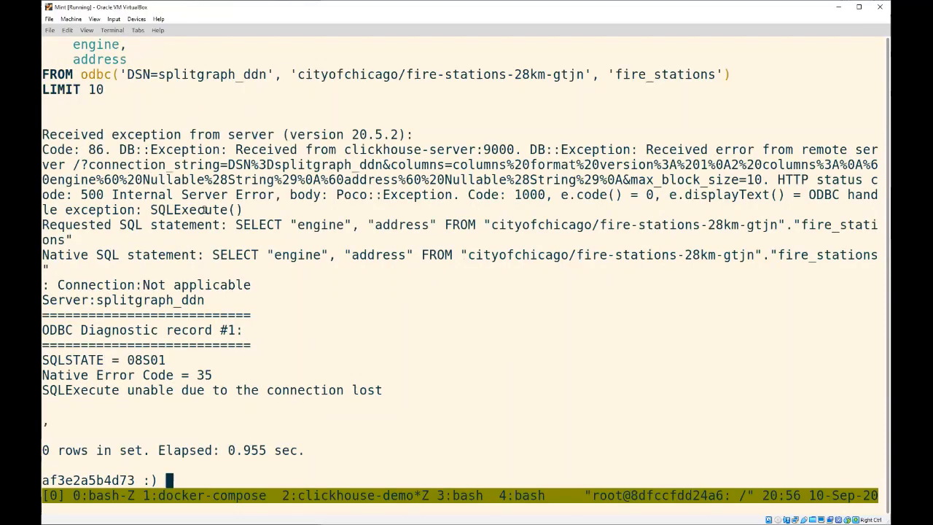
key("Return")
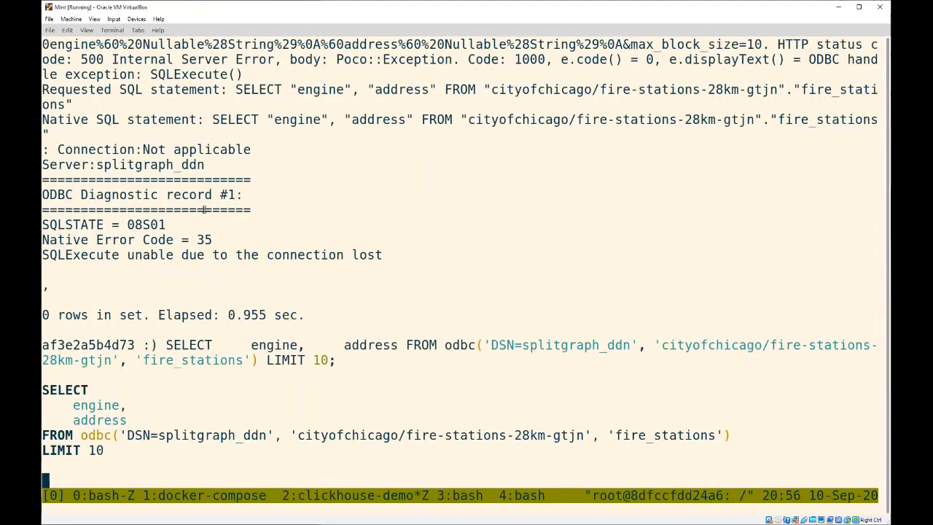
key("Return")
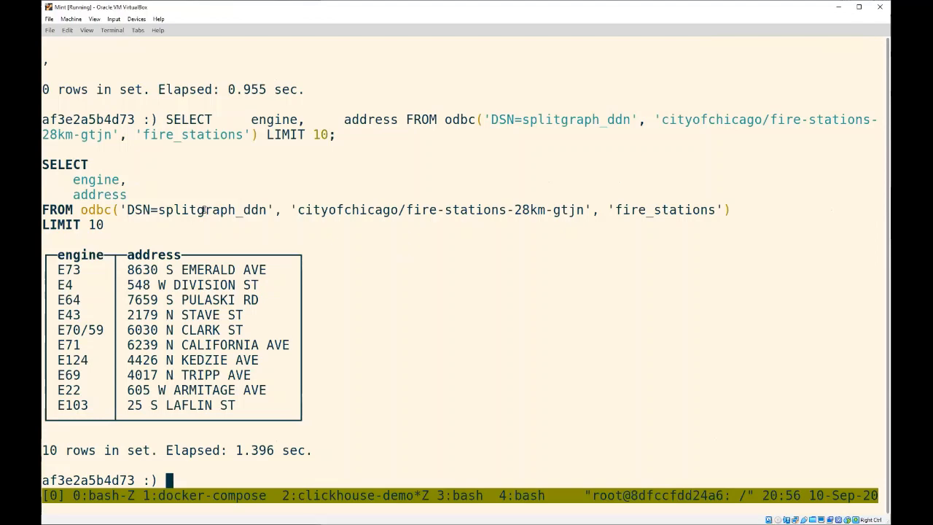
mouse_move(337, 389)
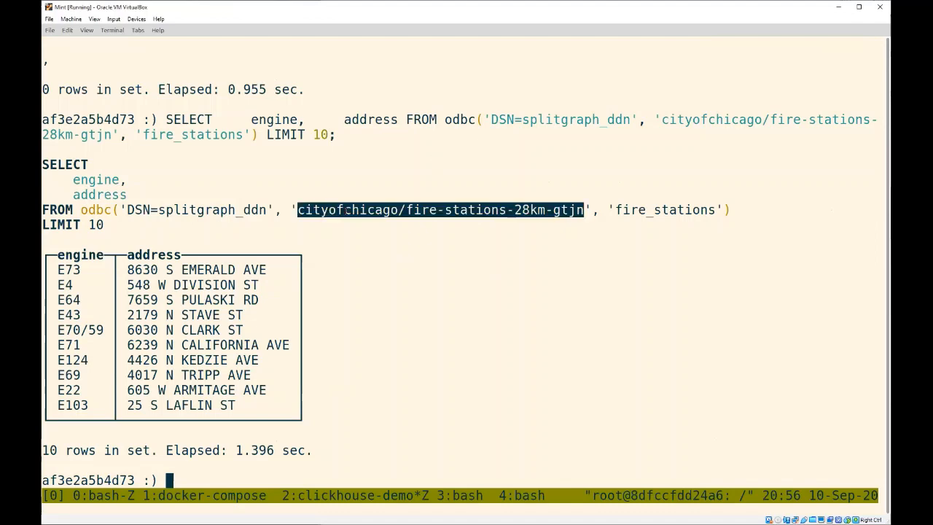
mouse_move(226, 293)
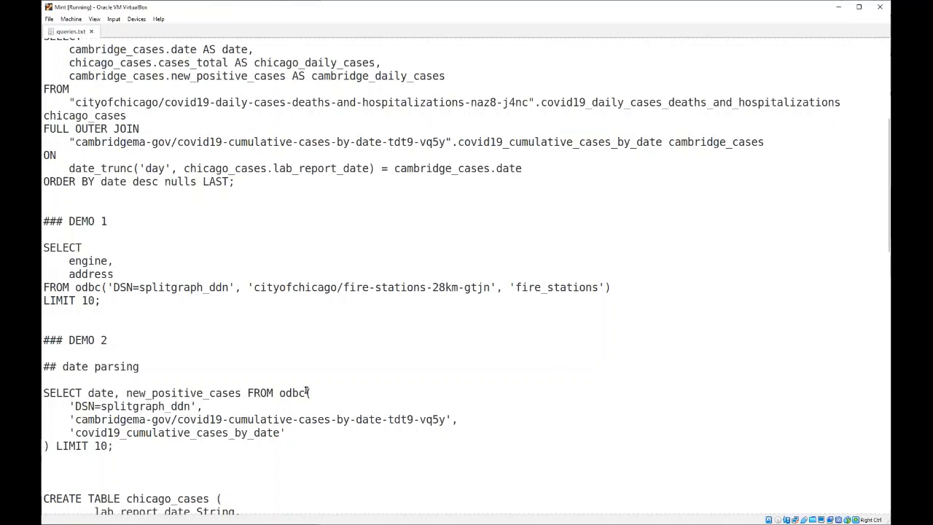
Step: Select the Demo 2 Cambridge date-parsing odbc() query and submit it
left_click_drag(43, 393, 112, 446)
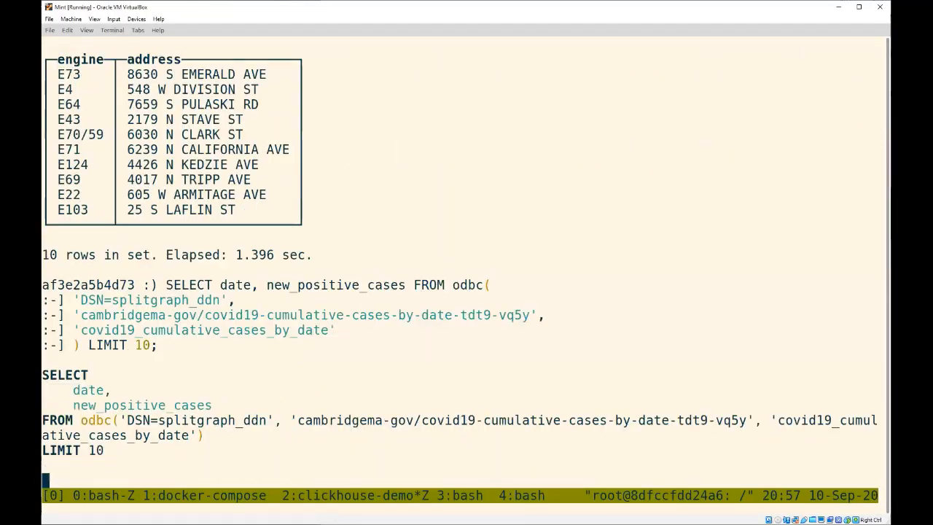
key("Return")
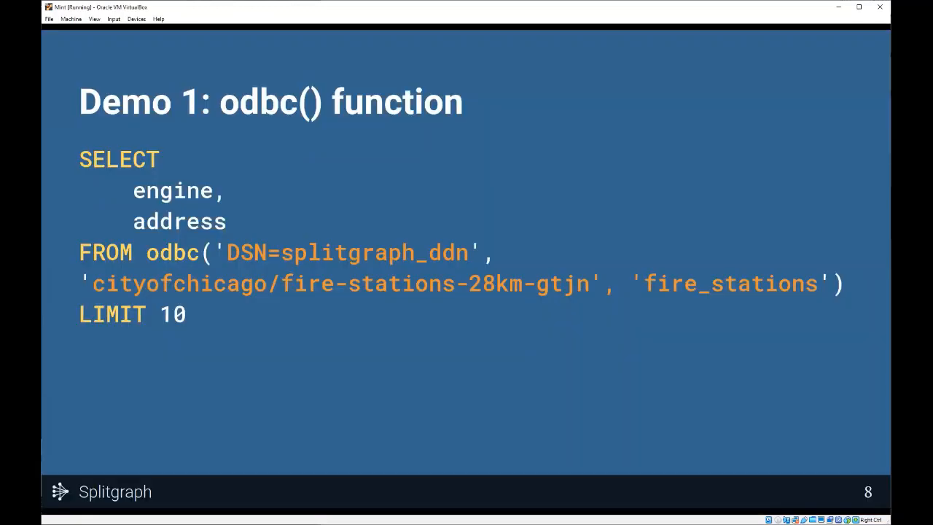
key("Right")
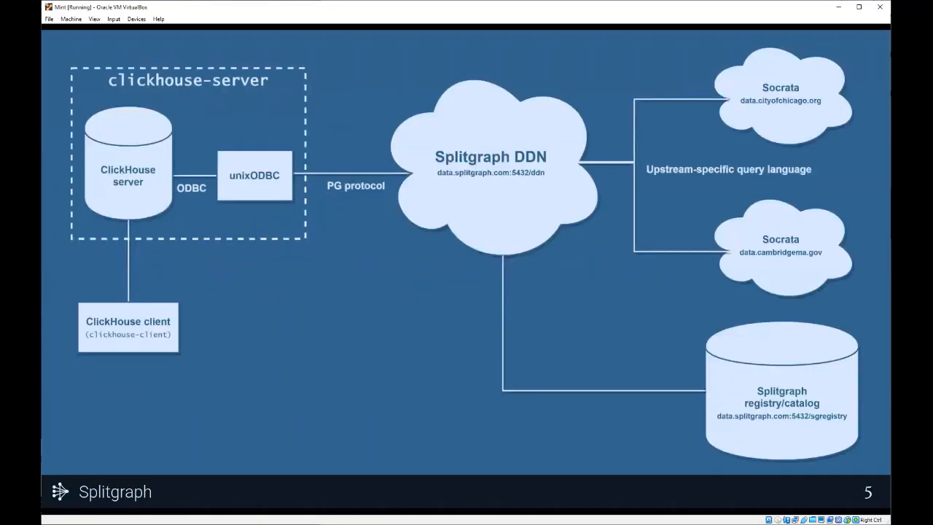
mouse_move(552, 240)
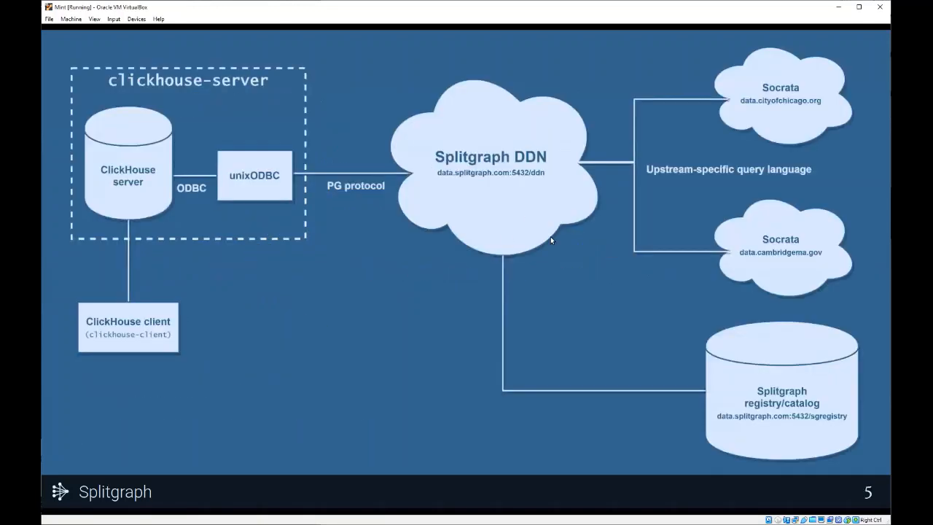
mouse_move(492, 202)
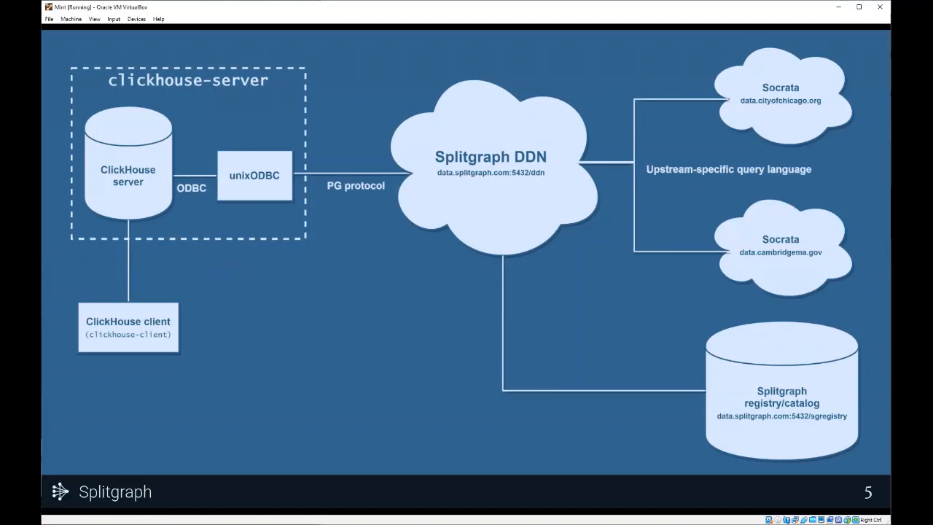
mouse_move(772, 168)
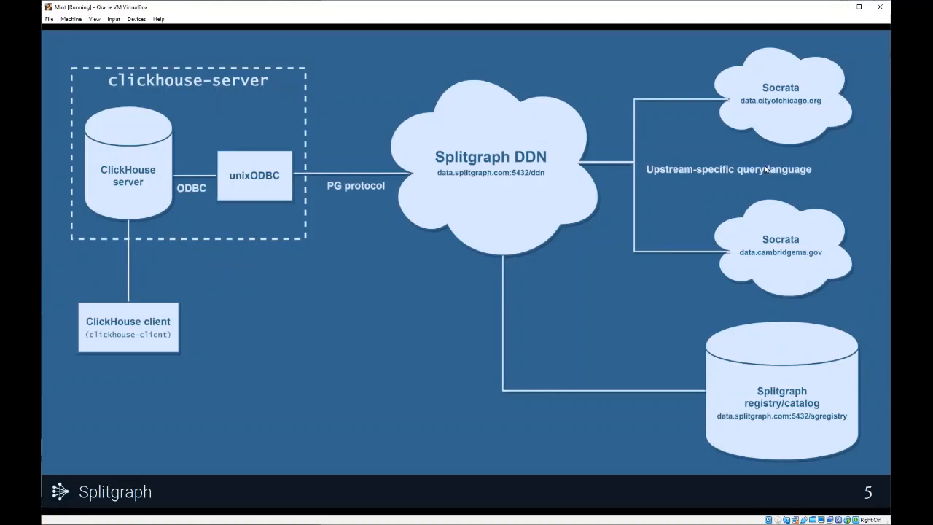
mouse_move(743, 117)
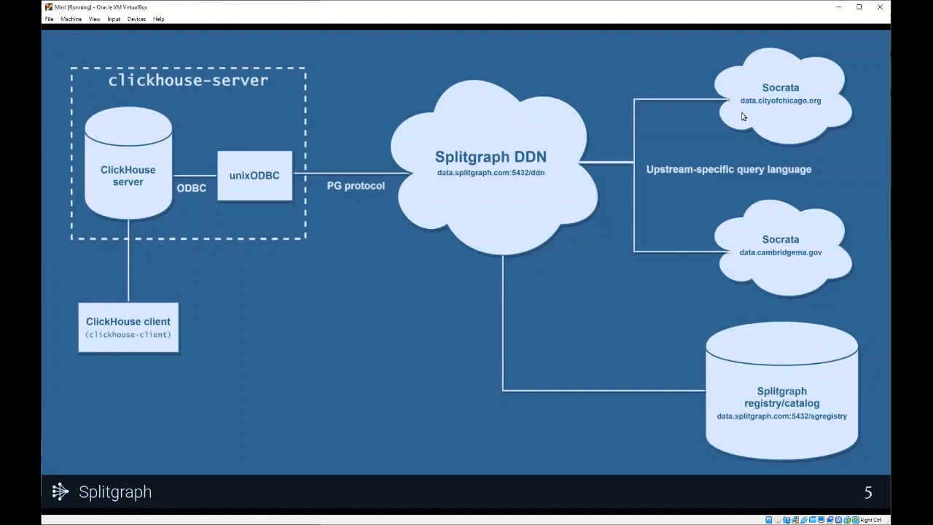
mouse_move(617, 200)
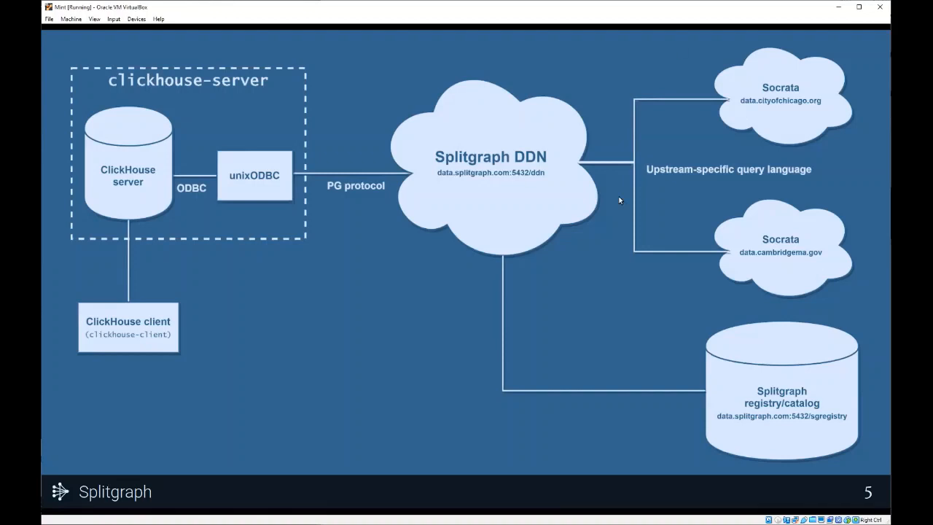
mouse_move(440, 191)
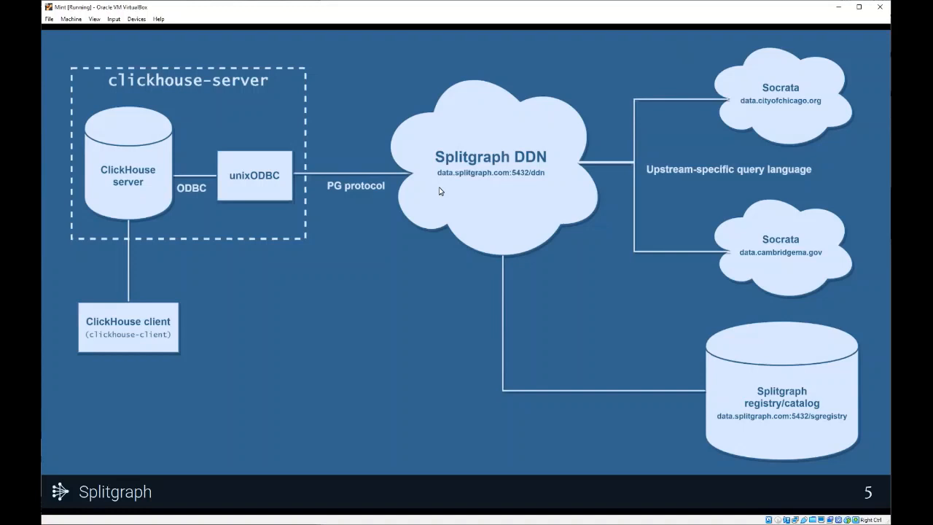
mouse_move(431, 252)
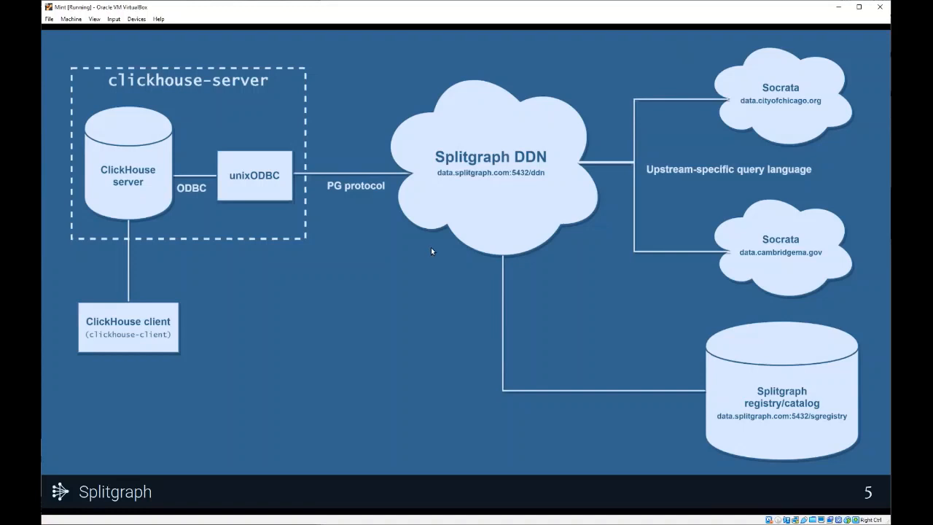
mouse_move(412, 232)
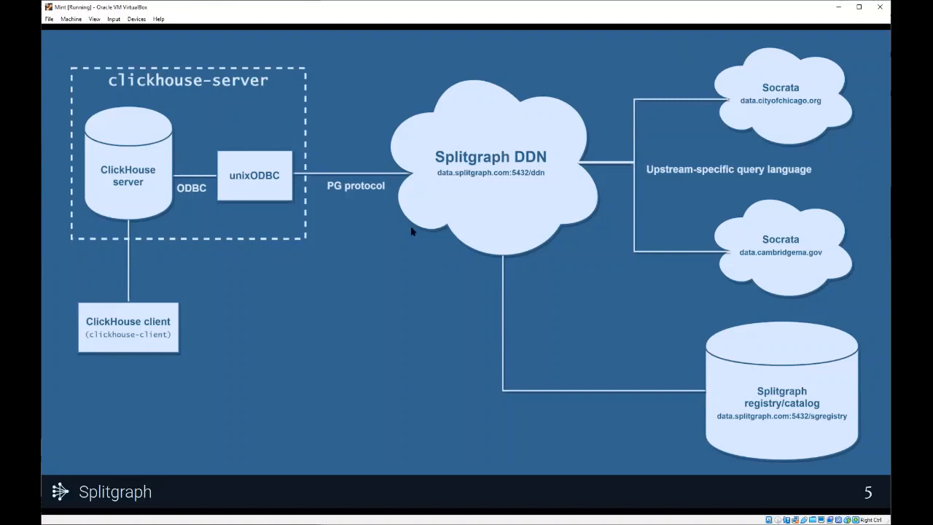
mouse_move(477, 187)
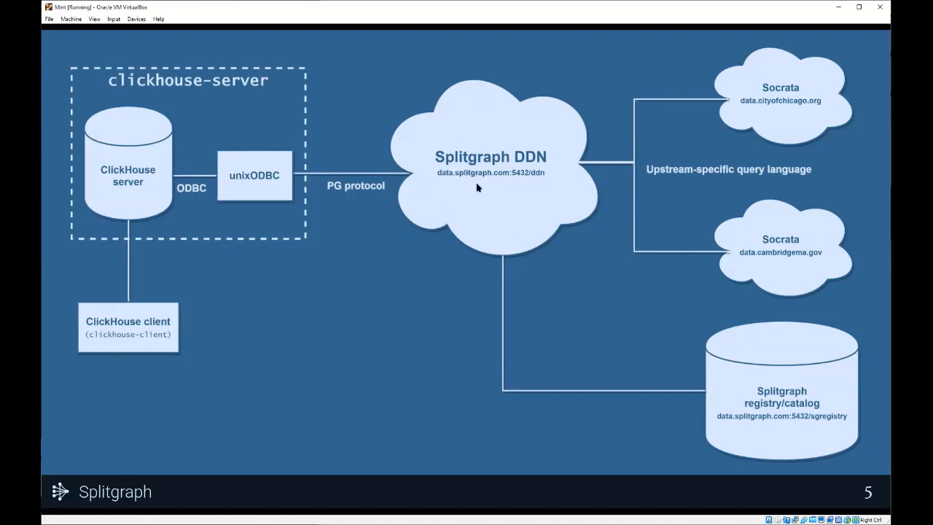
mouse_move(489, 230)
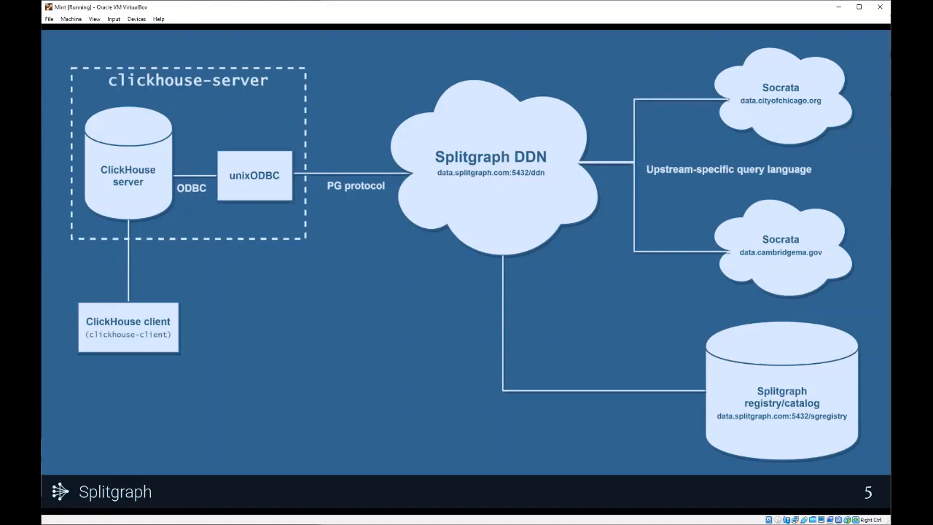
mouse_move(489, 231)
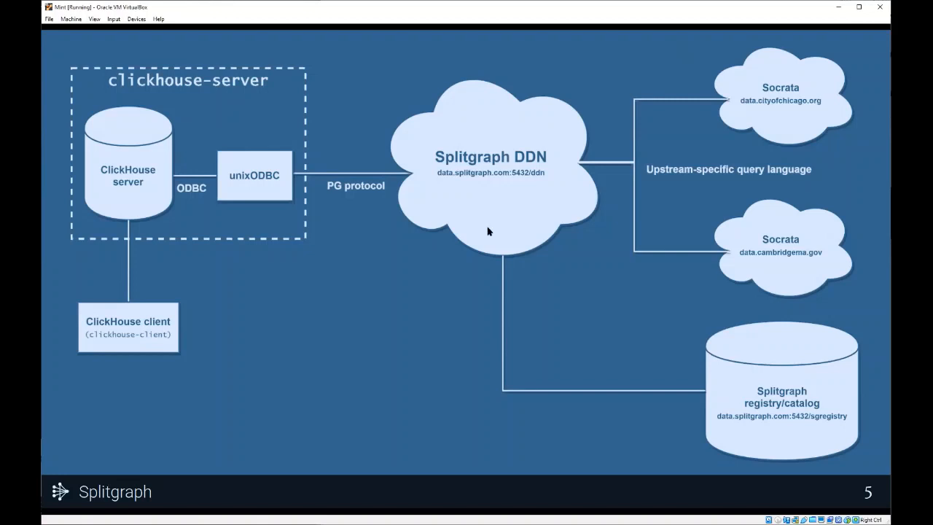
mouse_move(783, 183)
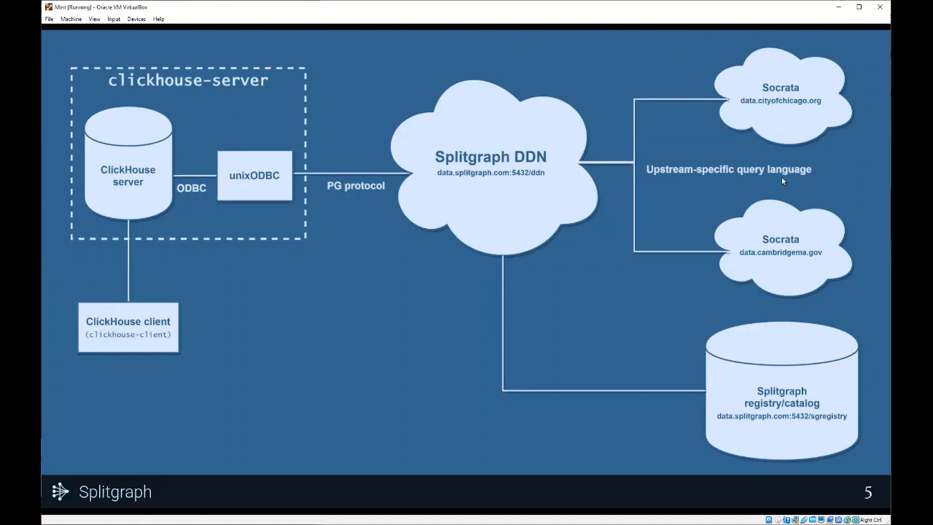
mouse_move(769, 230)
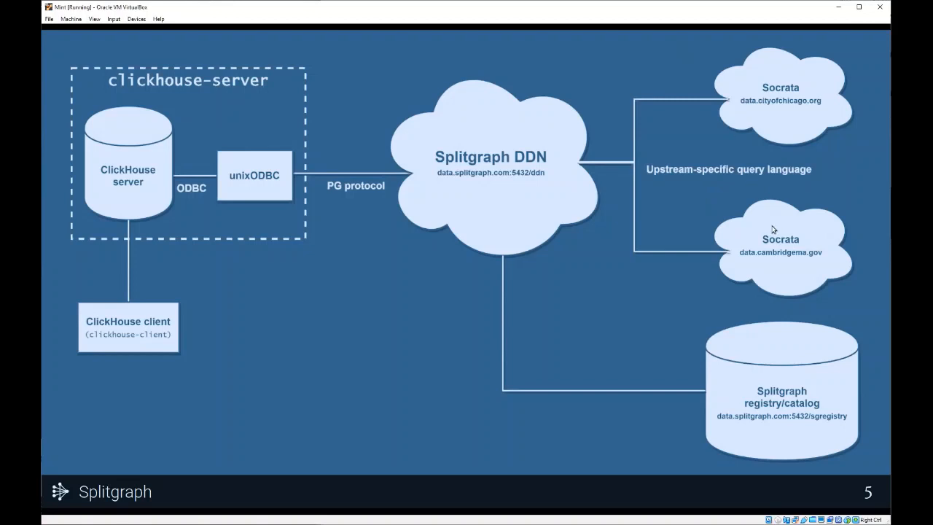
mouse_move(690, 122)
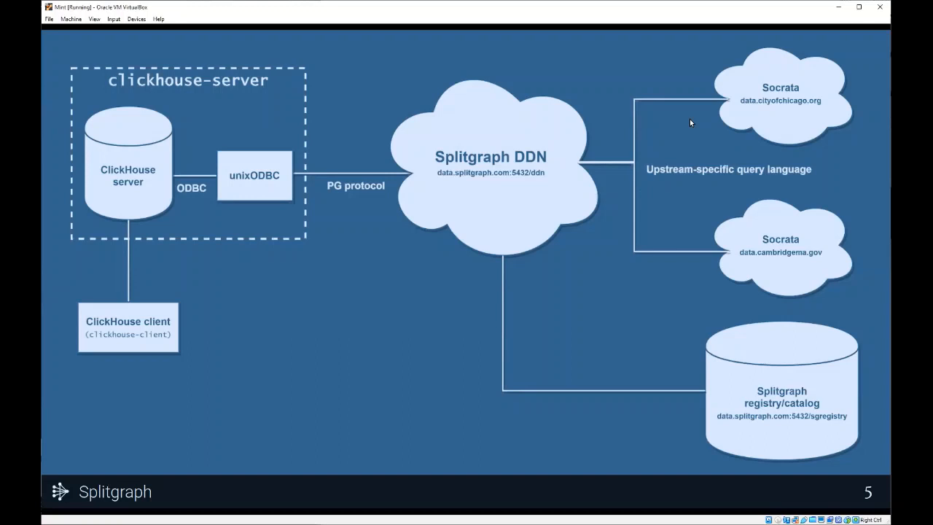
mouse_move(661, 209)
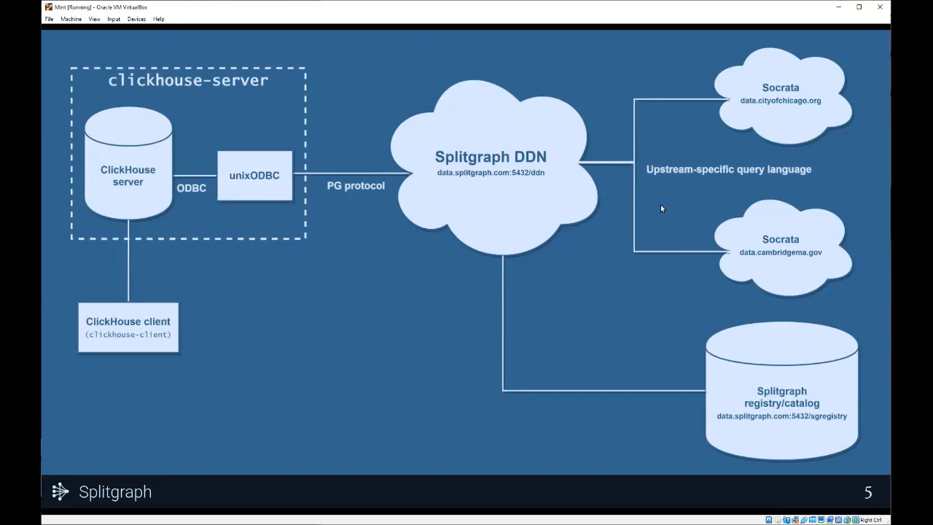
mouse_move(475, 147)
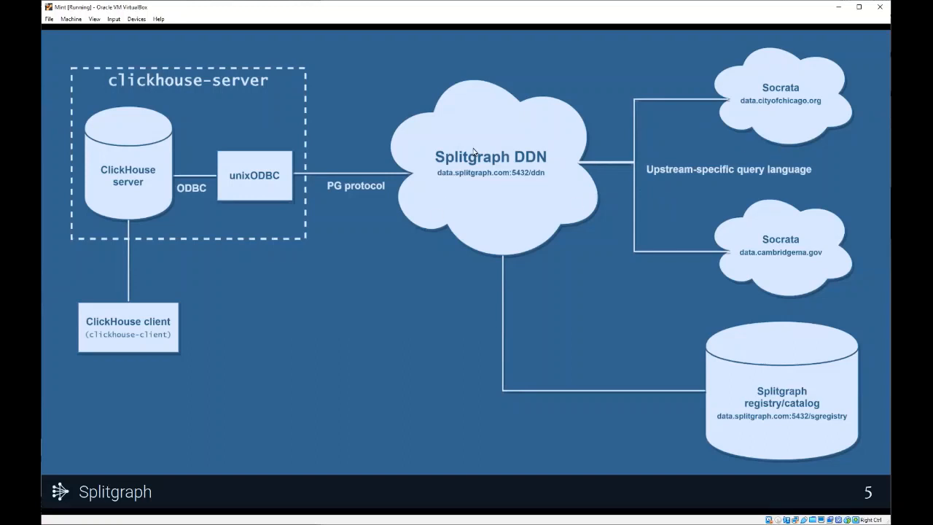
mouse_move(689, 146)
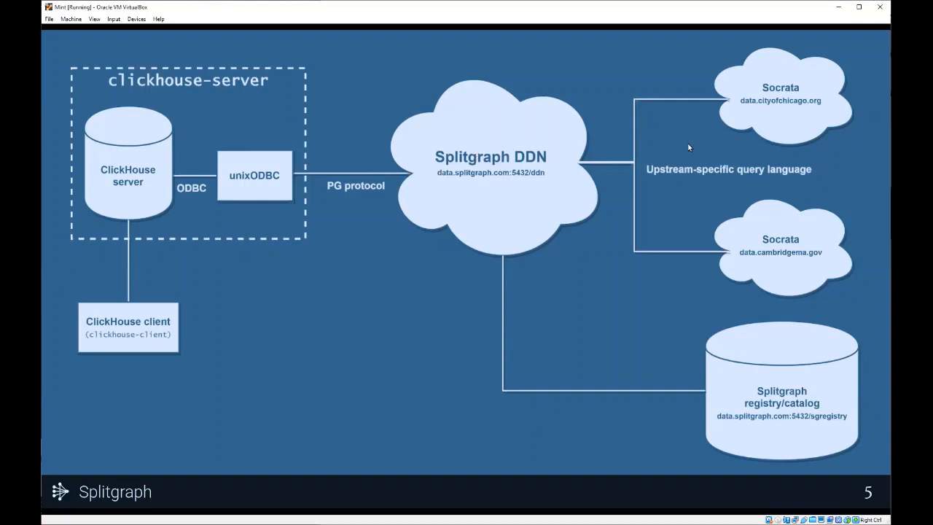
mouse_move(548, 184)
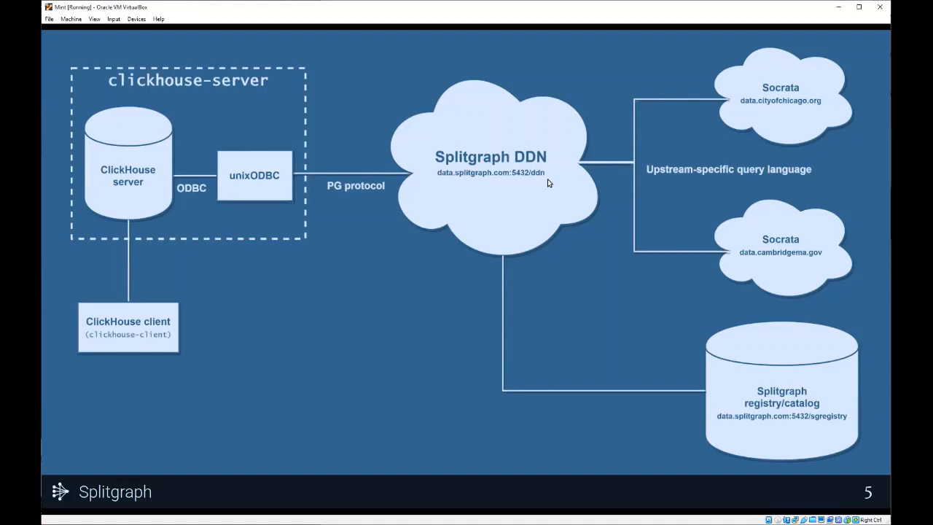
mouse_move(480, 213)
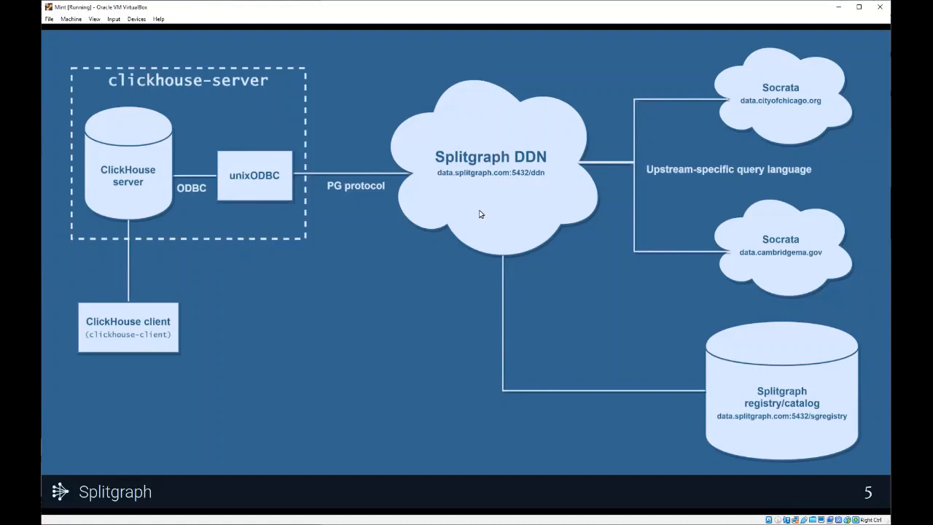
mouse_move(474, 159)
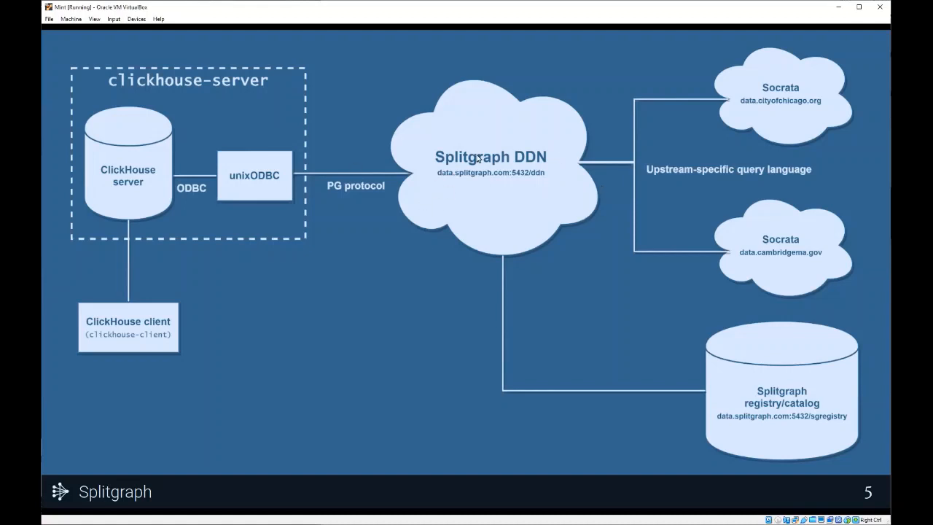
mouse_move(494, 139)
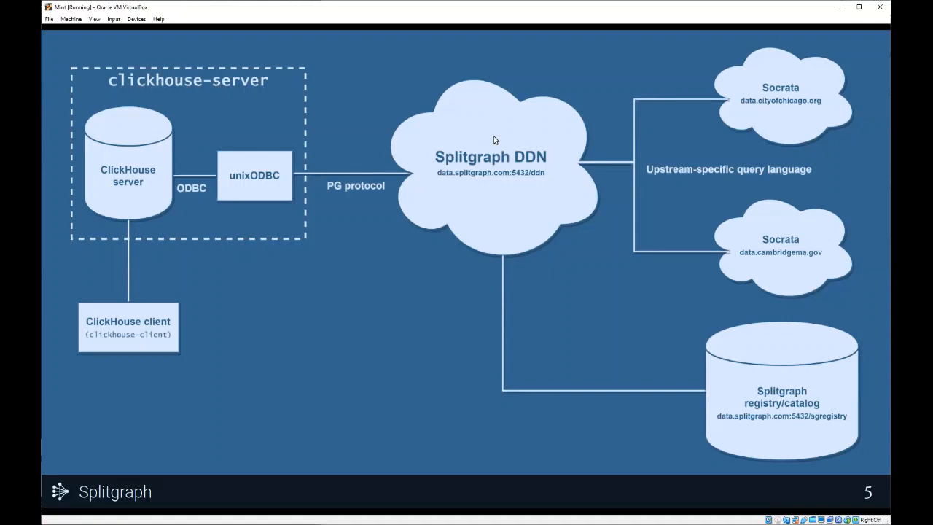
mouse_move(524, 142)
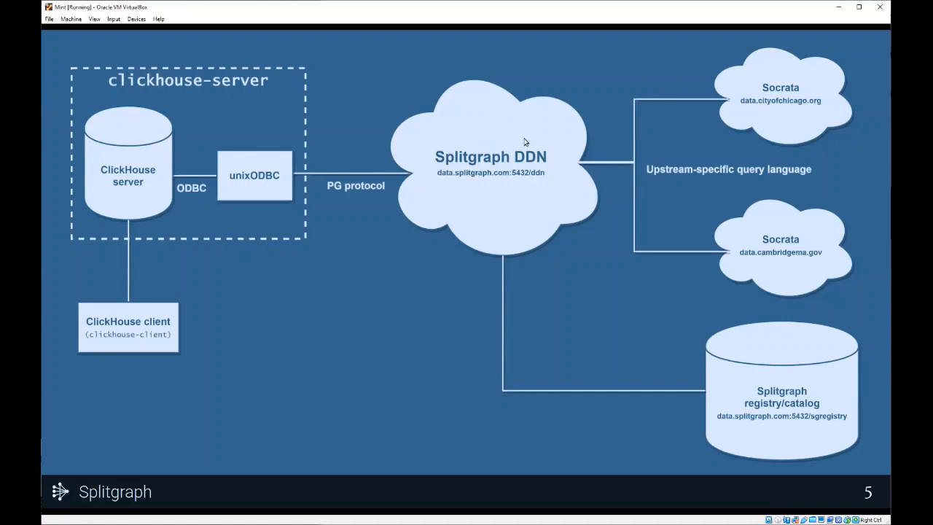
mouse_move(514, 179)
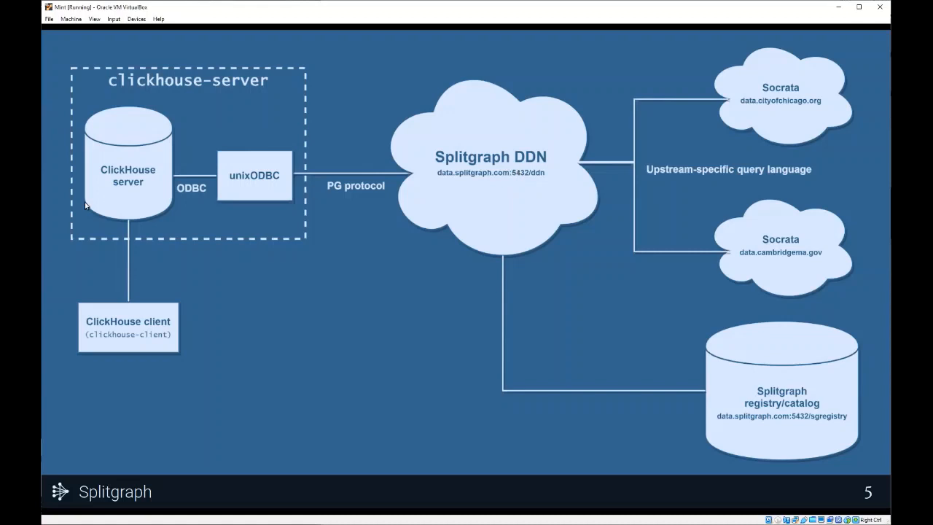
mouse_move(113, 205)
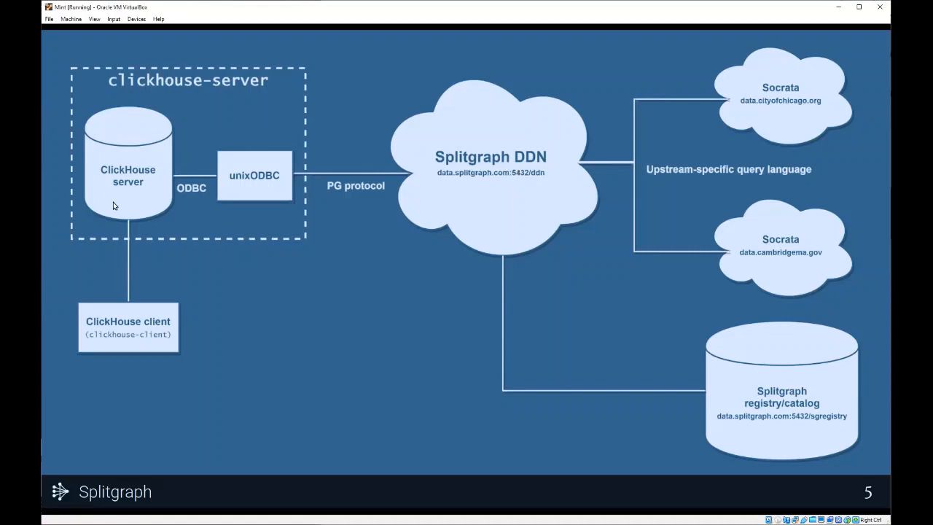
mouse_move(135, 203)
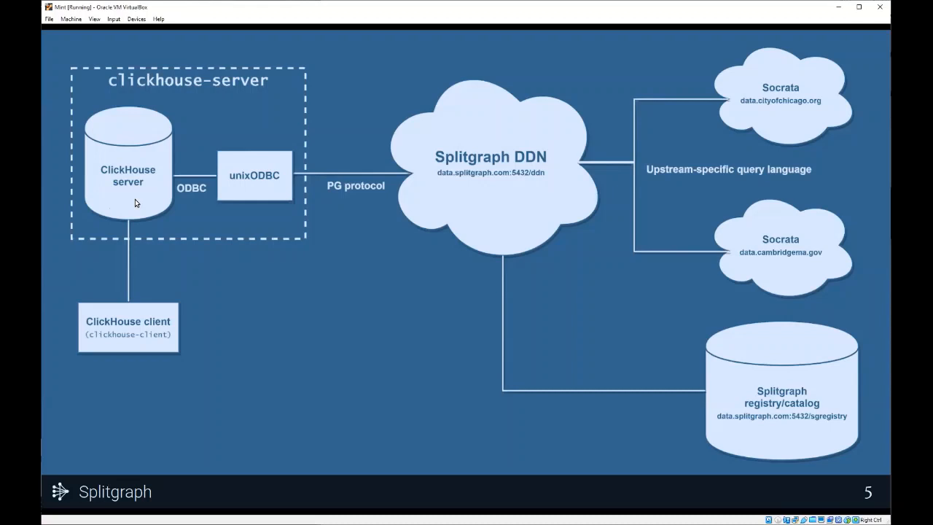
mouse_move(143, 149)
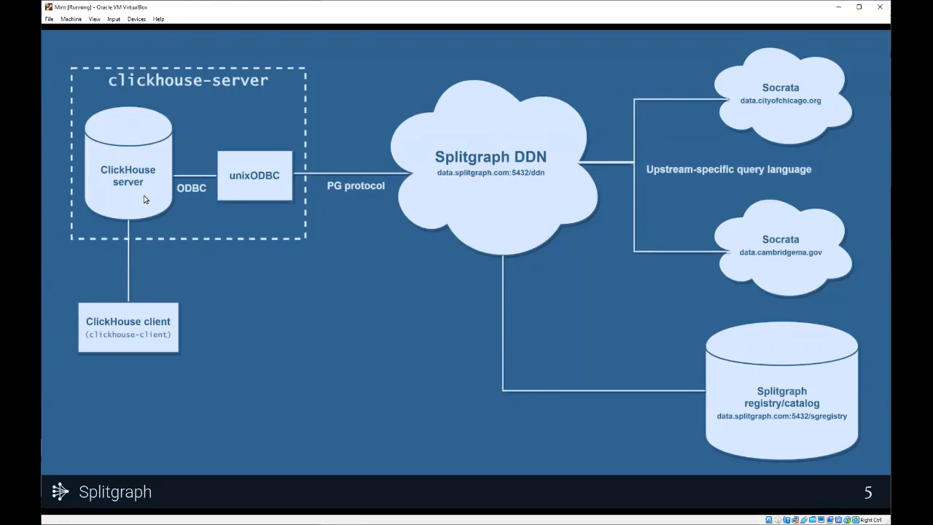
mouse_move(124, 205)
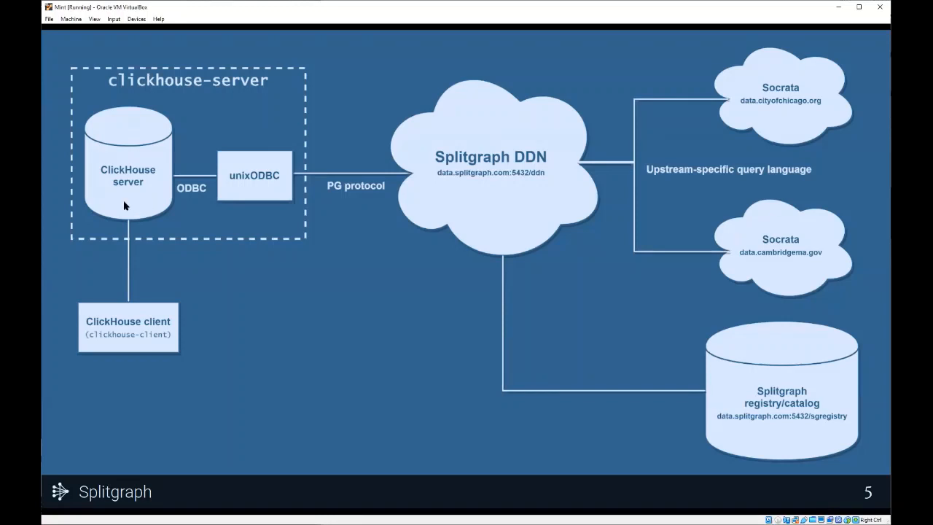
mouse_move(148, 153)
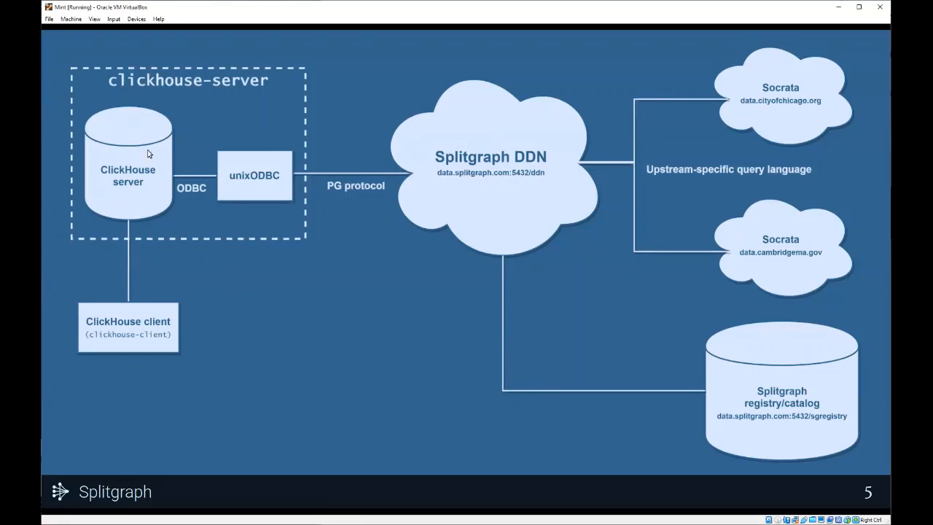
mouse_move(169, 309)
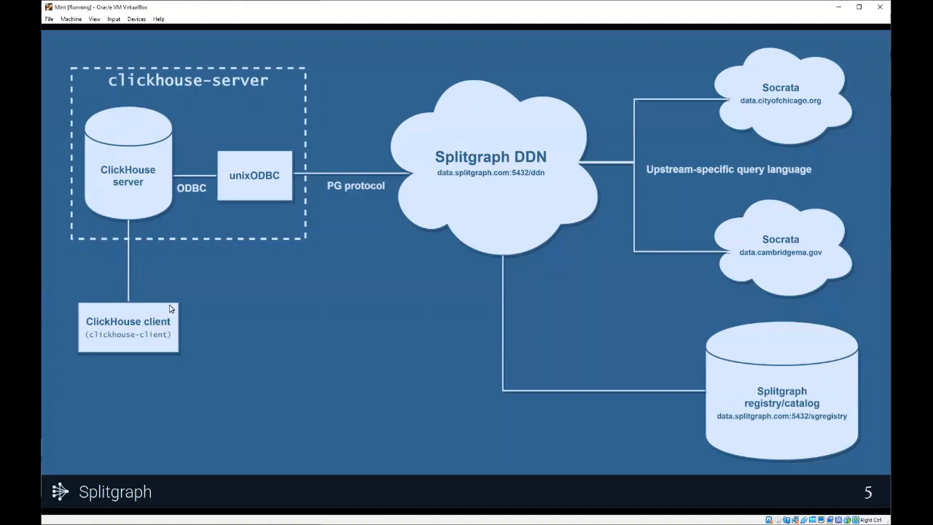
mouse_move(114, 162)
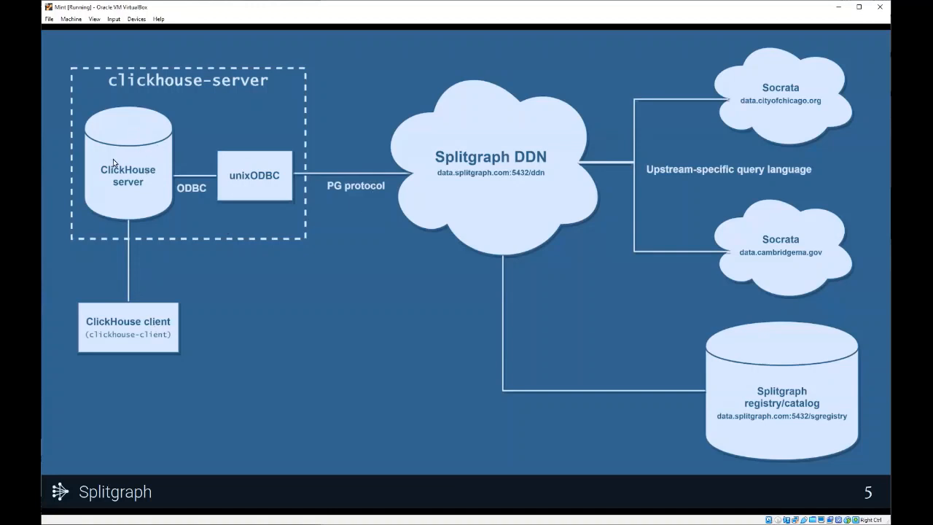
mouse_move(113, 171)
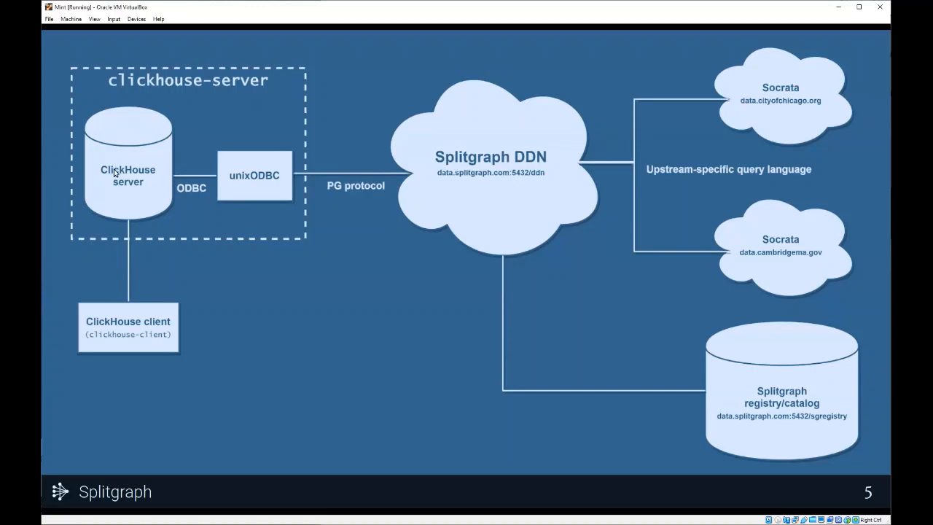
mouse_move(136, 148)
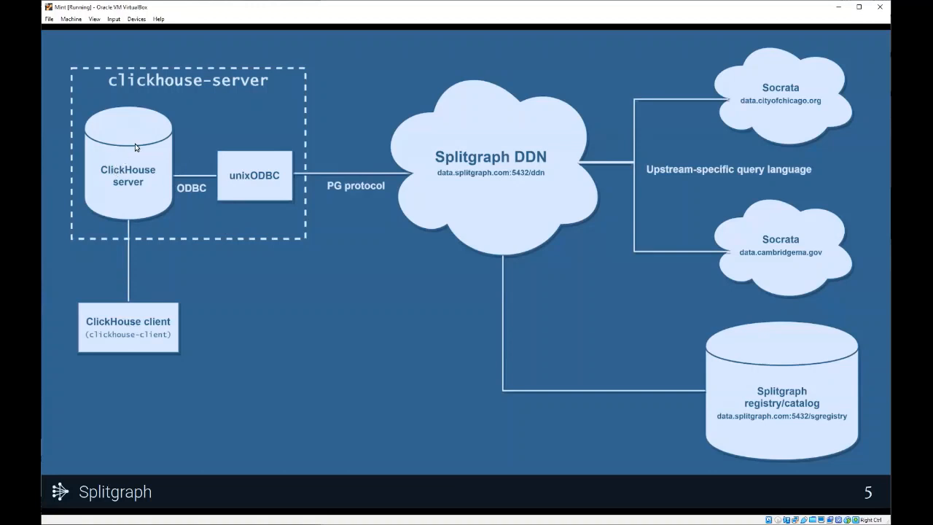
mouse_move(313, 187)
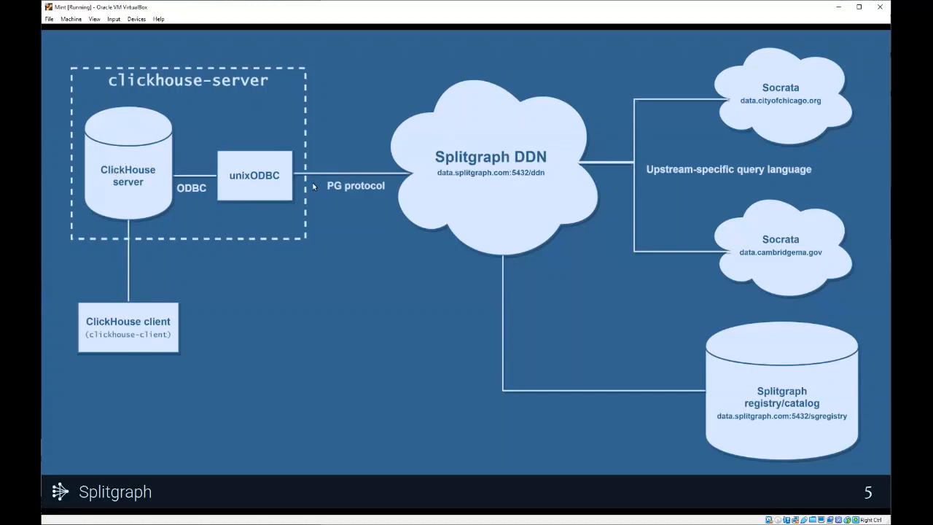
mouse_move(548, 166)
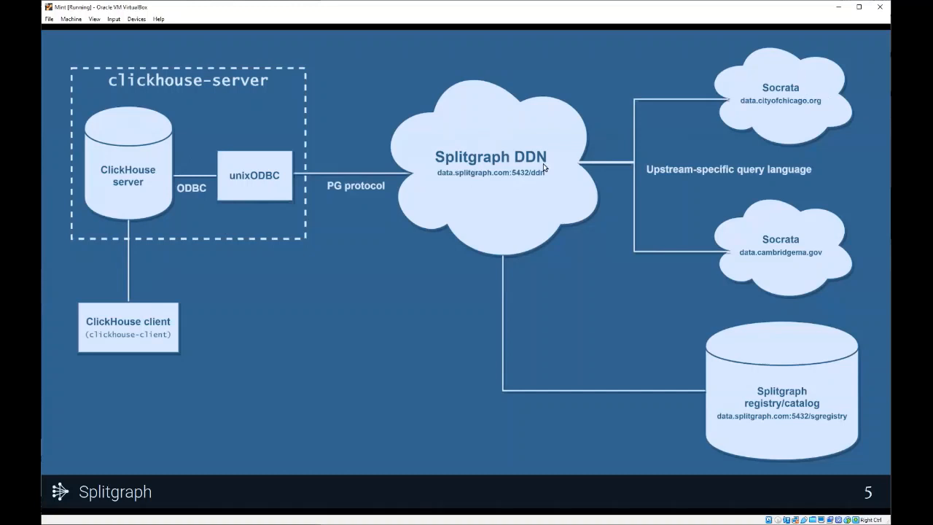
mouse_move(816, 235)
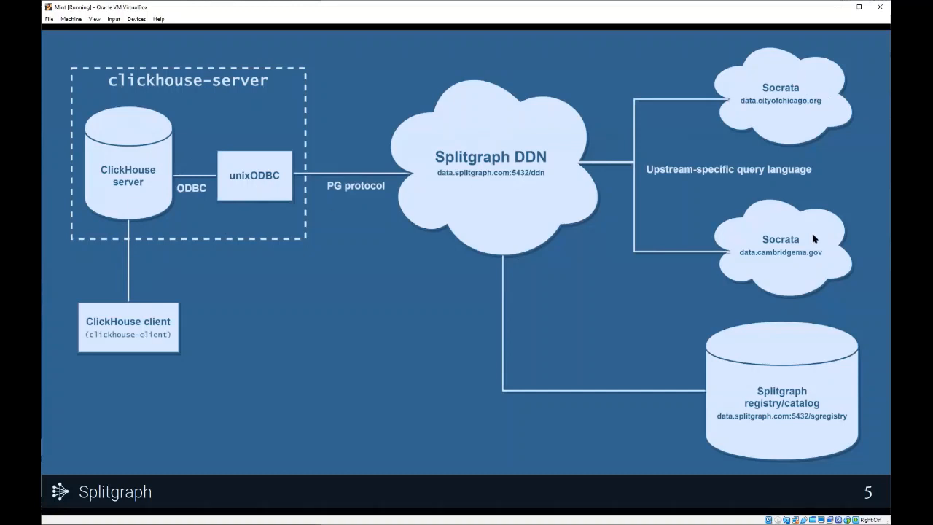
mouse_move(203, 138)
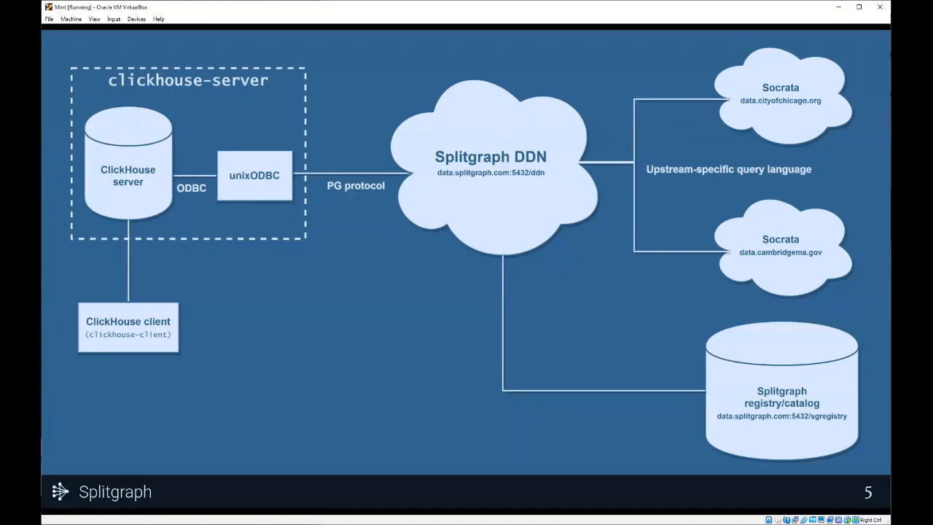
mouse_move(370, 274)
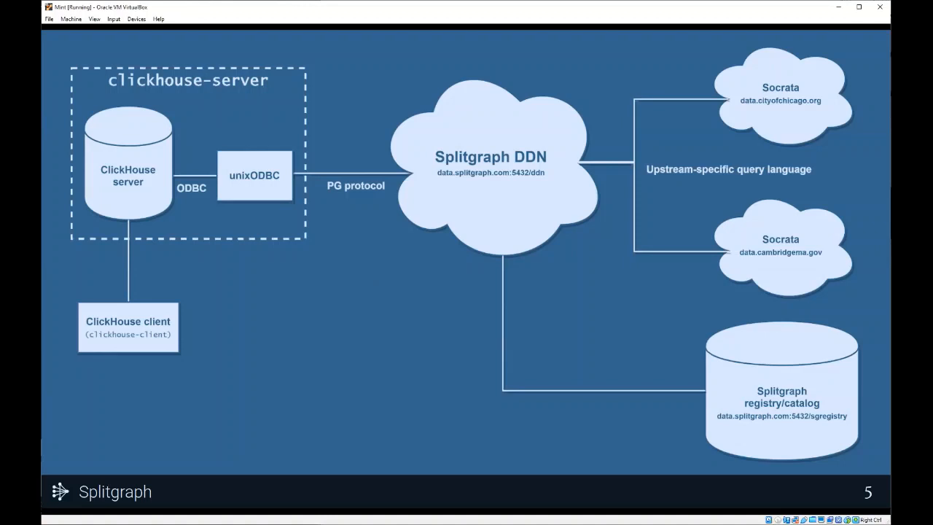
mouse_move(530, 232)
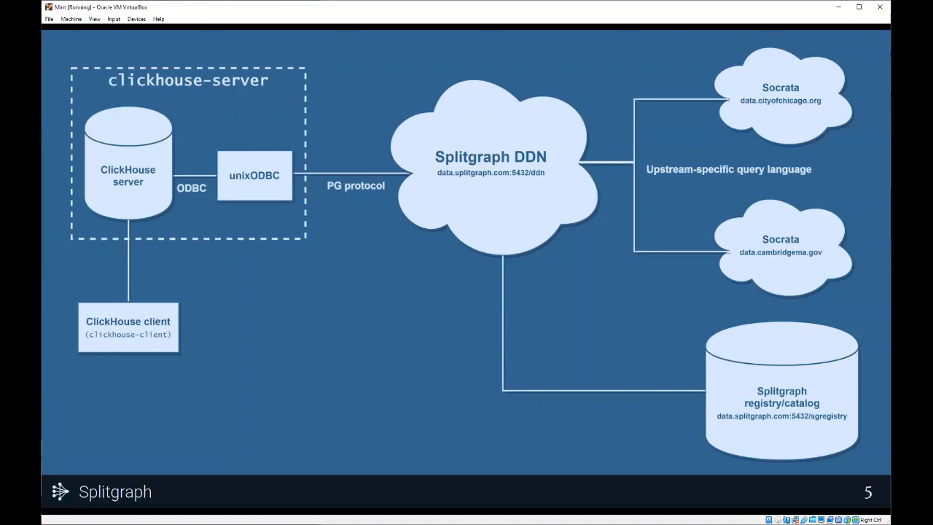
mouse_move(451, 180)
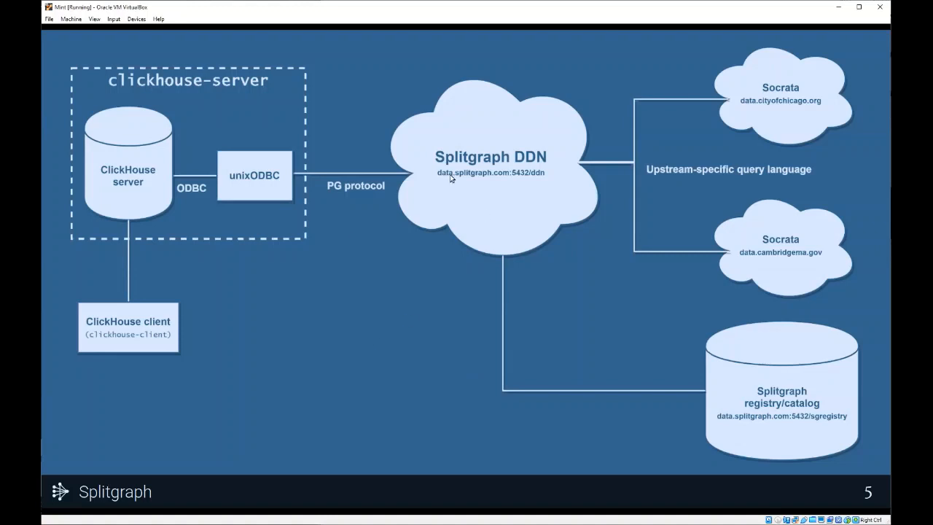
mouse_move(608, 219)
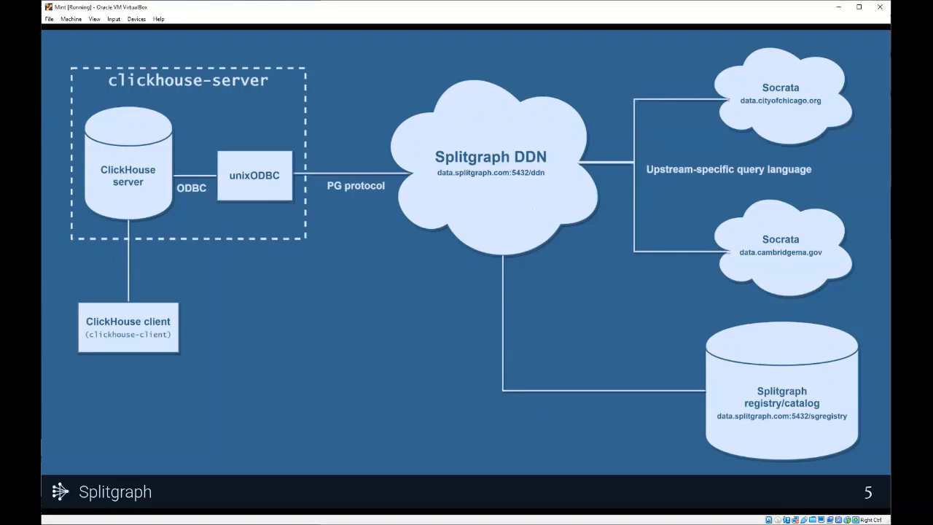
mouse_move(494, 184)
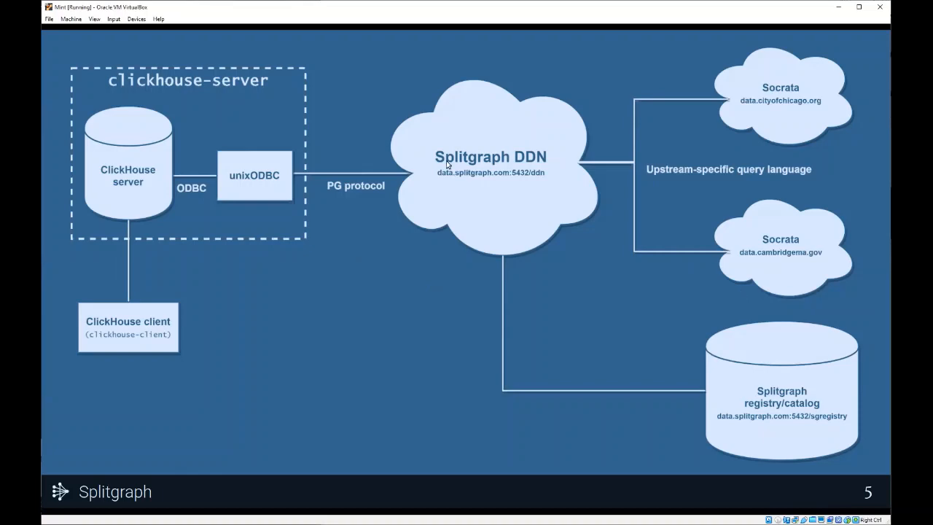
mouse_move(426, 265)
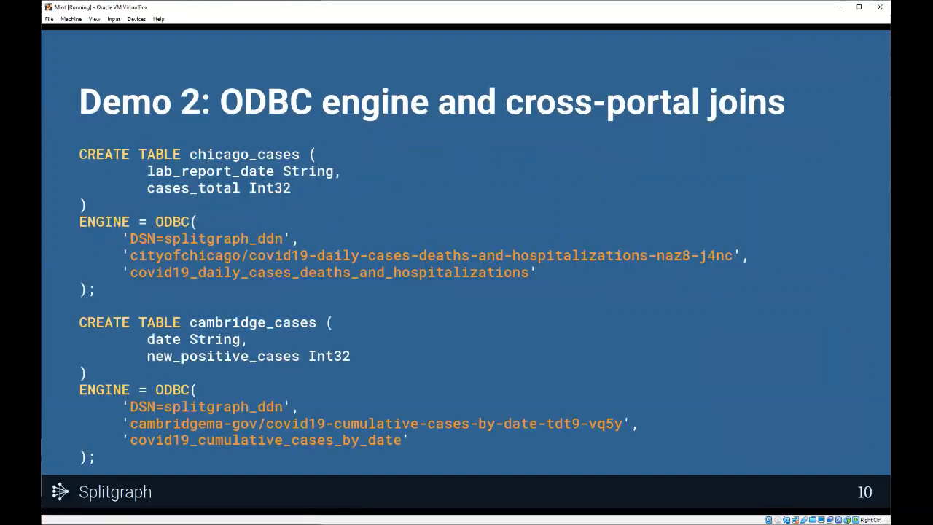
mouse_move(210, 214)
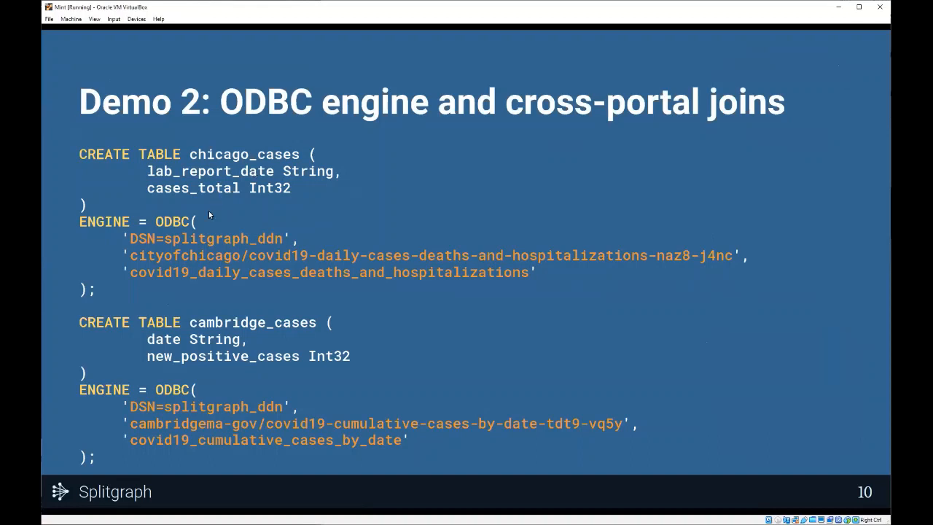
mouse_move(202, 247)
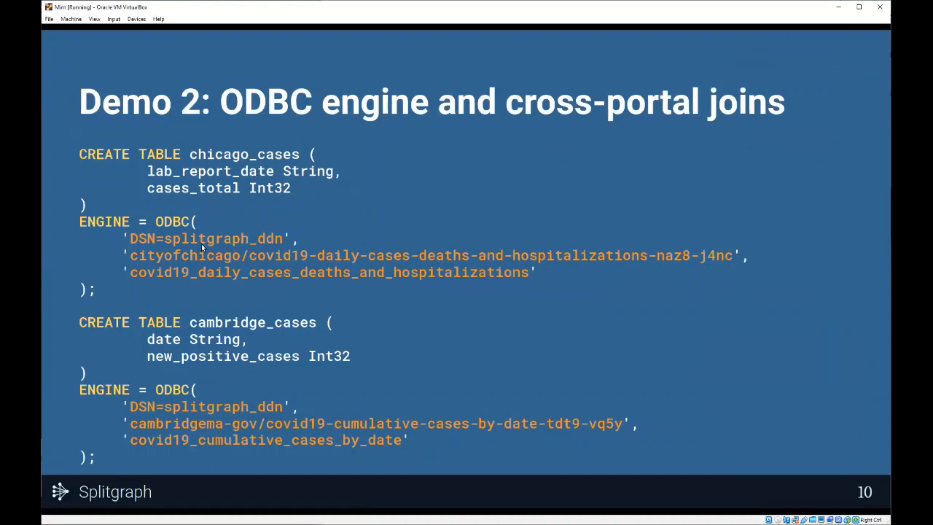
mouse_move(492, 281)
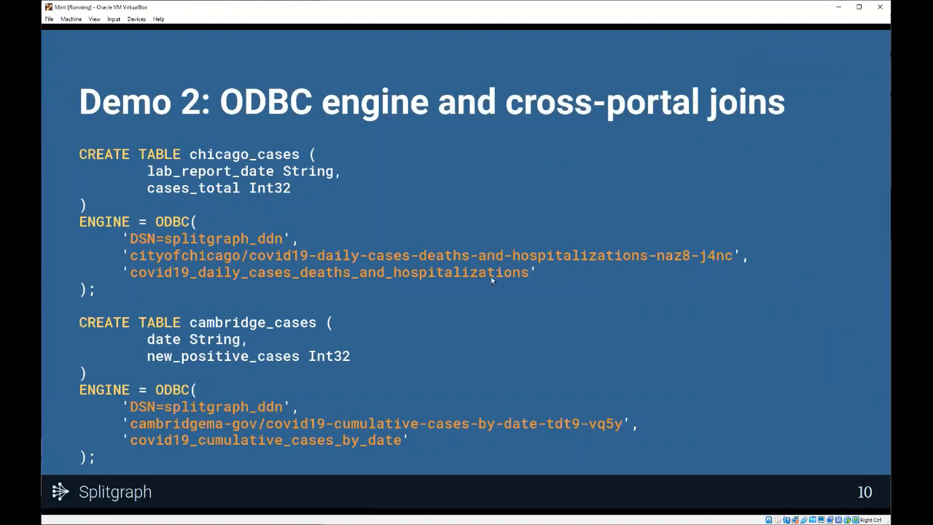
mouse_move(555, 145)
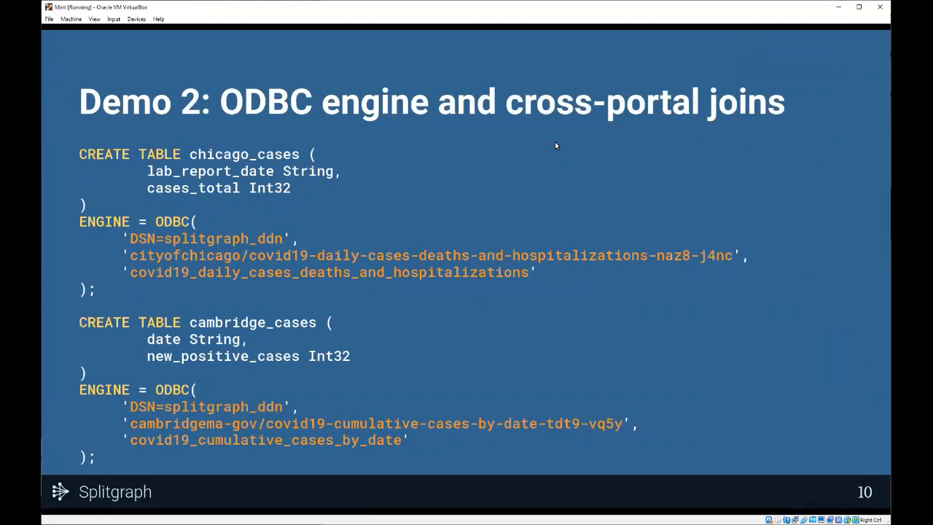
mouse_move(250, 207)
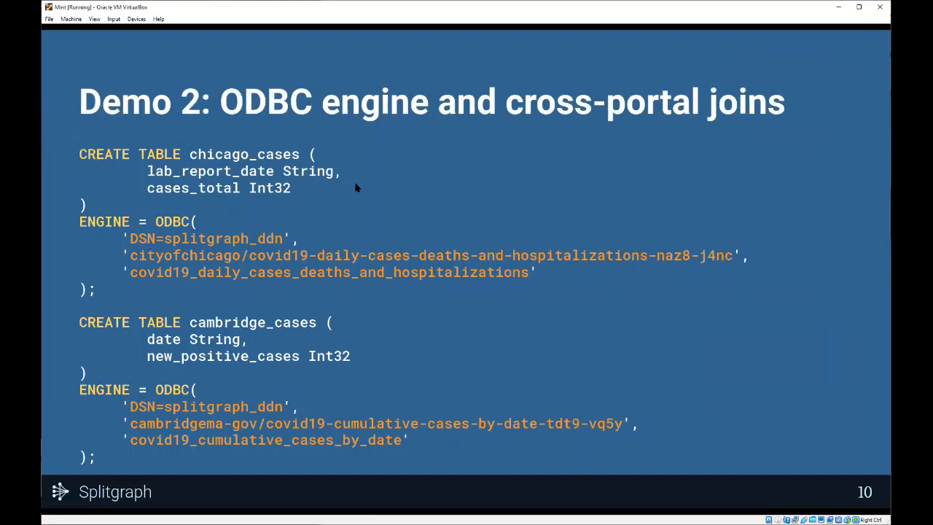
mouse_move(293, 202)
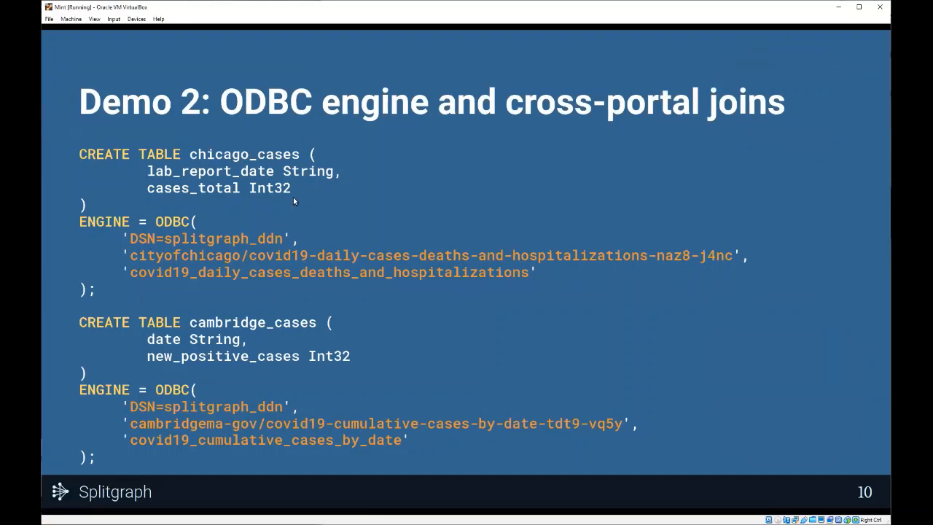
mouse_move(369, 126)
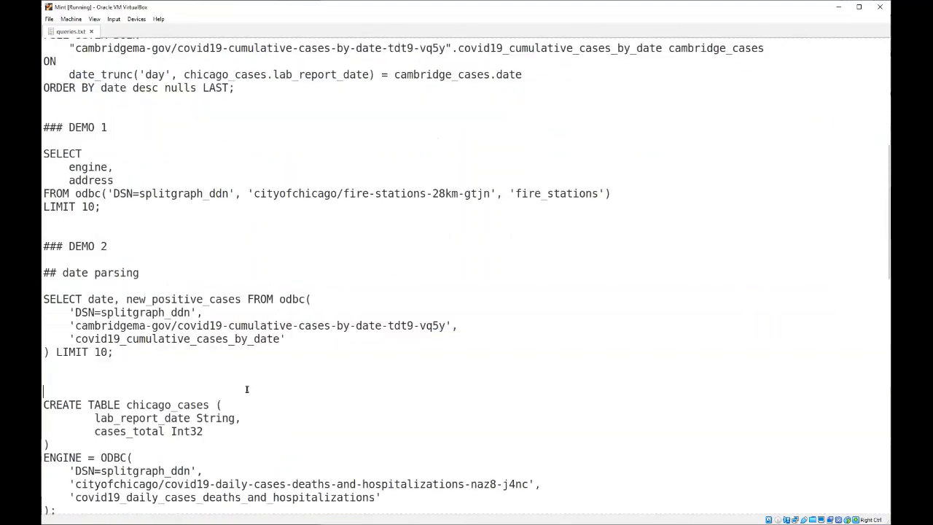
Step: Drag-select the CREATE TABLE cambridge_cases ... ENGINE = ODBC block, then scroll down
left_click_drag(43, 388, 54, 494)
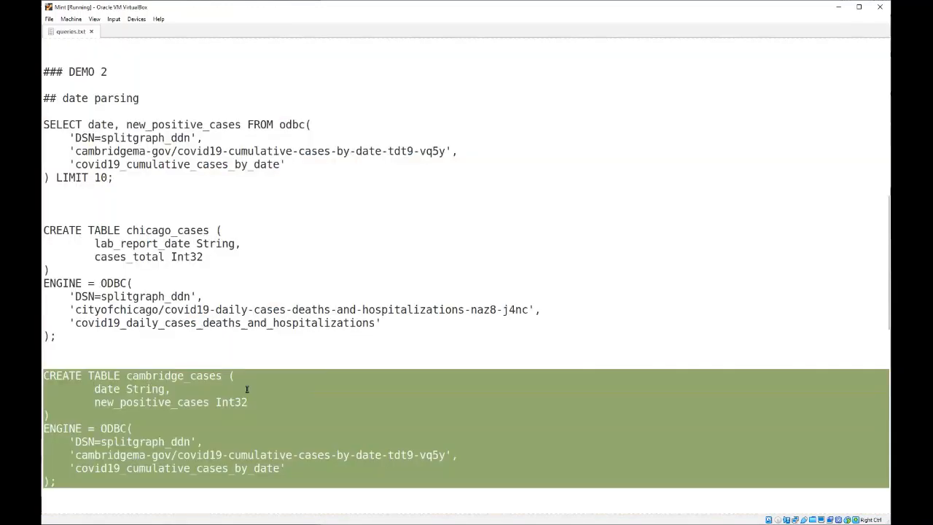
scroll("down", 3)
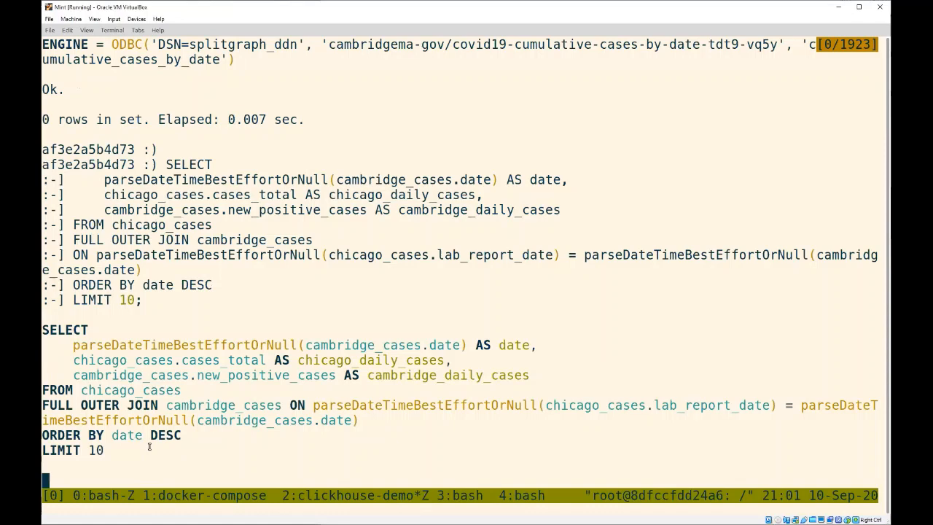
Step: Point out chicago_cases in the full outer join query by double-clicking it
double_click(129, 390)
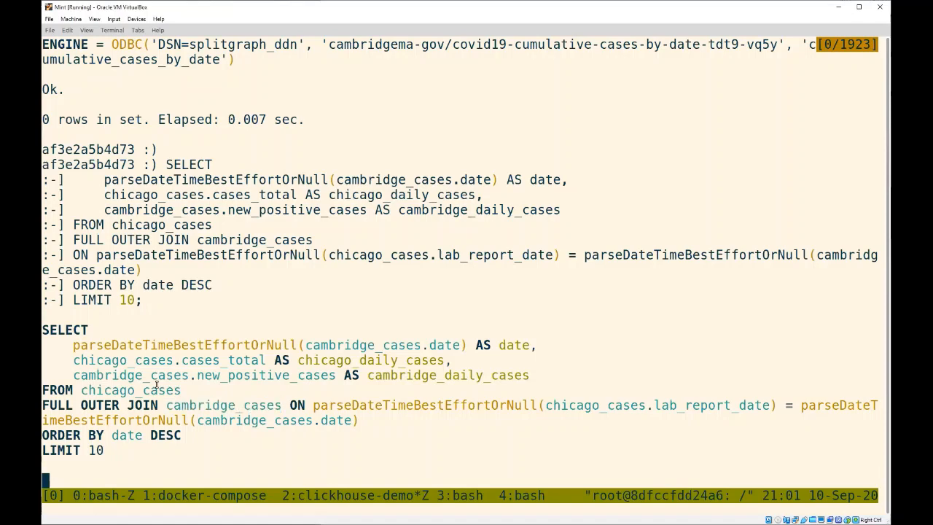
double_click(131, 390)
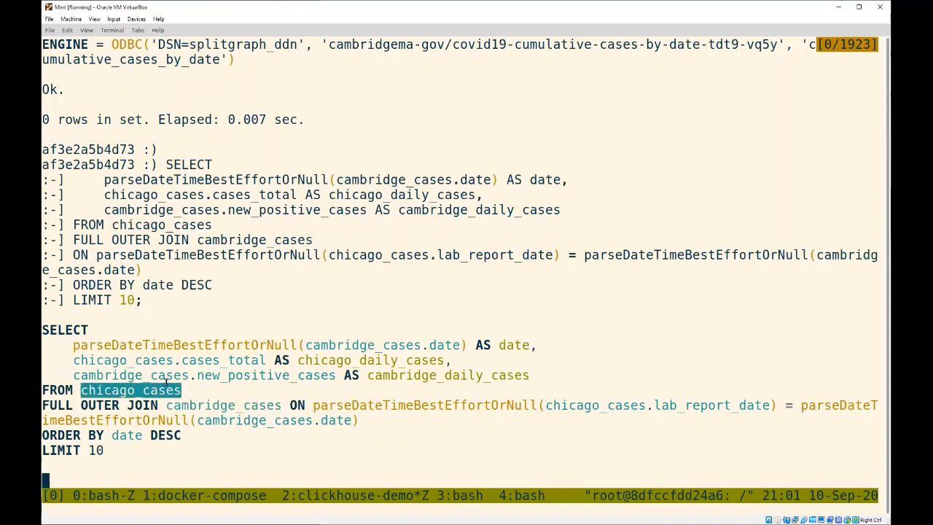
mouse_move(204, 397)
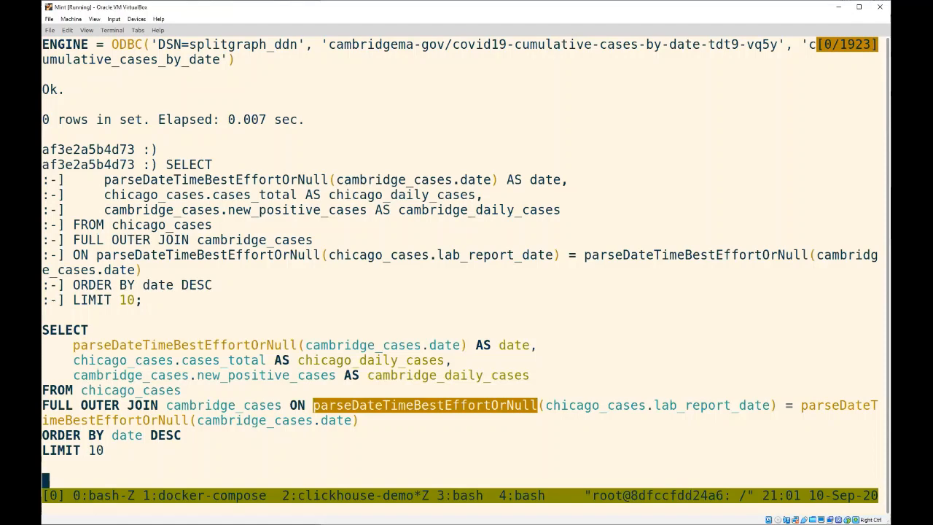
mouse_move(416, 390)
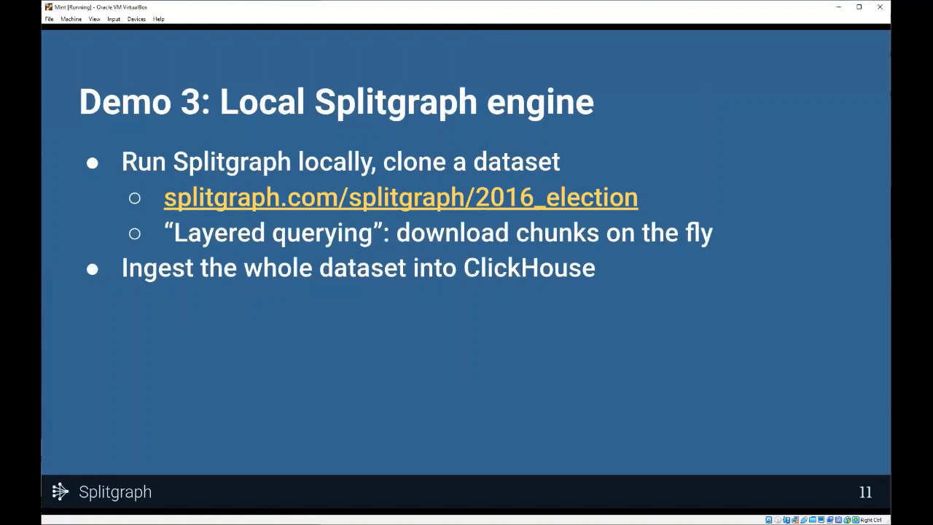
mouse_move(317, 255)
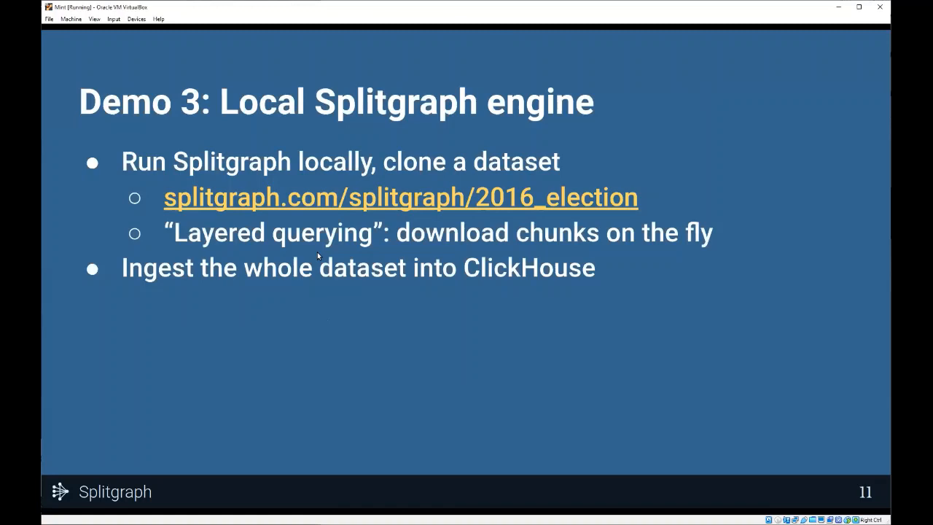
mouse_move(483, 377)
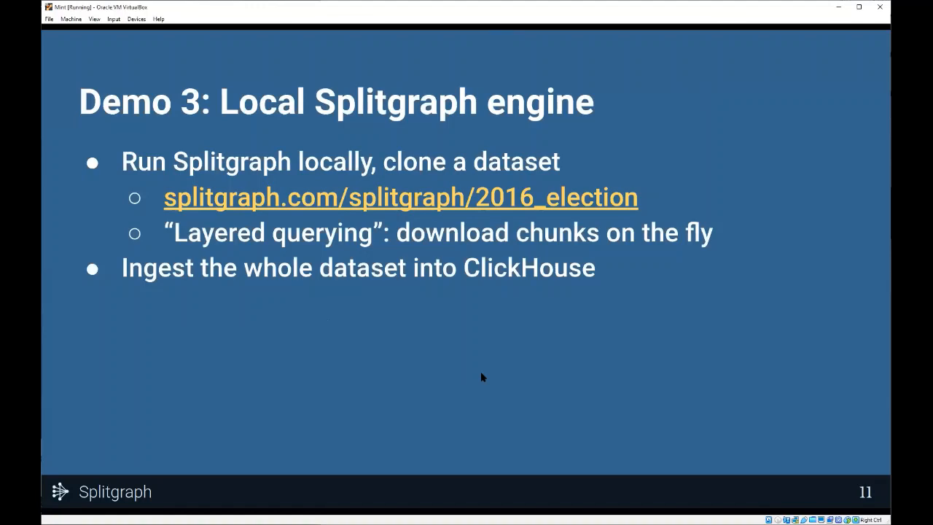
mouse_move(499, 249)
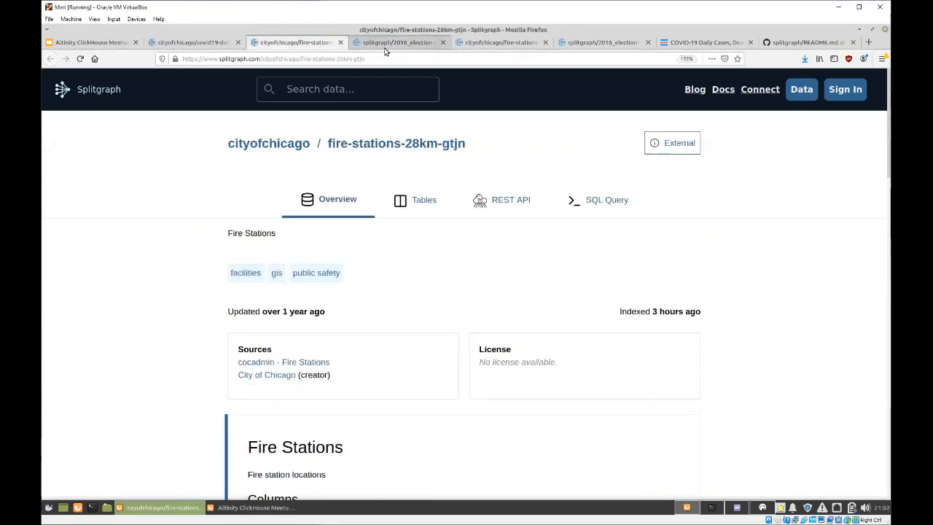
Step: Switch to the splitgraph/2016_election tab and scroll its precinct-level returns overview
left_click(397, 42)
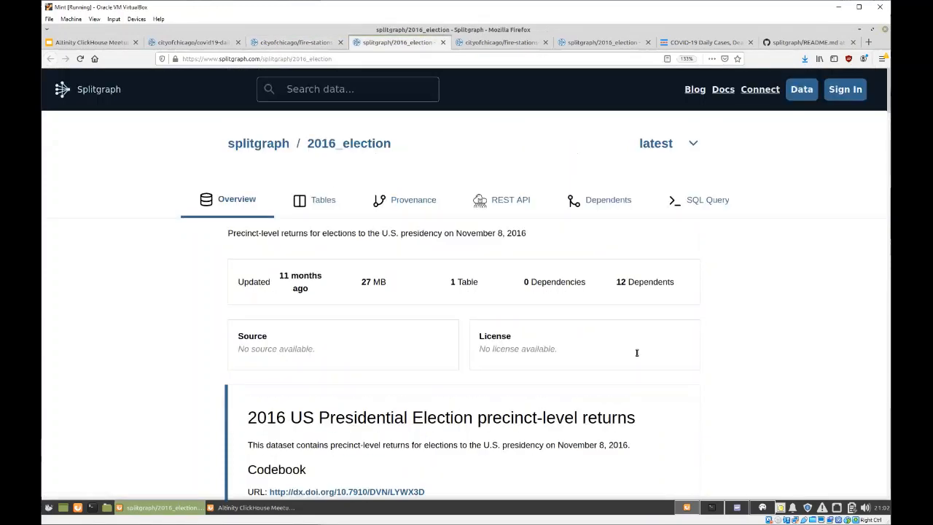
scroll("down", 3)
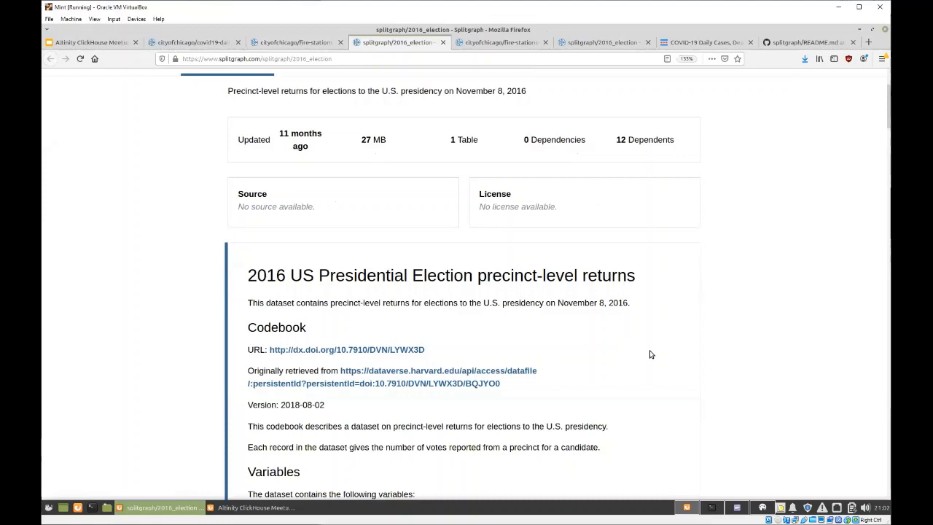
mouse_move(650, 351)
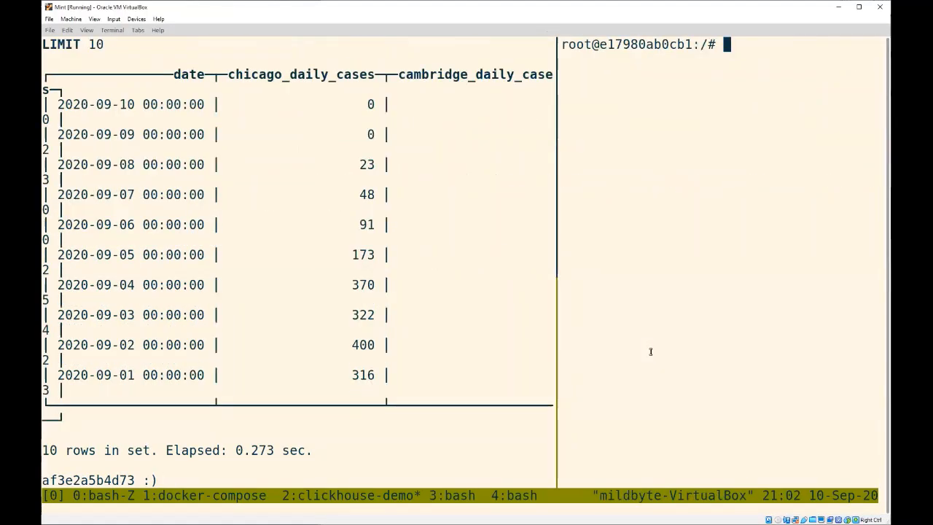
Step: Run sgr status and highlight the cloned splitgraph/2016_election repository
type("sgr")
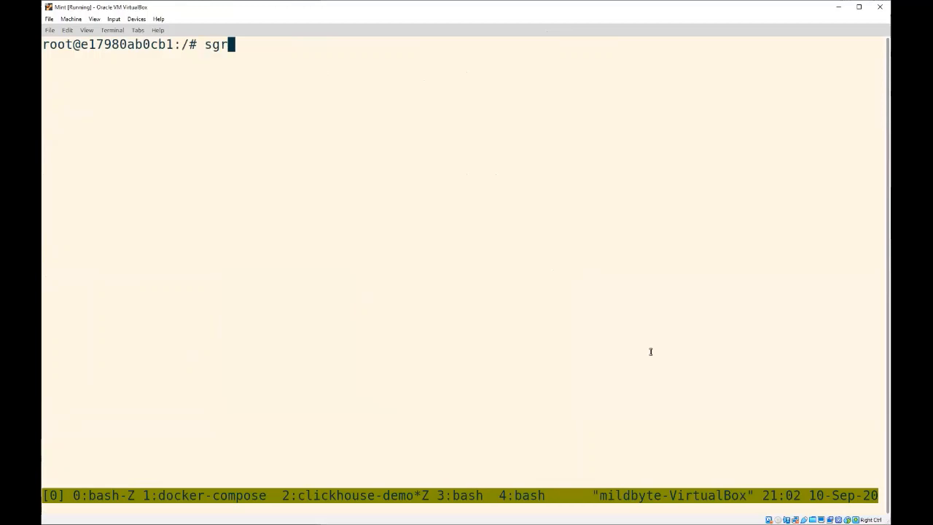
type("status")
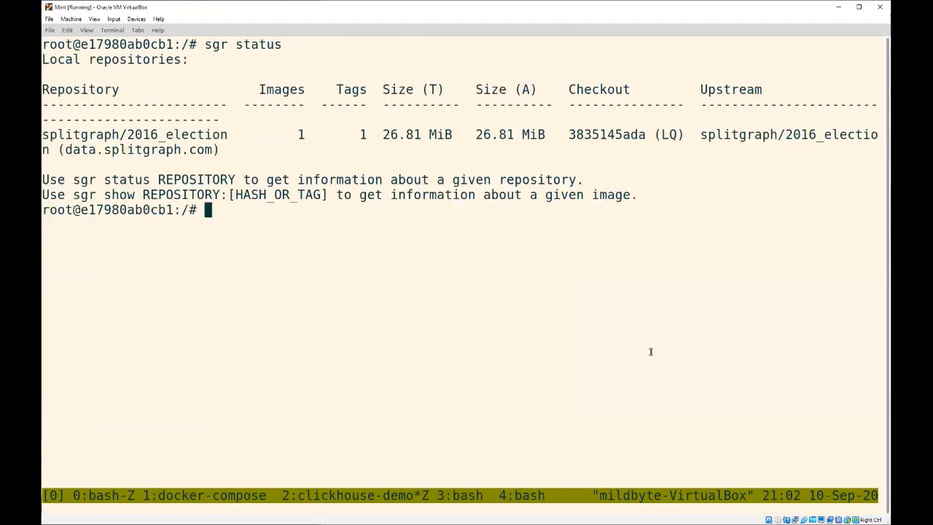
mouse_move(579, 361)
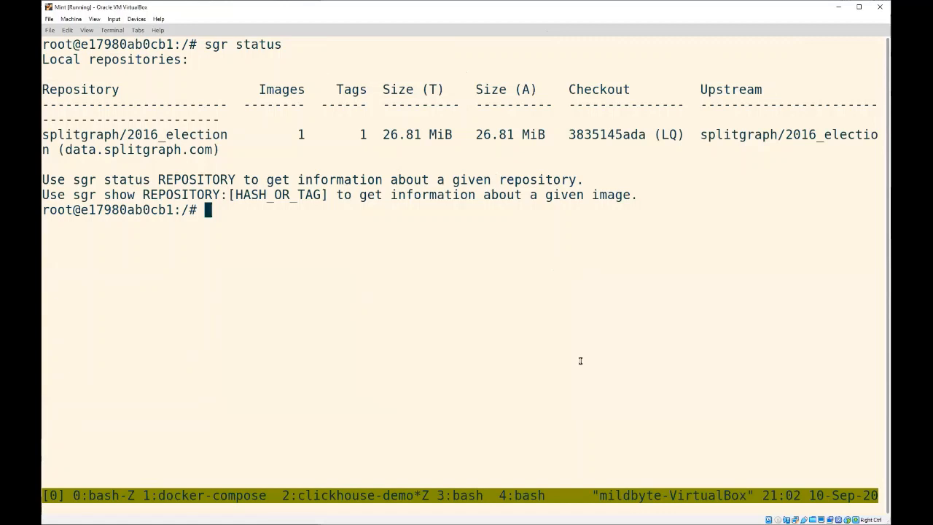
mouse_move(202, 175)
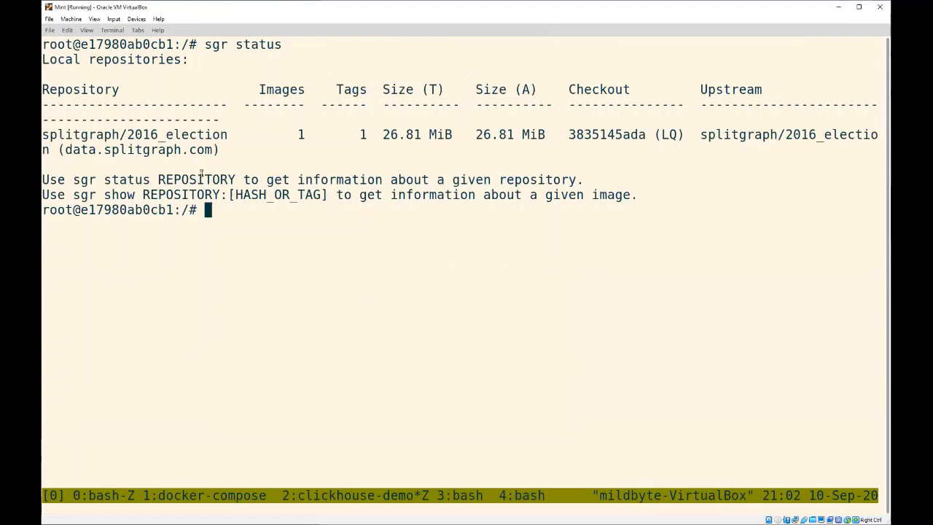
mouse_move(153, 134)
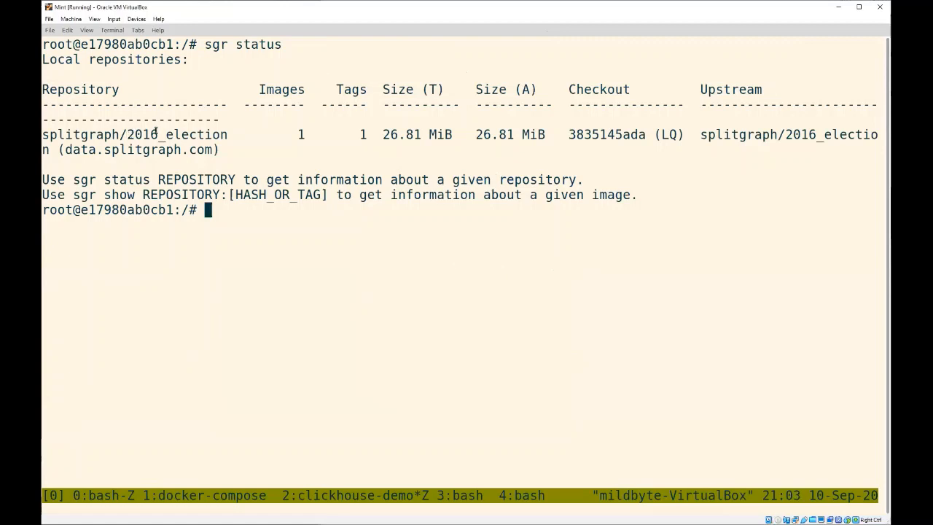
double_click(175, 134)
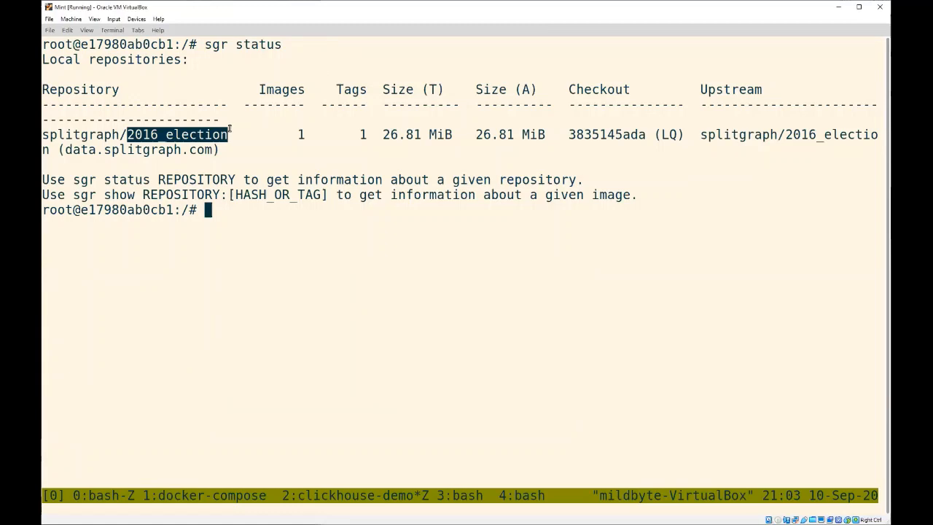
mouse_move(231, 134)
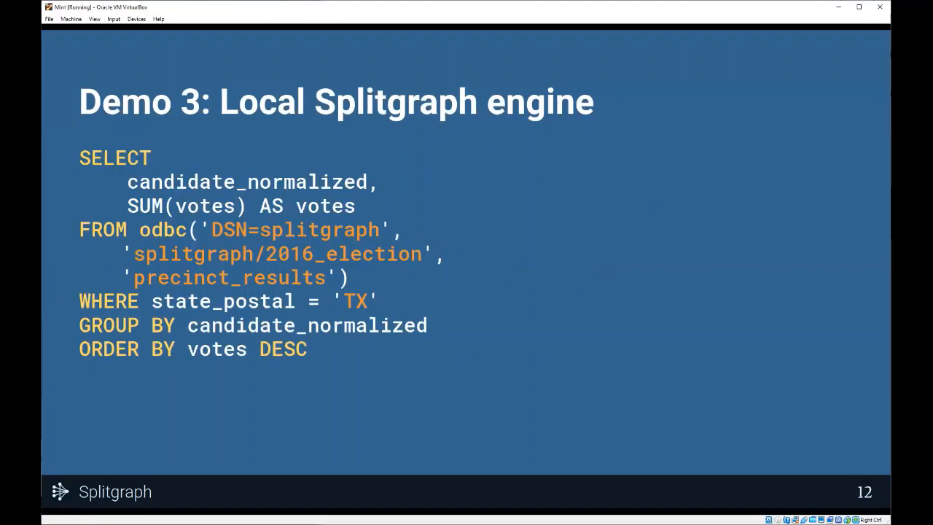
mouse_move(269, 255)
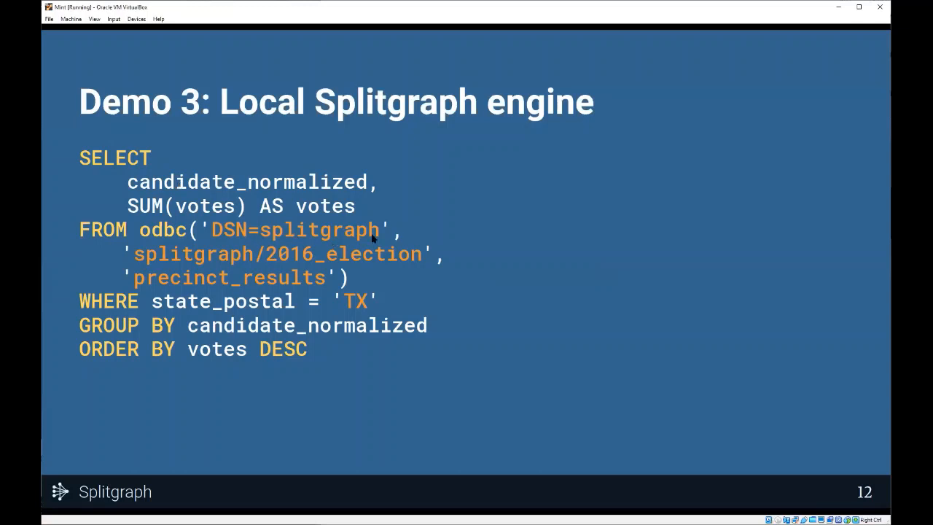
mouse_move(247, 211)
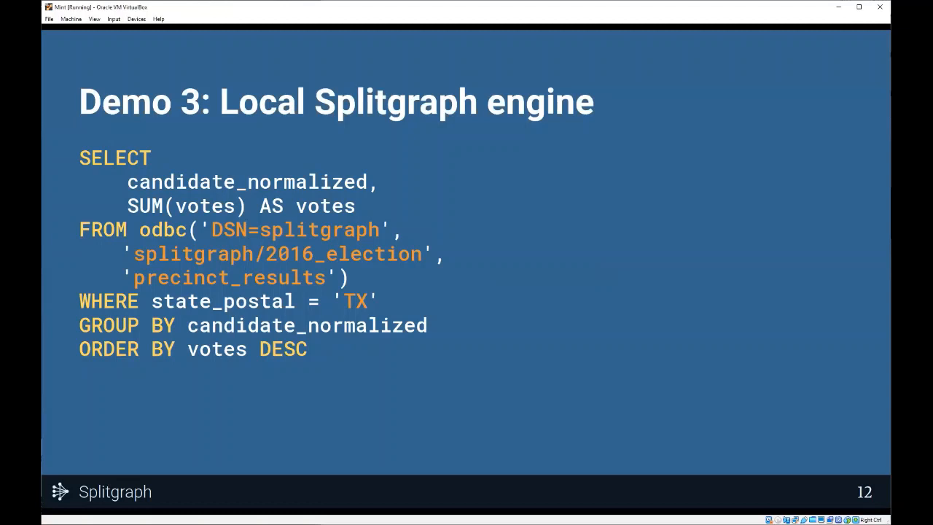
mouse_move(260, 233)
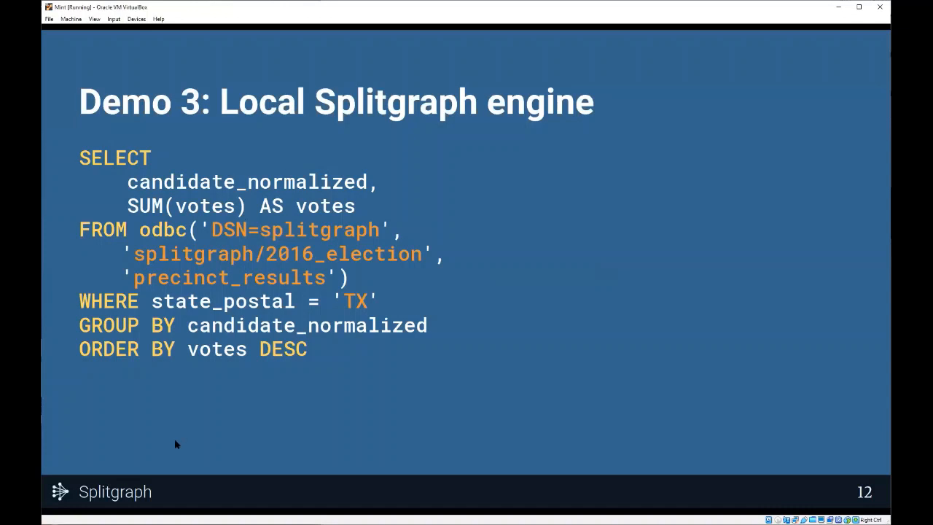
mouse_move(447, 273)
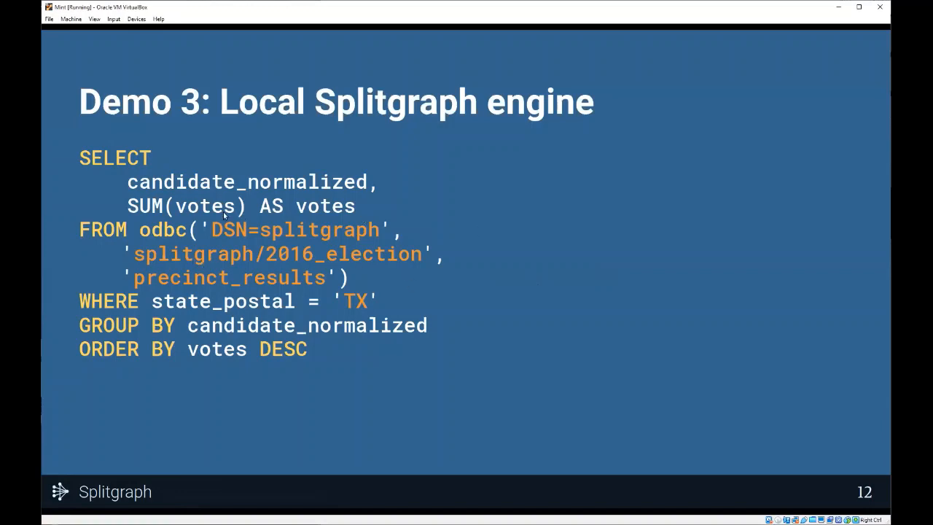
mouse_move(178, 311)
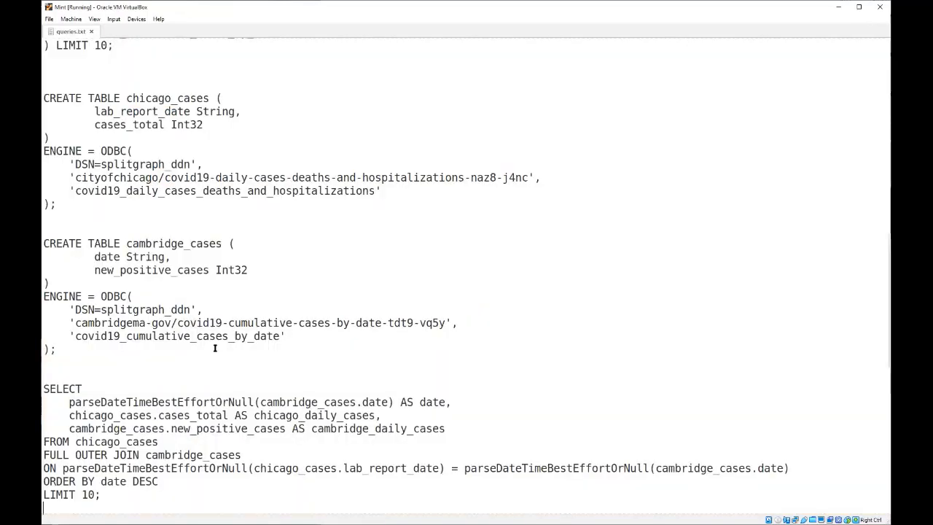
Step: Run sgr sql EXPLAIN on precinct_results filtered to state_postal 'TX', scanning only 2 objects
scroll("down", 3)
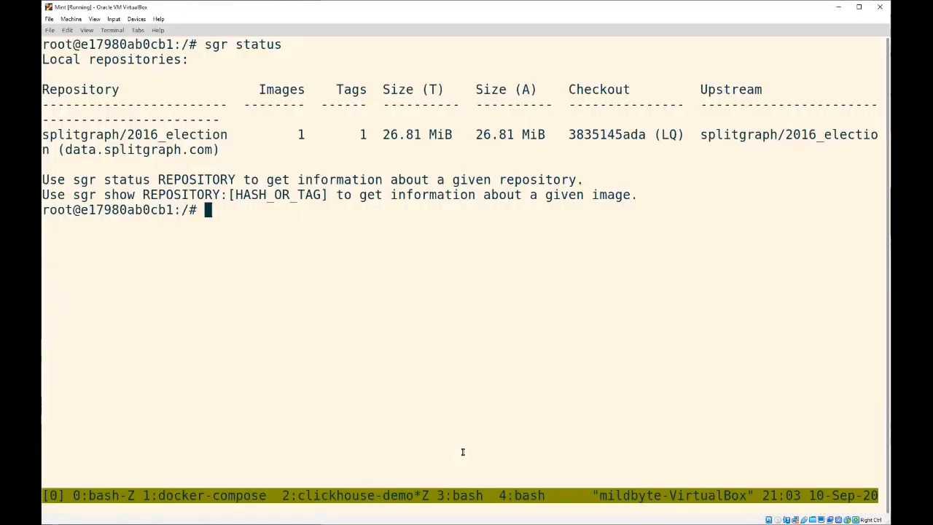
type("sgr sql \"EXPLAIN SELECT * FROM \\\"splitgraph/2016_election\\\".precinct_results WHERE state_postal = 'TX'\"")
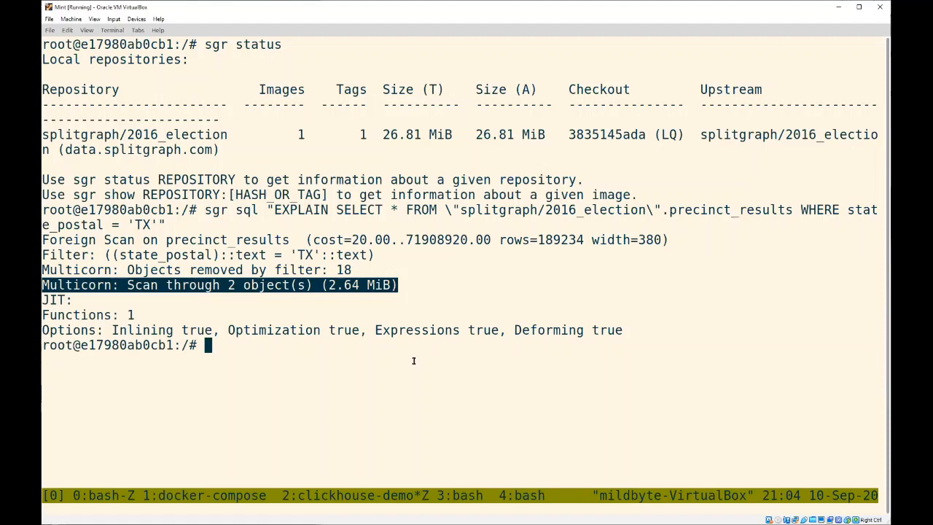
mouse_move(430, 338)
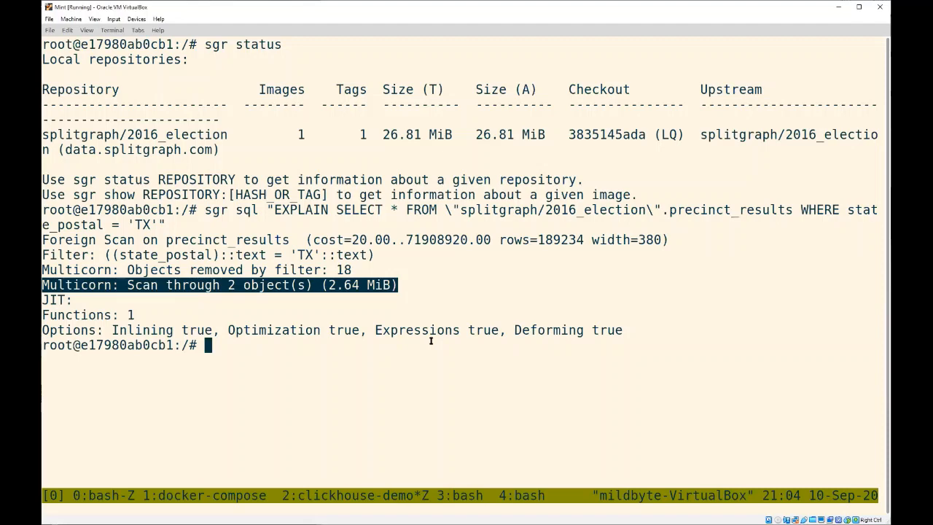
mouse_move(315, 248)
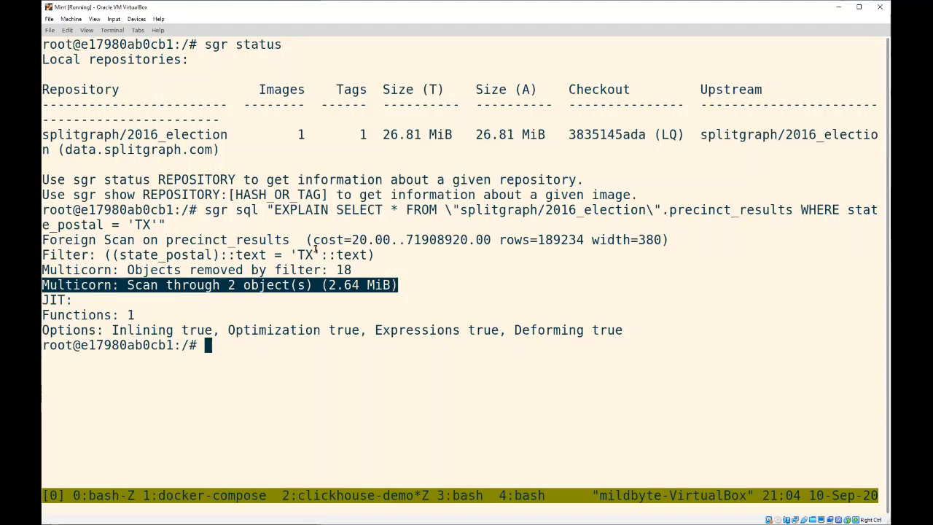
mouse_move(315, 255)
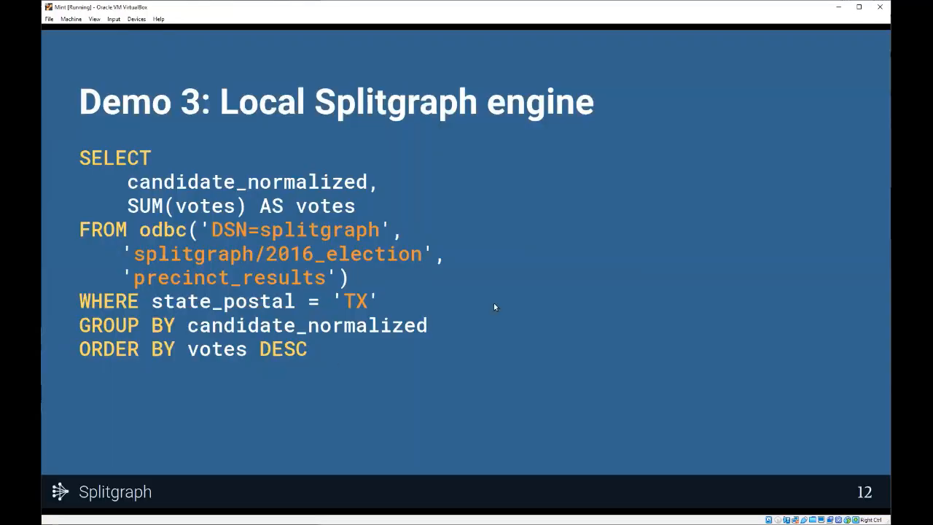
mouse_move(384, 314)
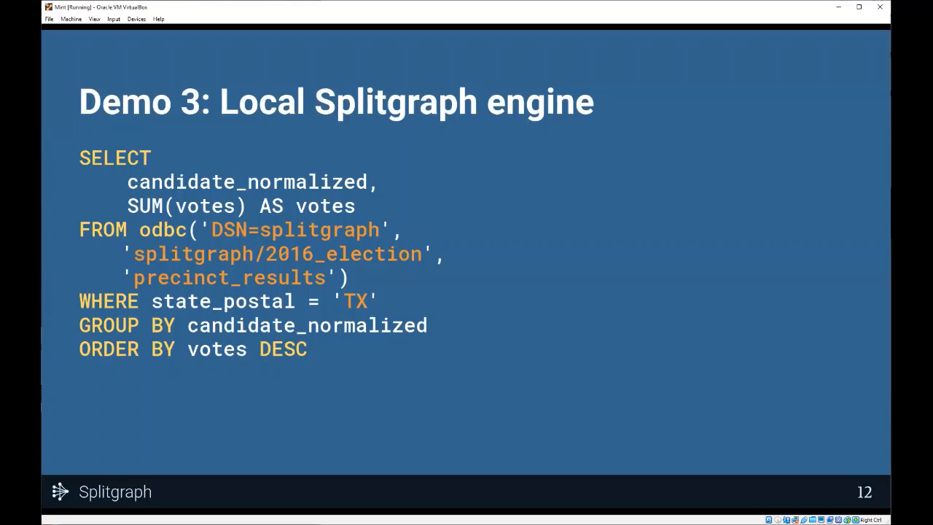
mouse_move(343, 302)
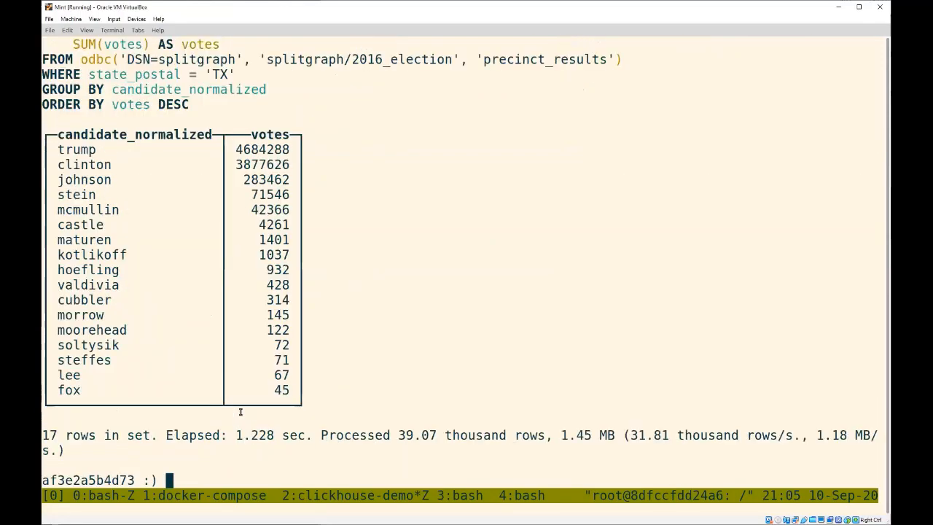
mouse_move(188, 59)
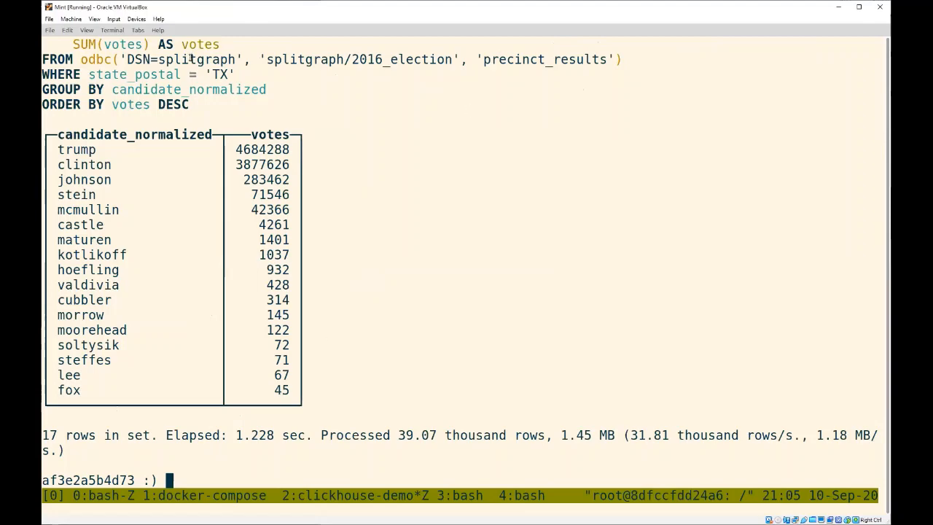
Step: Highlight parts of the Texas per-candidate vote totals from the odbc() query
double_click(180, 59)
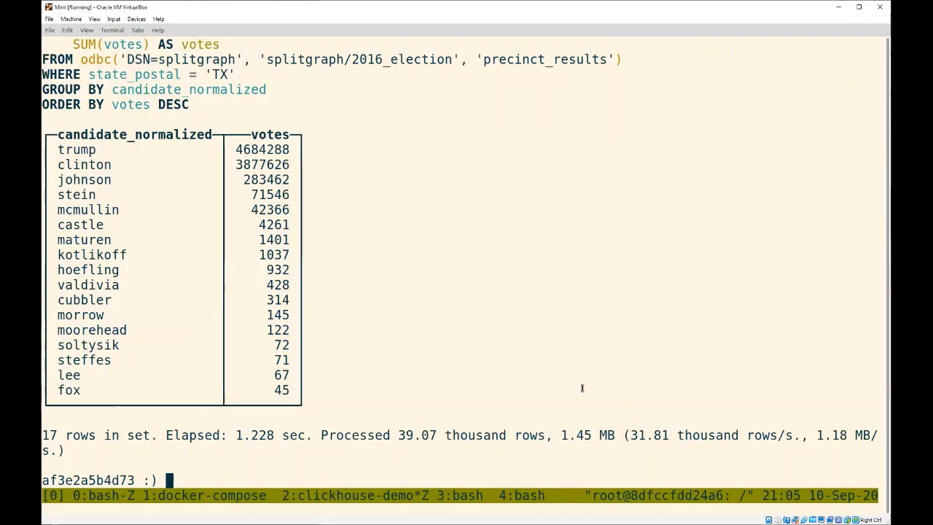
double_click(650, 435)
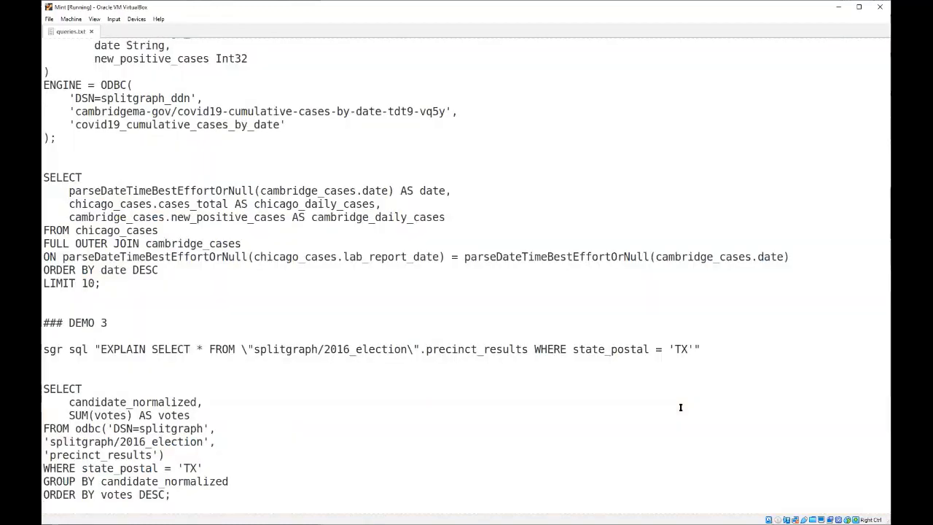
Step: Scroll queries.txt down to the Demo 3 CREATE TABLE statements for sg_2016_election and ch_2016_election
scroll("down", 3)
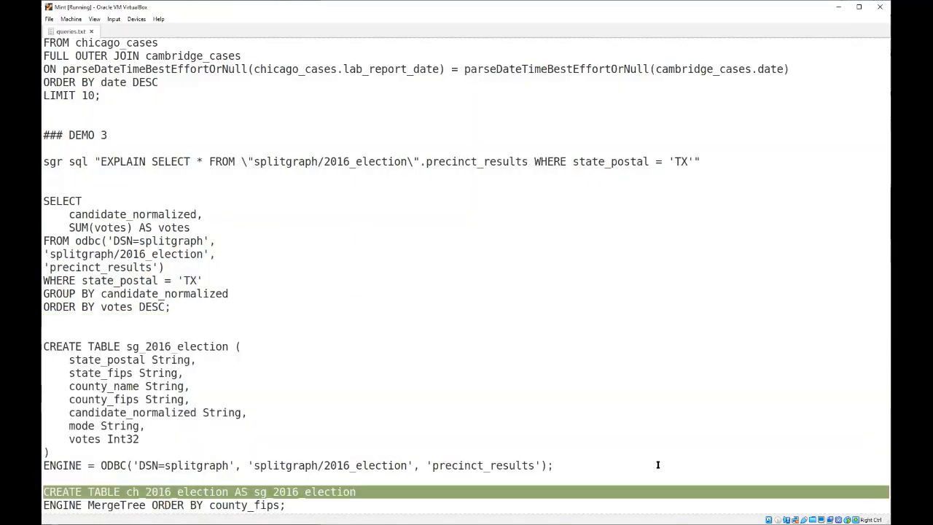
scroll("down", 3)
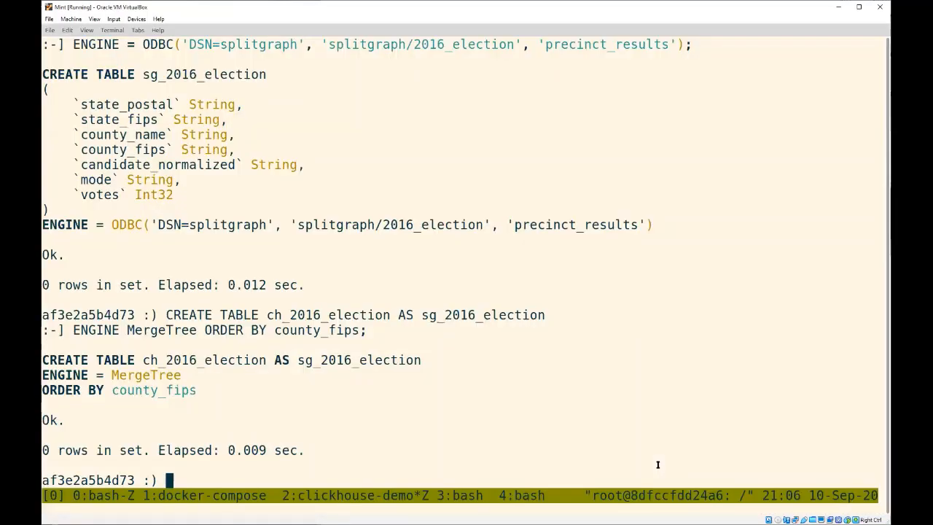
left_click(150, 507)
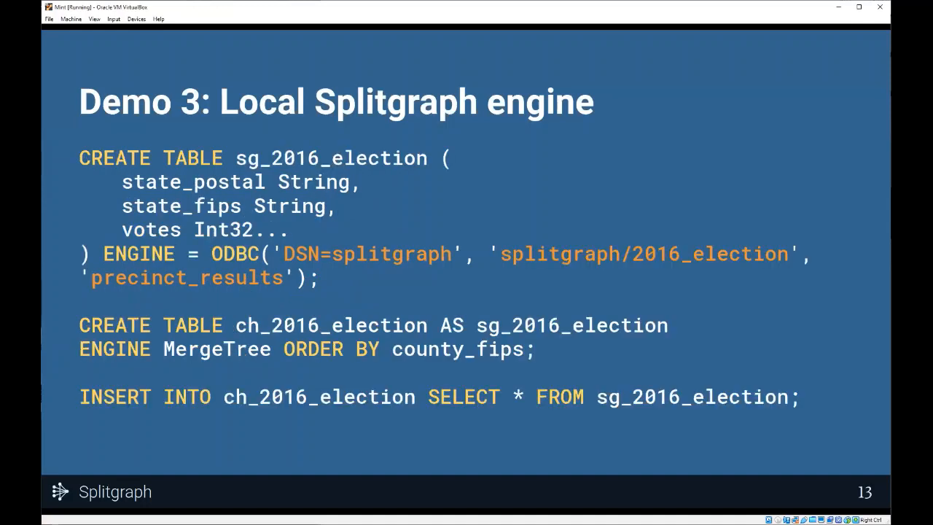
mouse_move(558, 316)
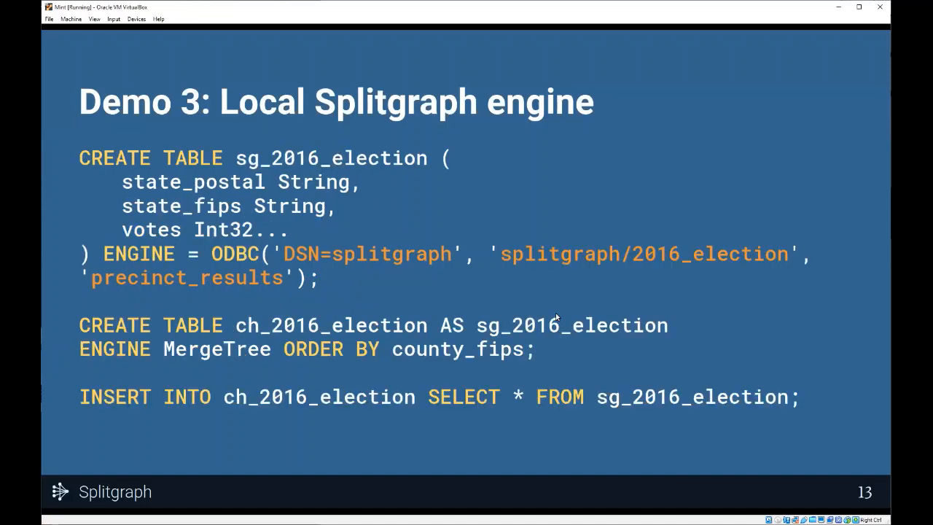
mouse_move(369, 383)
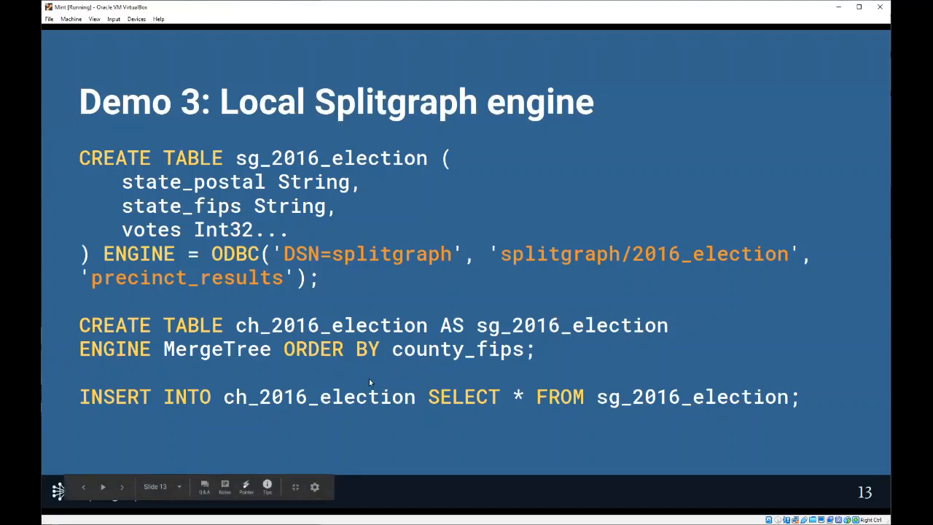
mouse_move(181, 247)
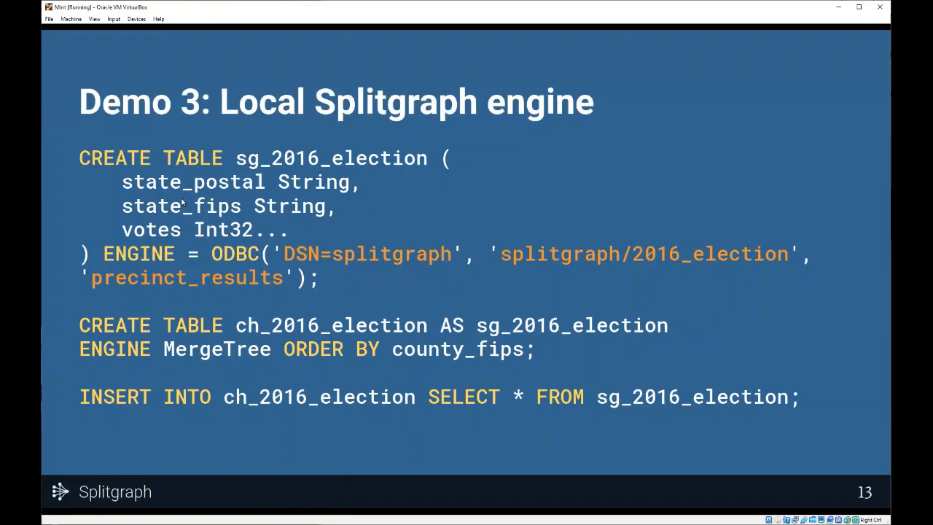
mouse_move(275, 205)
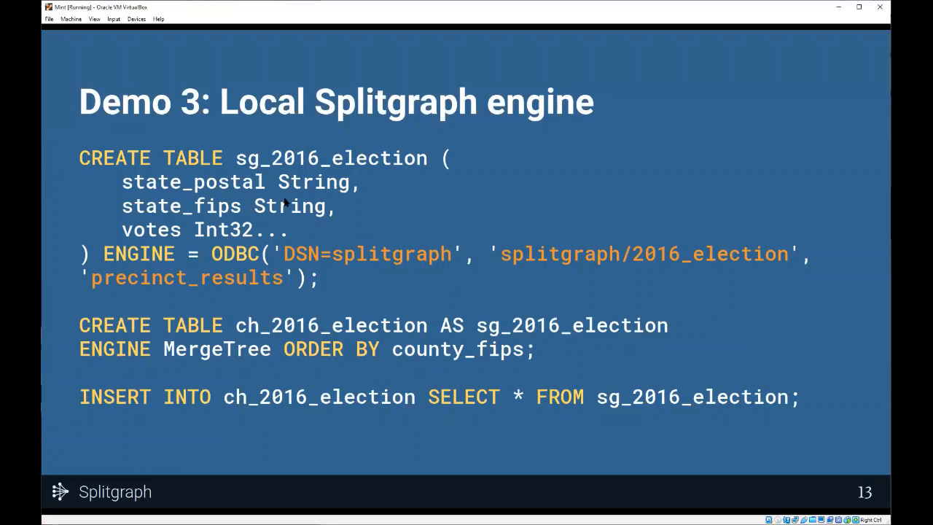
mouse_move(565, 342)
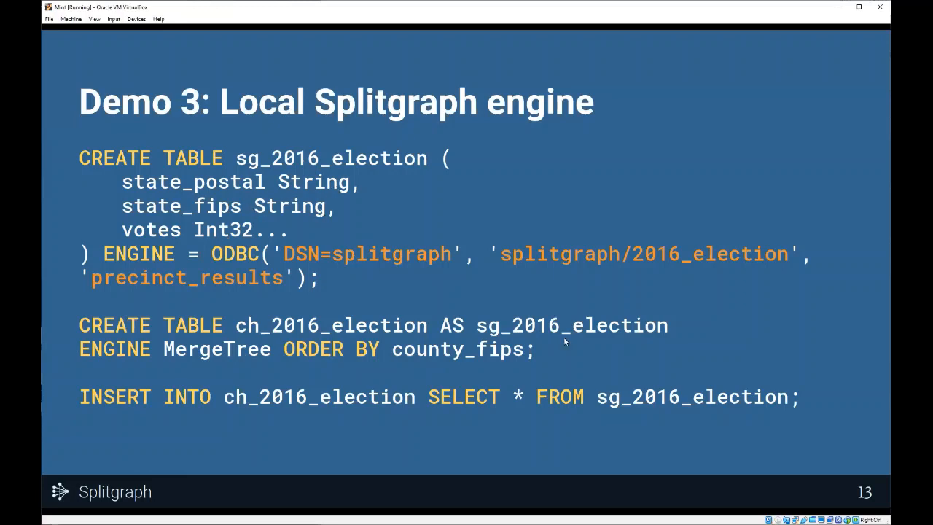
mouse_move(755, 349)
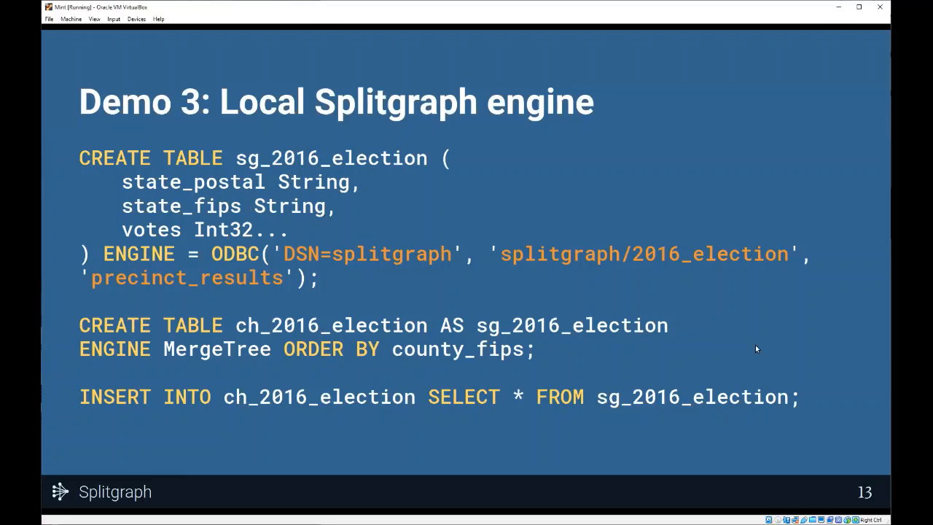
mouse_move(650, 466)
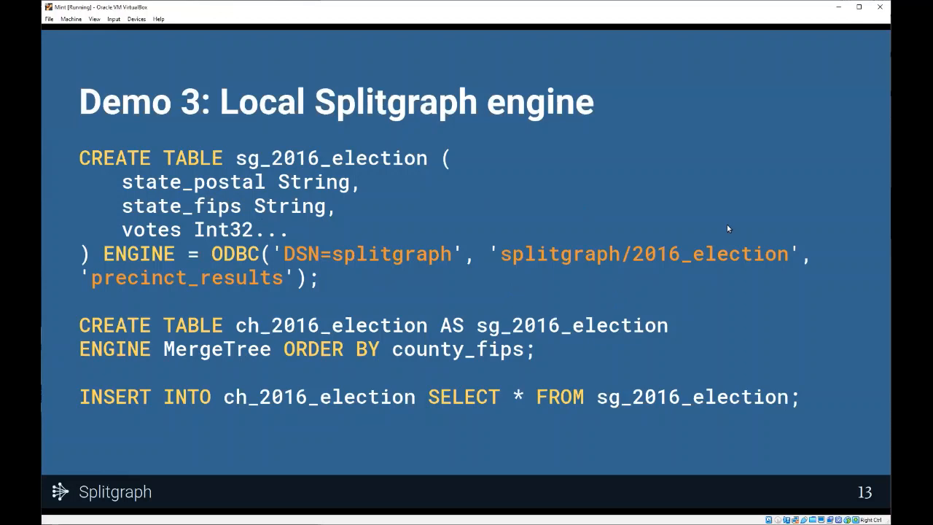
mouse_move(372, 165)
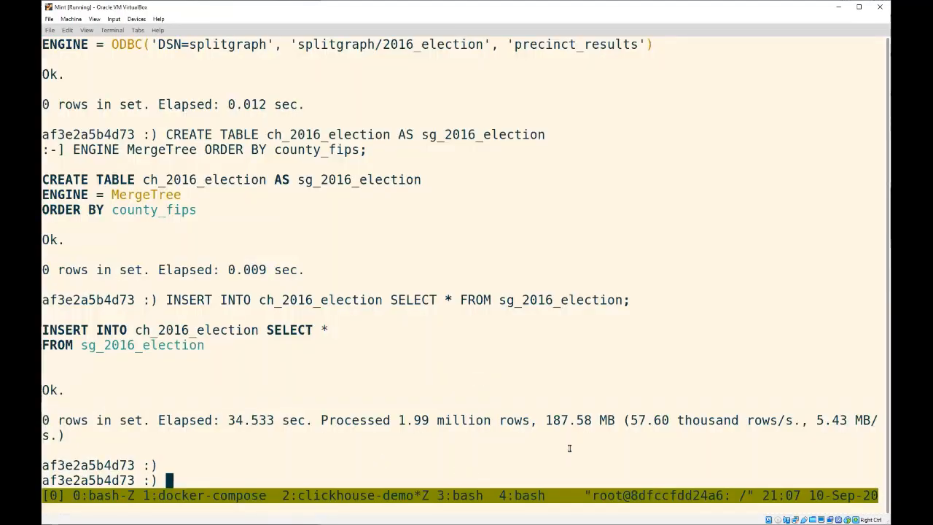
Step: Highlight the 57.60 thousand rows per second insert throughput figure
double_click(656, 420)
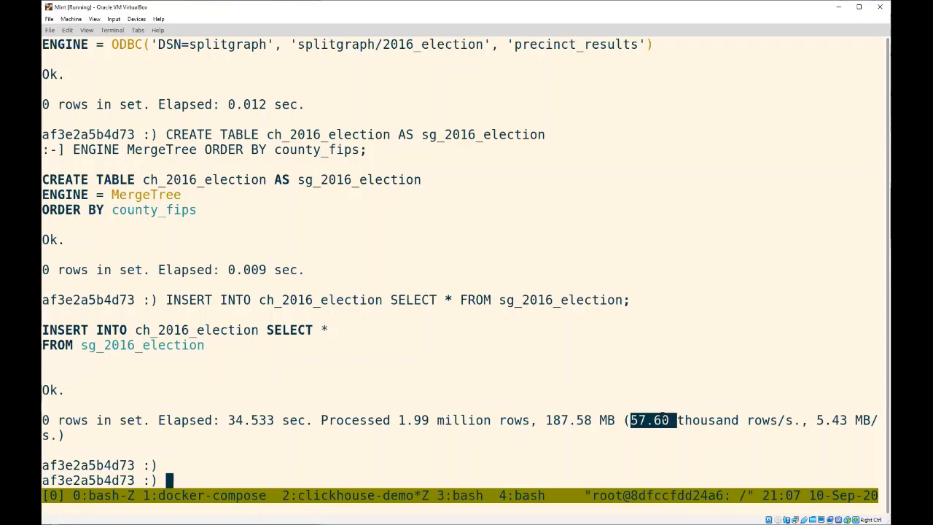
left_click(699, 451)
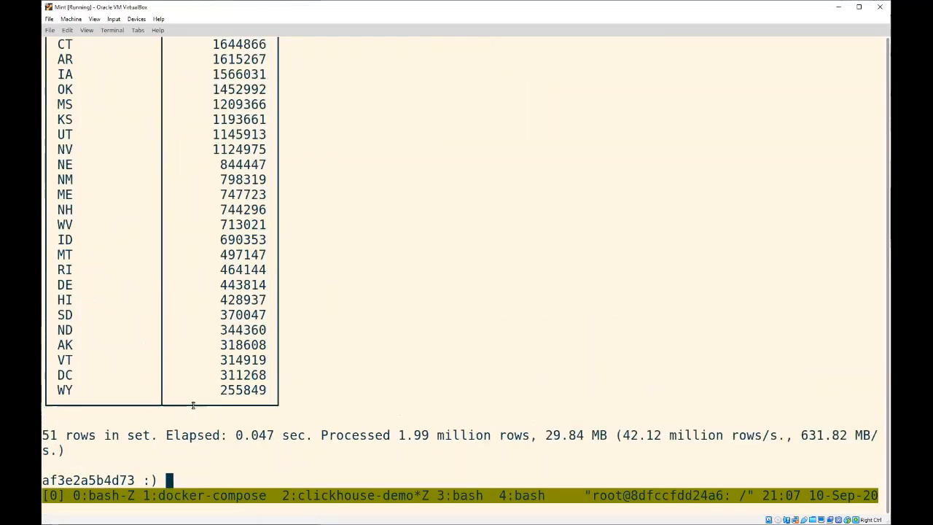
mouse_move(672, 428)
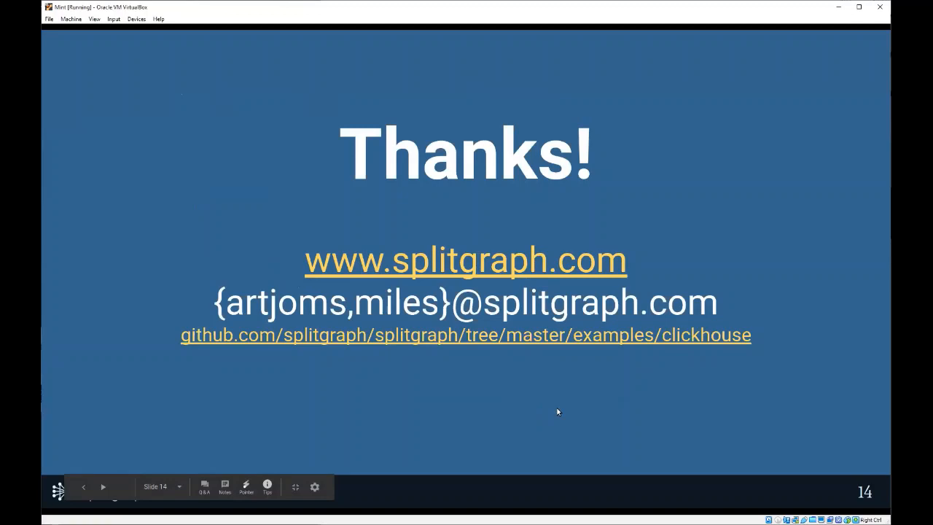
mouse_move(800, 282)
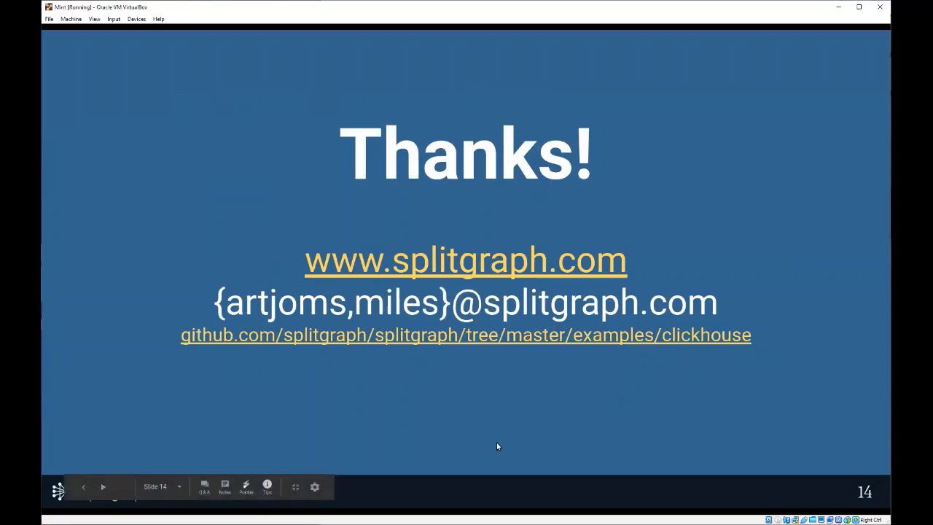
mouse_move(320, 424)
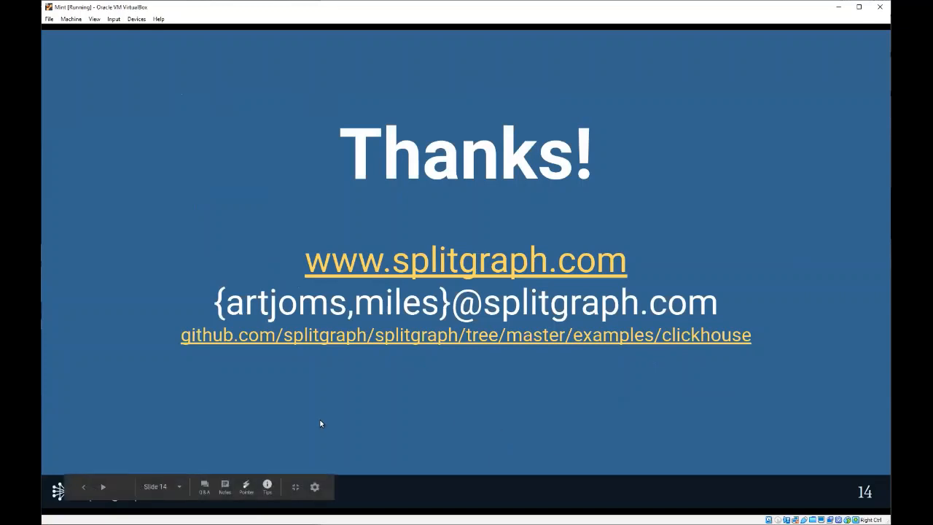